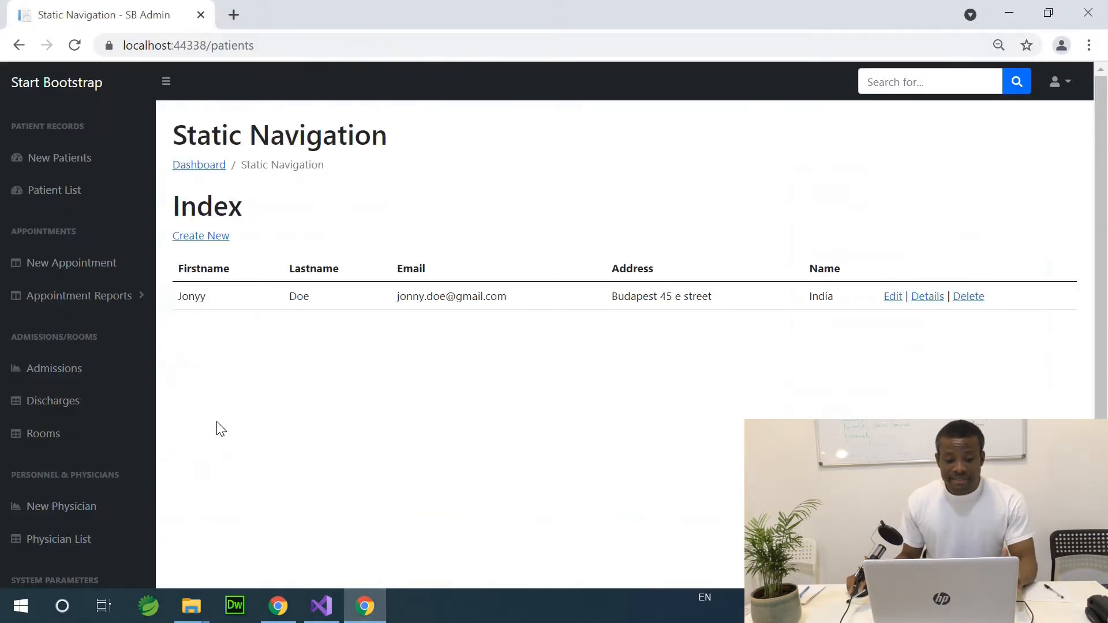
pyautogui.moveTo(55, 83)
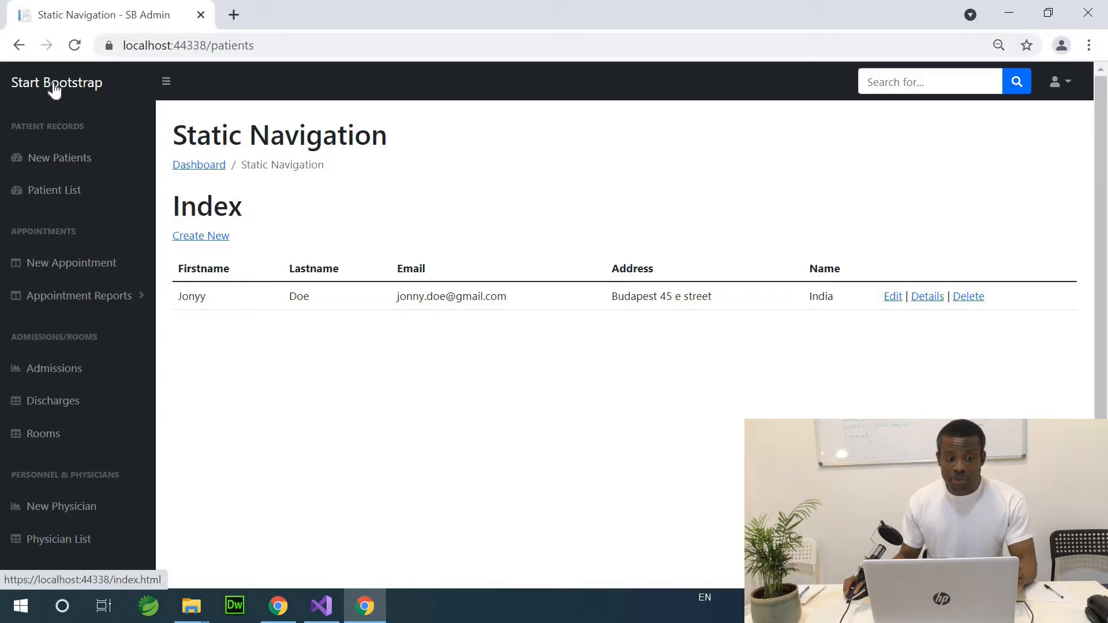
# Step: Leave the patient list and load the HospitalMS dashboard at the site root, localhost:44338
pyautogui.click(56, 83)
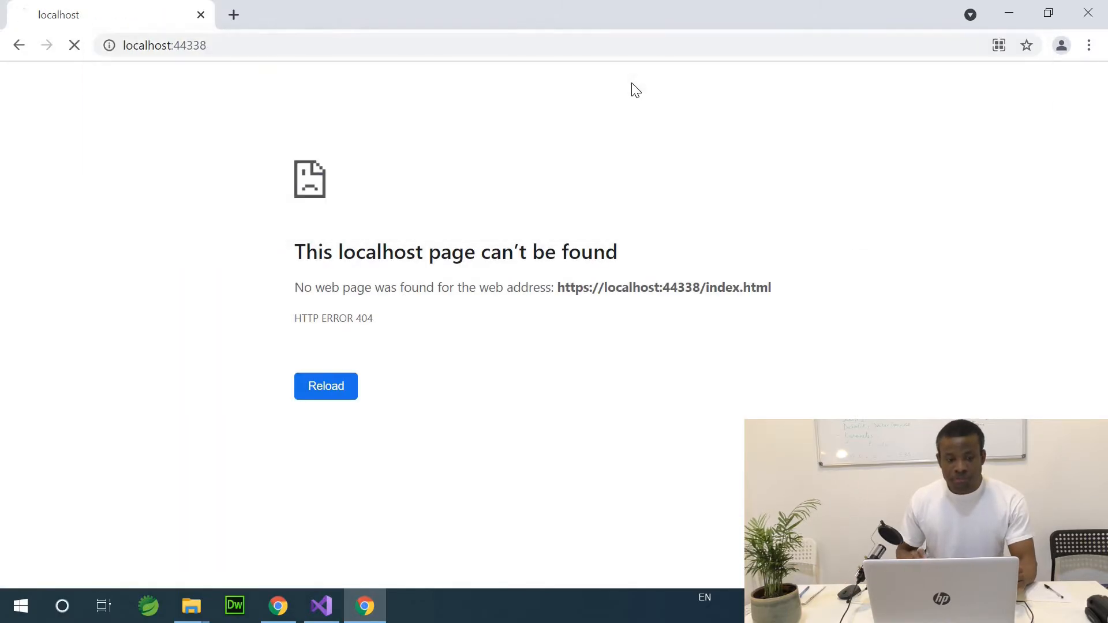
pyautogui.click(326, 386)
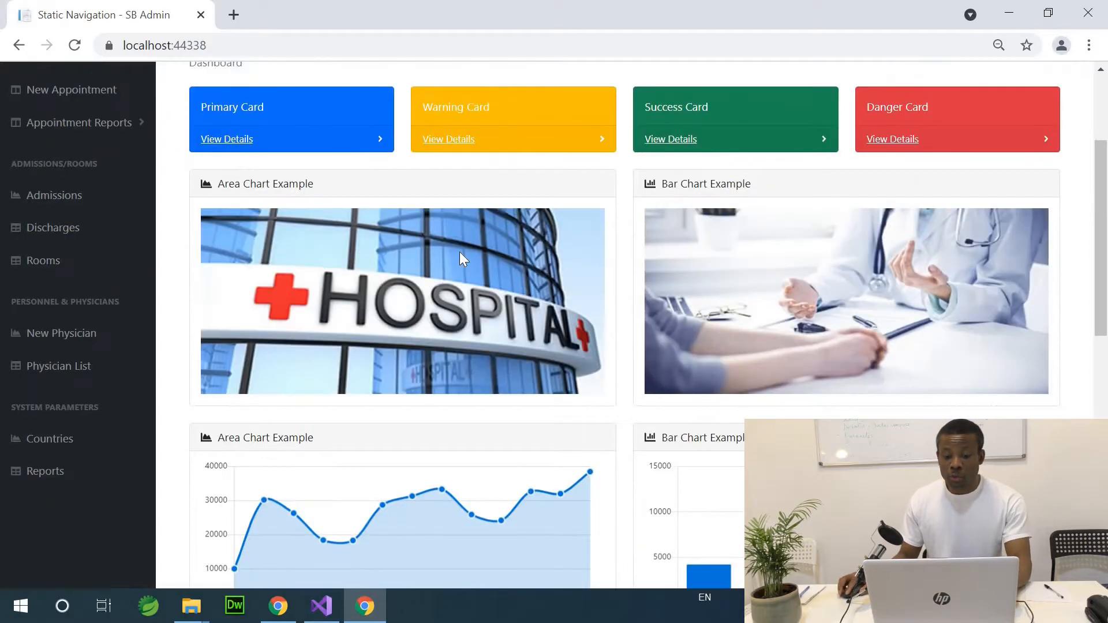
pyautogui.moveTo(389, 233)
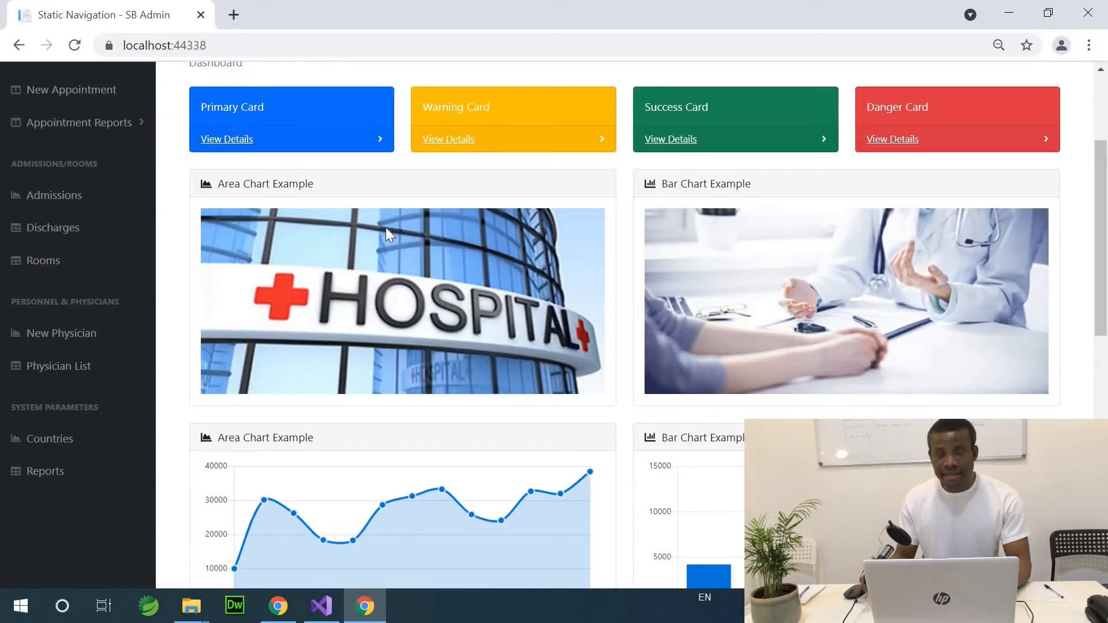
pyautogui.scroll(3)
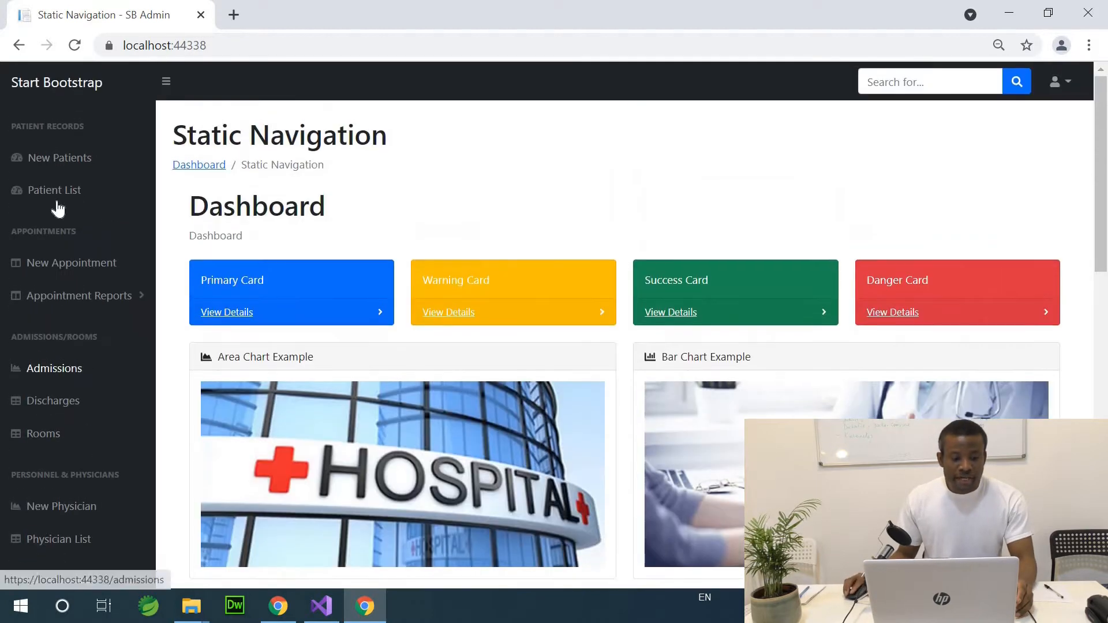
pyautogui.click(54, 189)
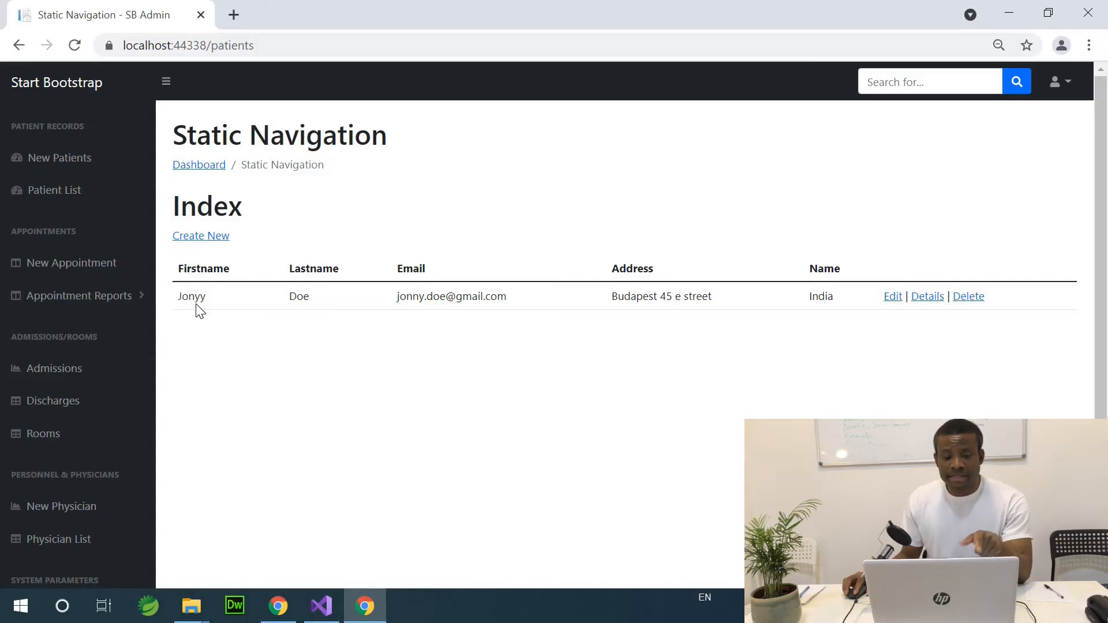
pyautogui.moveTo(191, 323)
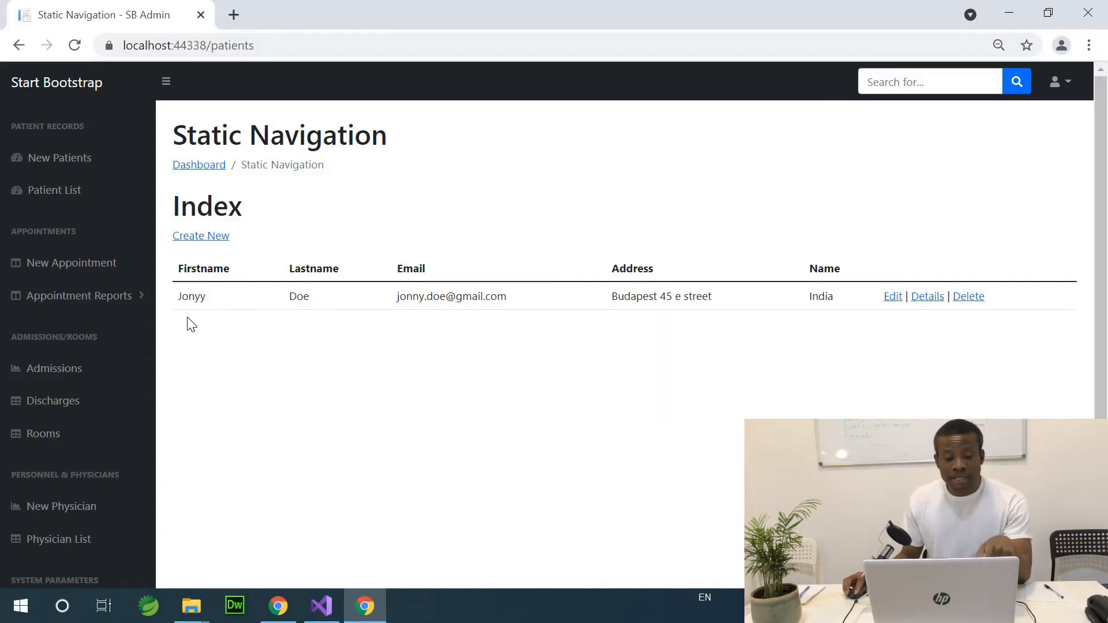
pyautogui.moveTo(201, 235)
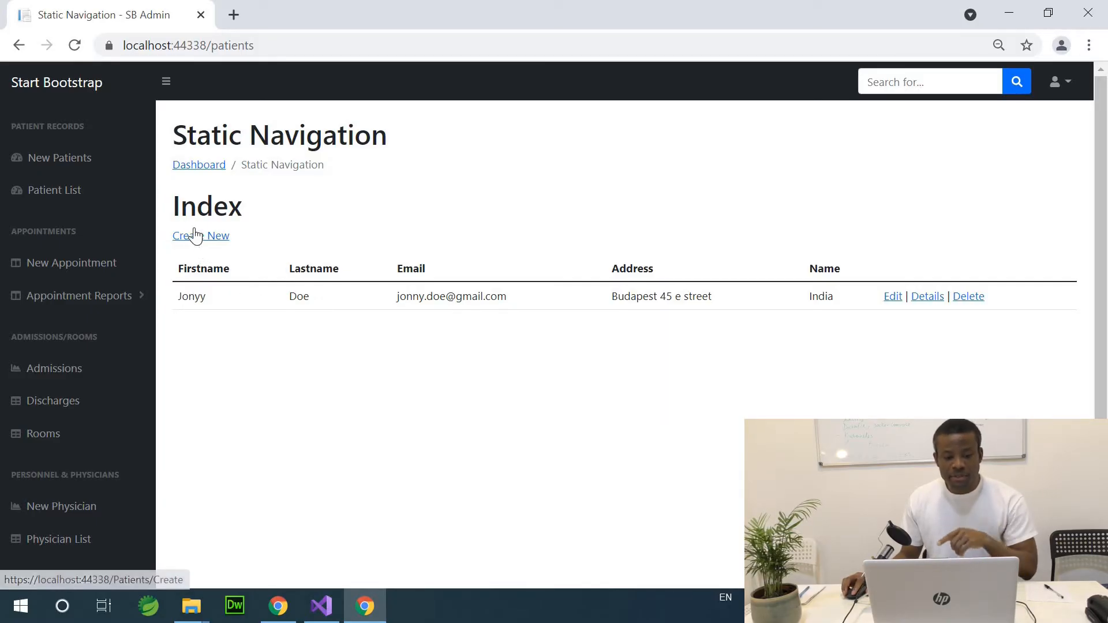
pyautogui.click(201, 235)
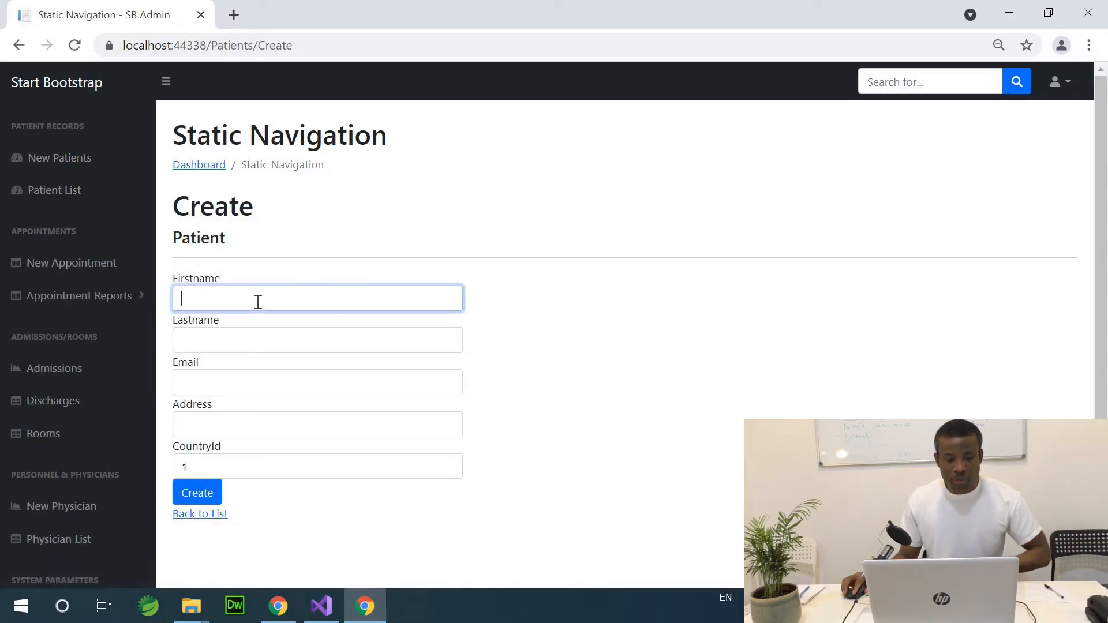
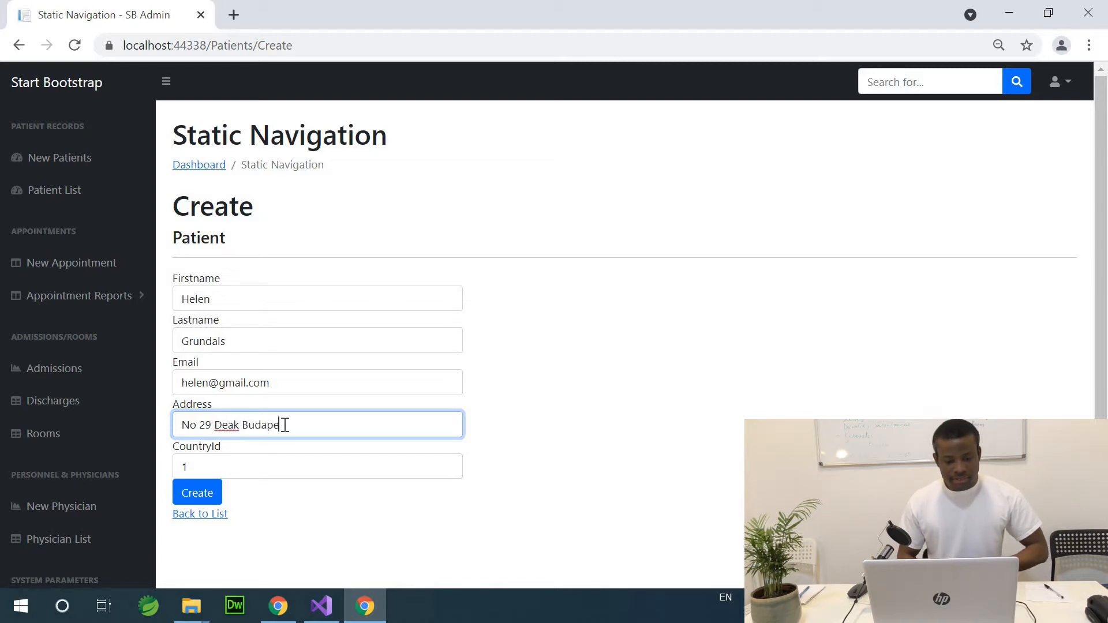
# Step: Set CountryId 2 (Nigeria) and create the patient so she appears in the index
pyautogui.click(316, 465)
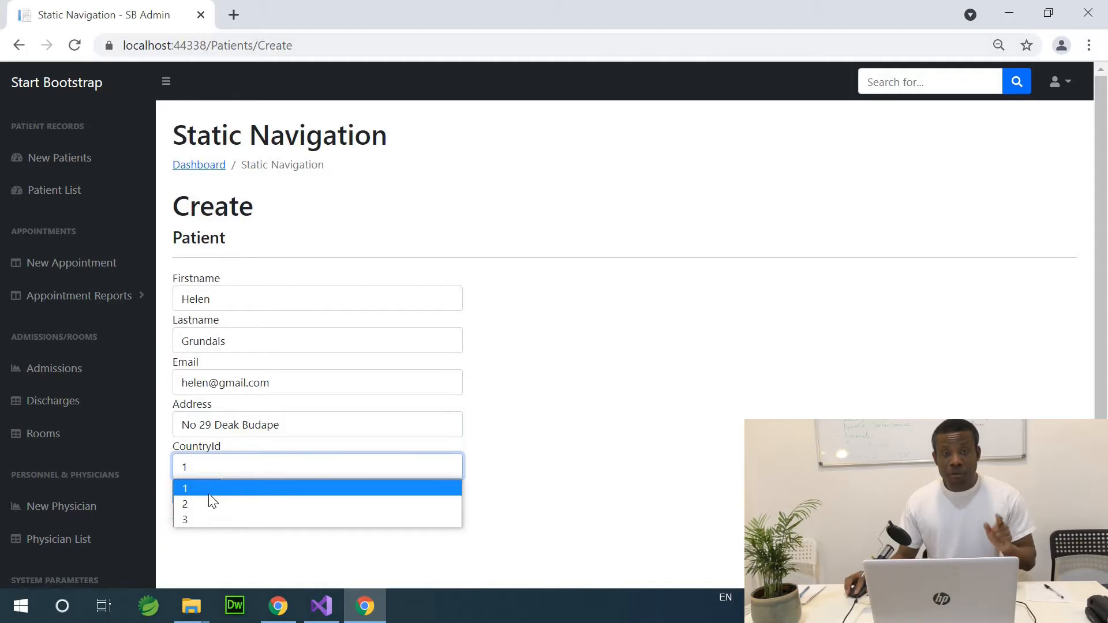
pyautogui.click(184, 505)
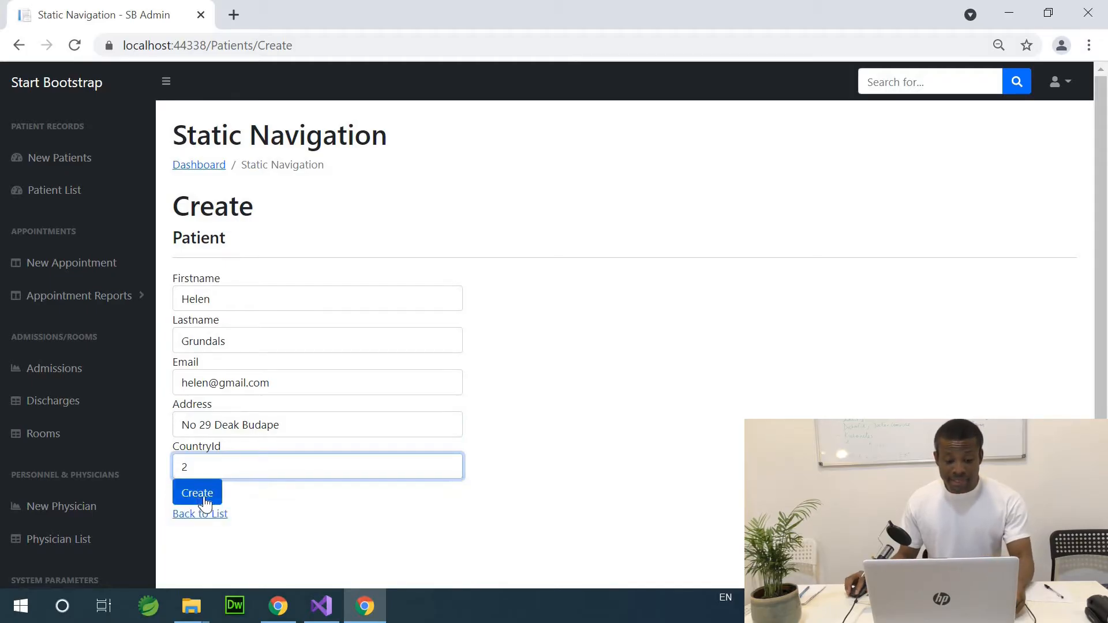
pyautogui.click(197, 493)
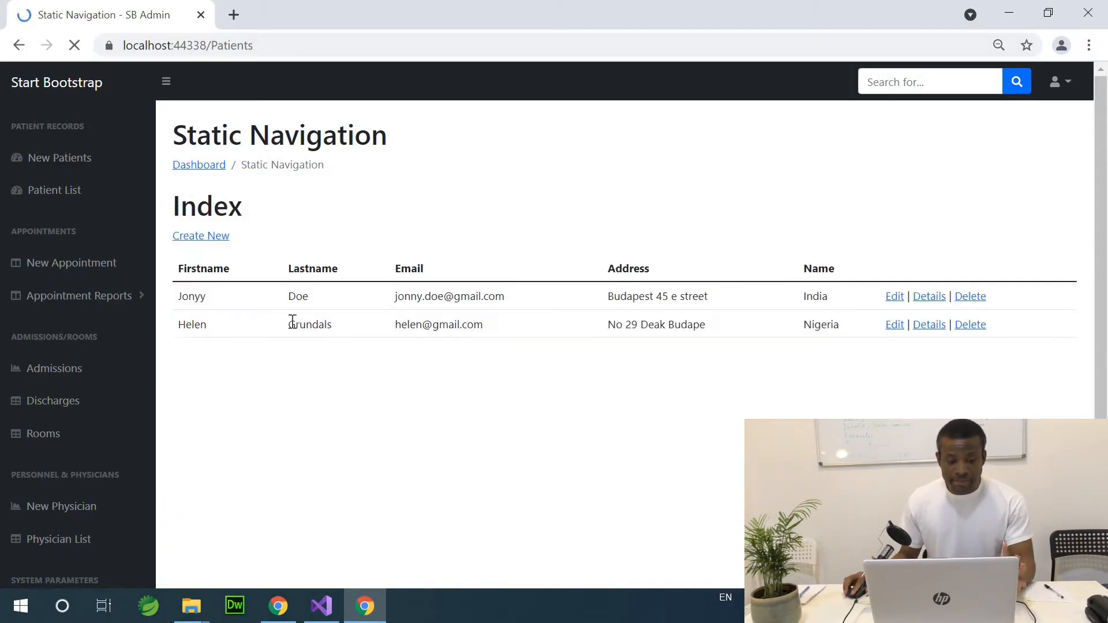
pyautogui.moveTo(201, 236)
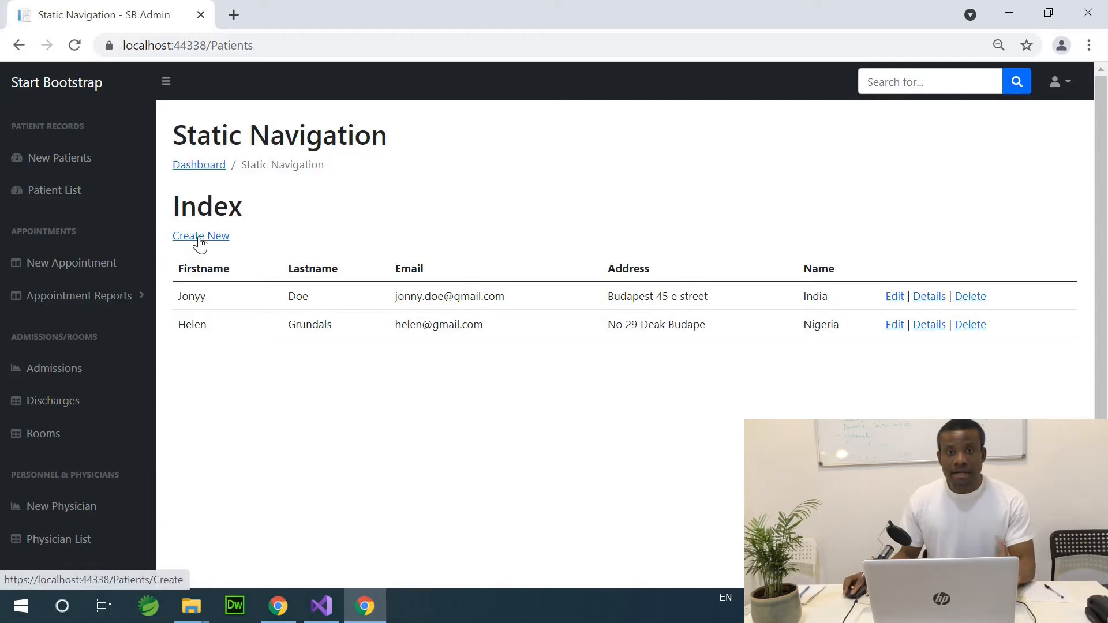
pyautogui.click(199, 236)
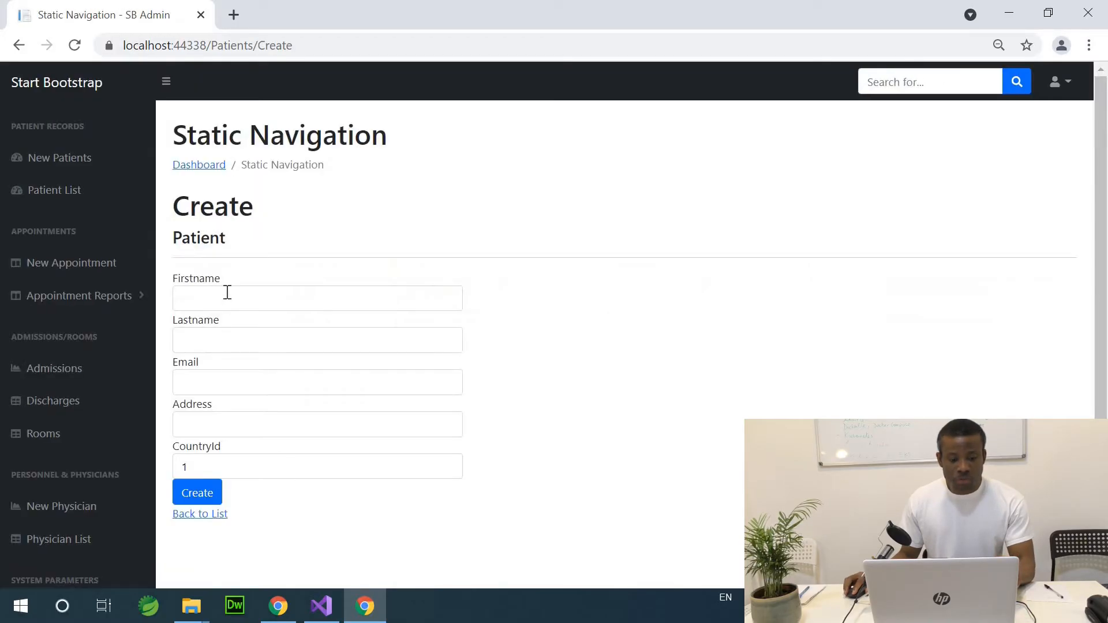
pyautogui.click(316, 298)
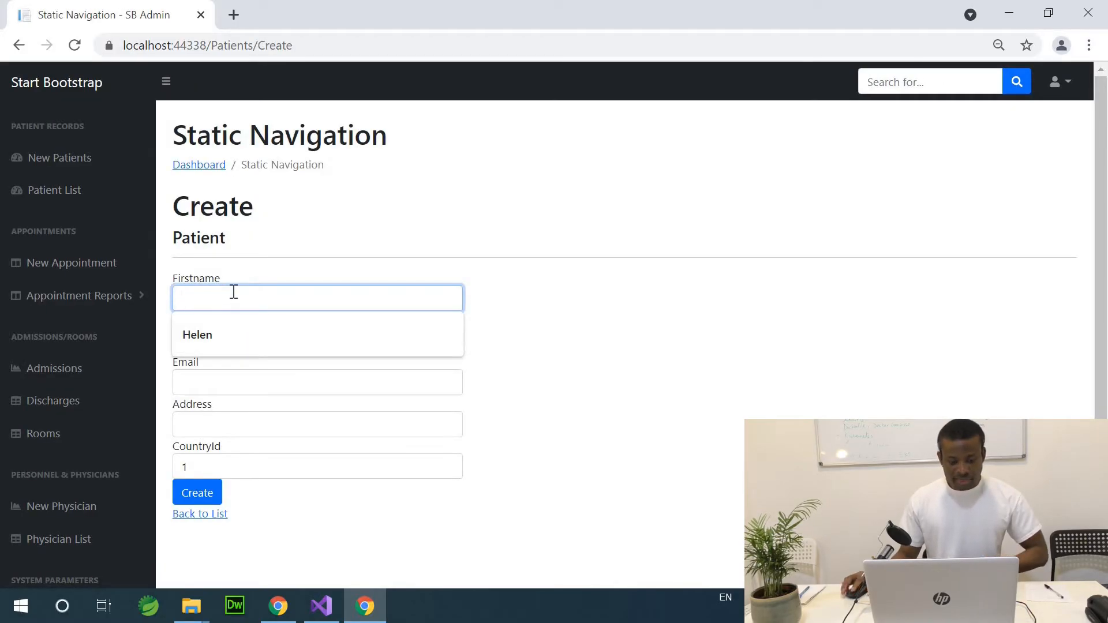
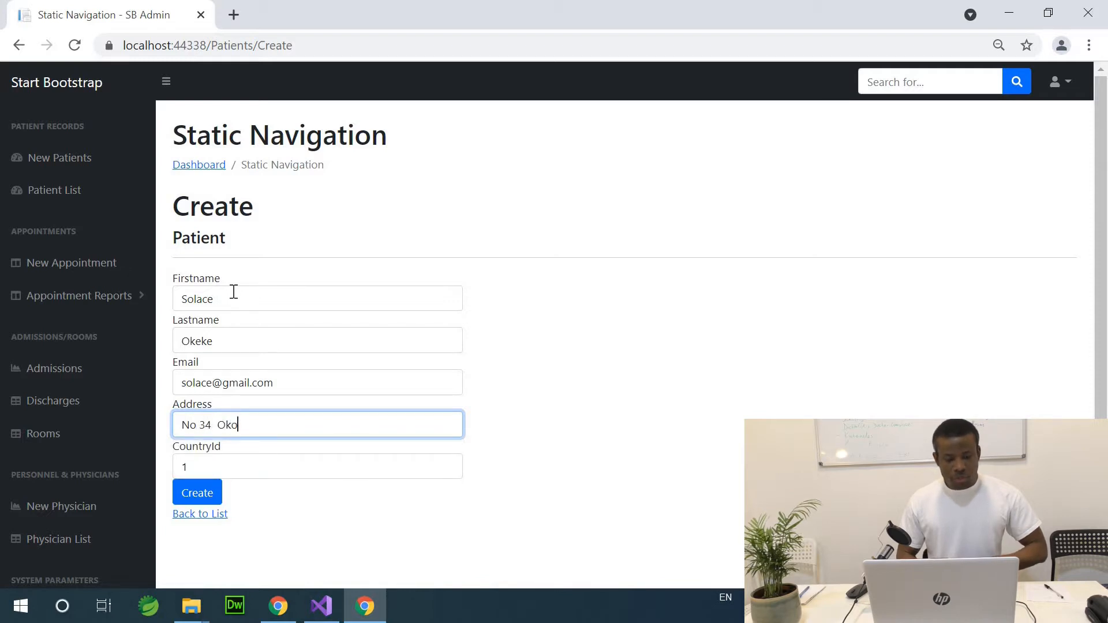
pyautogui.write('road, Anambra')
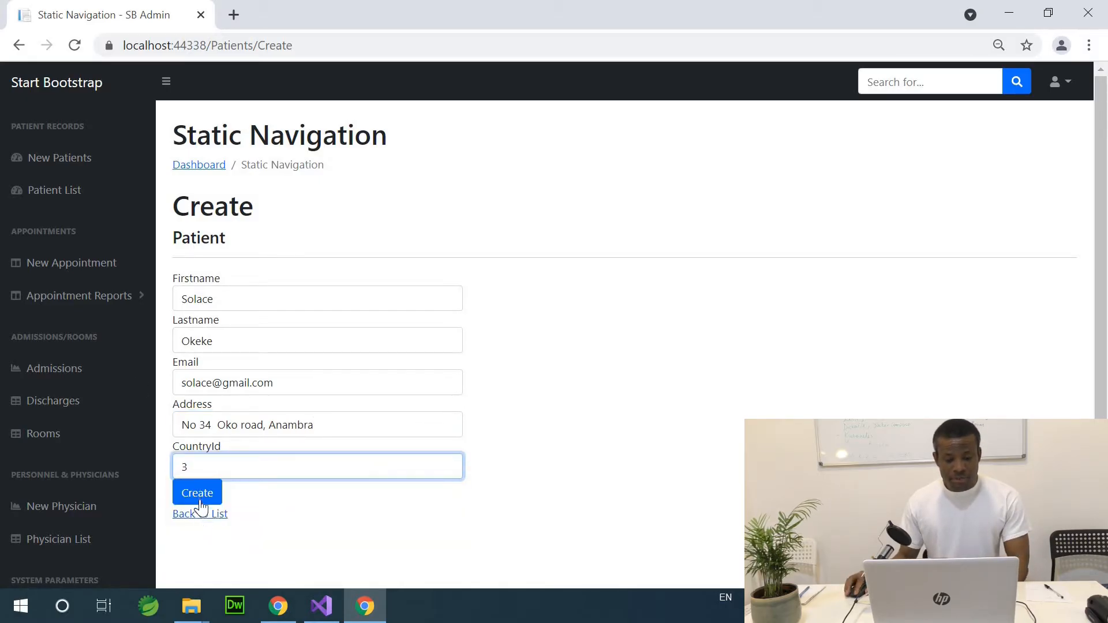
pyautogui.click(197, 493)
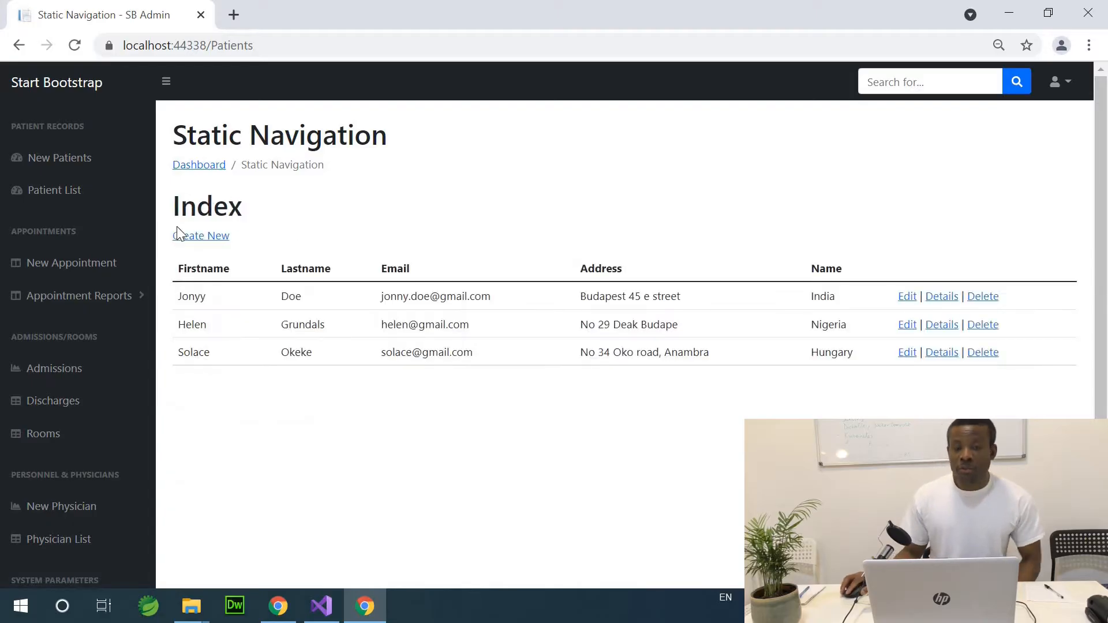
pyautogui.moveTo(237, 343)
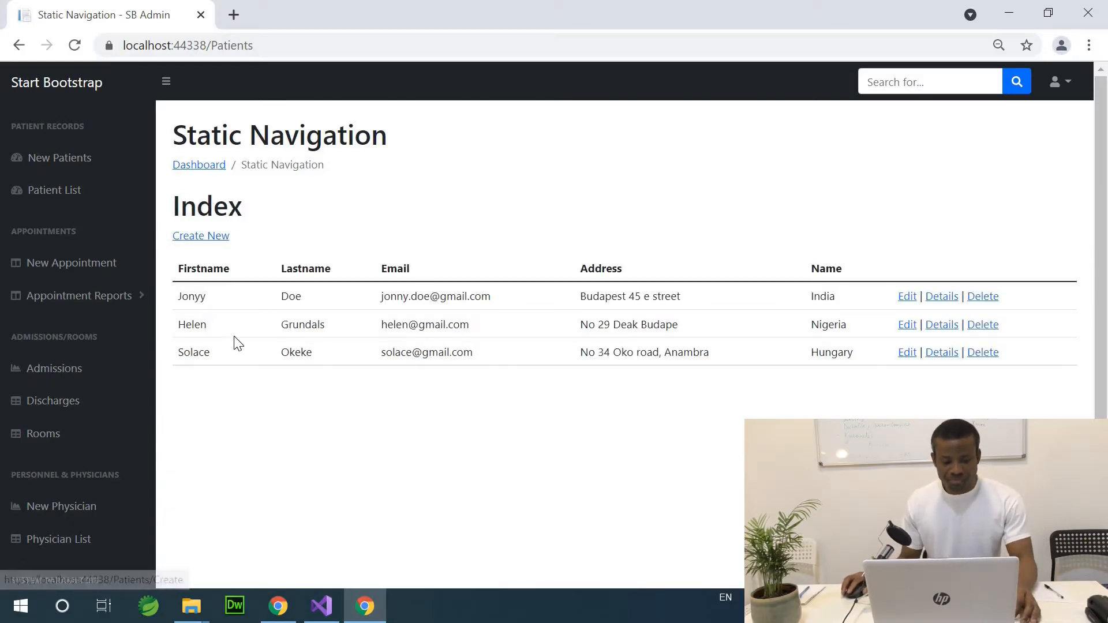
pyautogui.moveTo(168, 336)
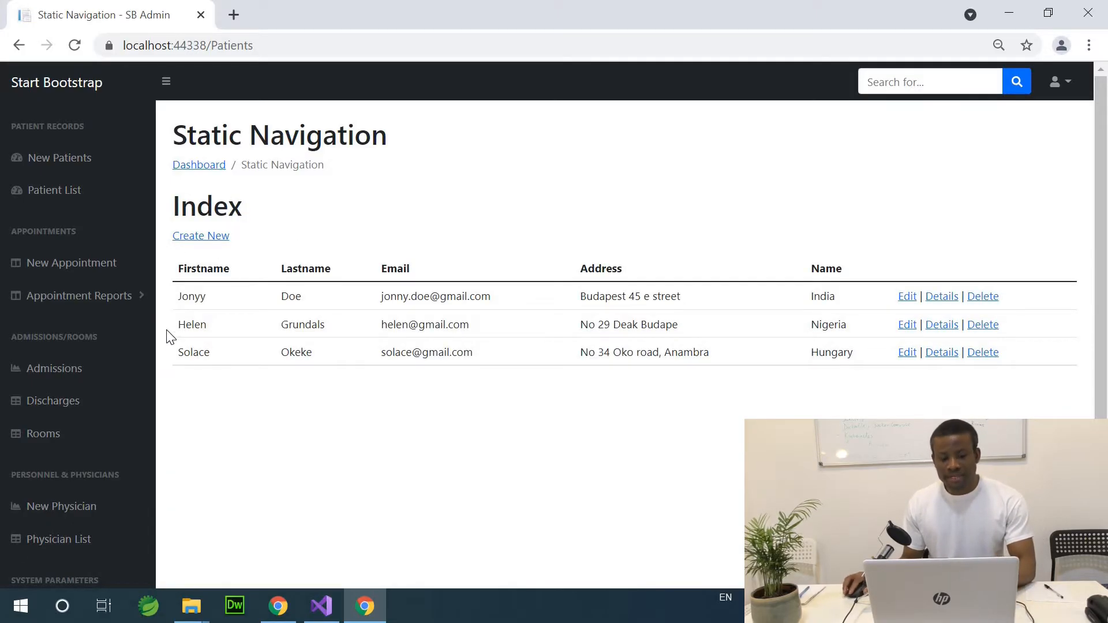
pyautogui.moveTo(242, 319)
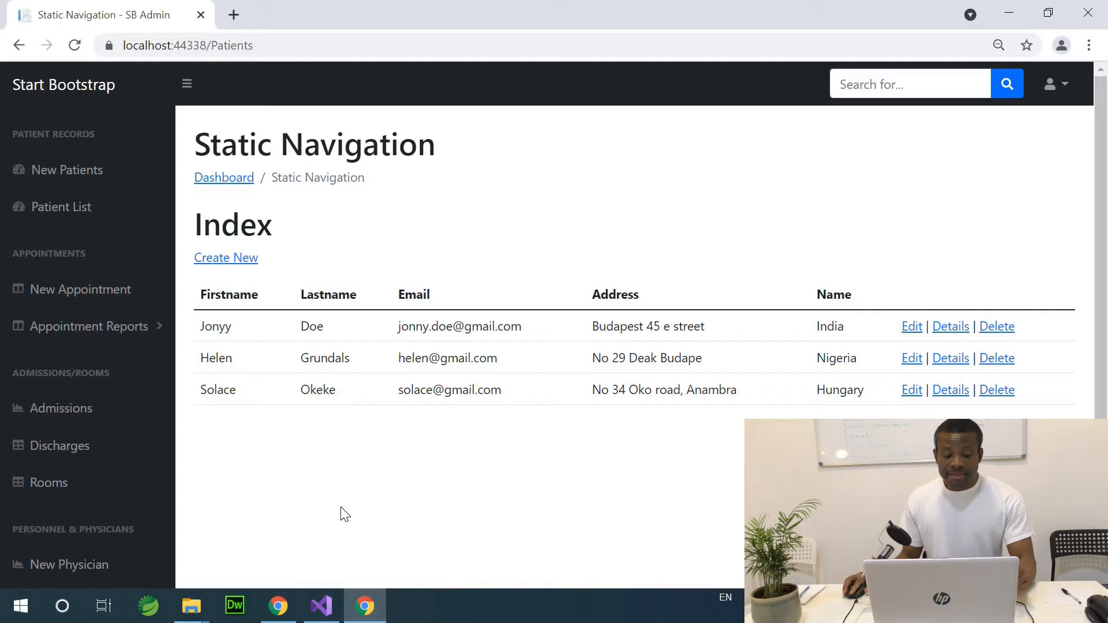
# Step: Jump to the tutorial's 'Adding Patient Thumbnail Images' section
pyautogui.click(314, 14)
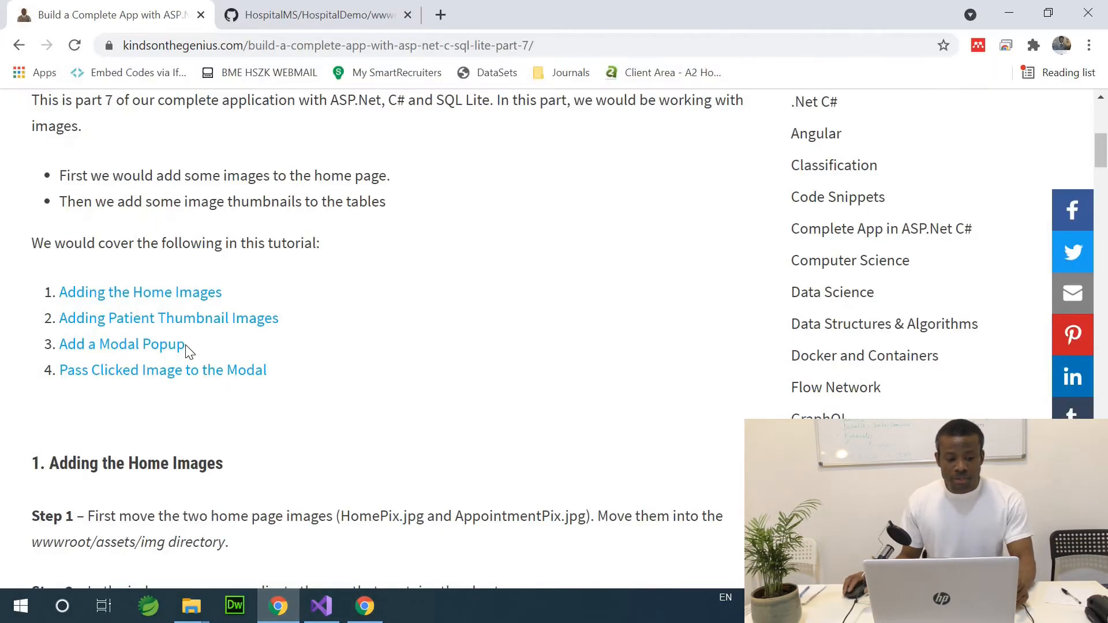
pyautogui.click(168, 319)
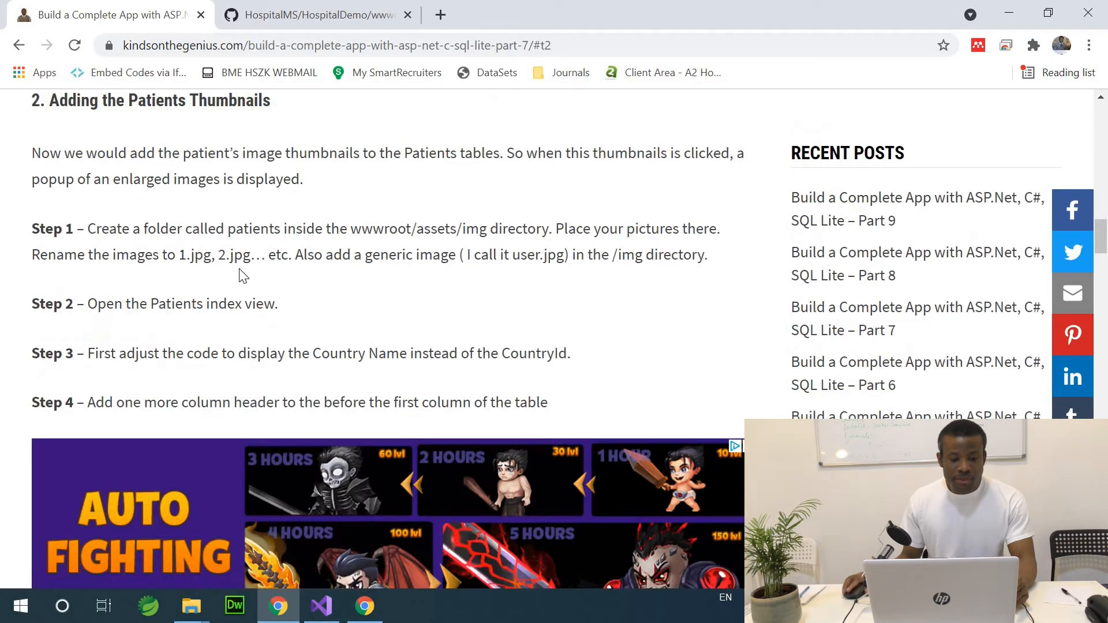
pyautogui.moveTo(199, 278)
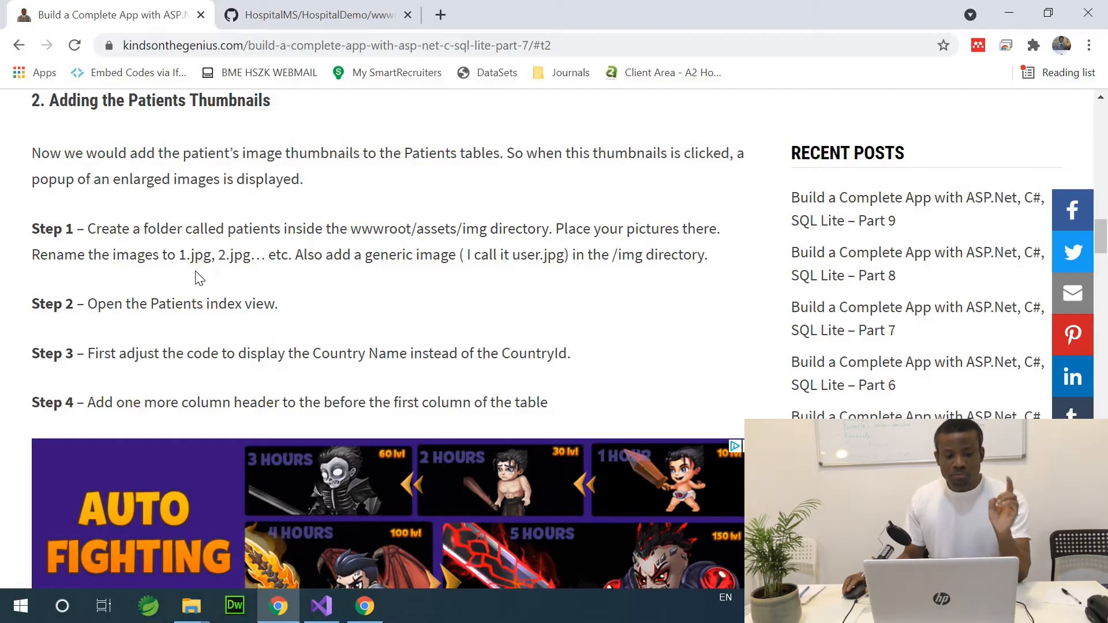
pyautogui.moveTo(276, 333)
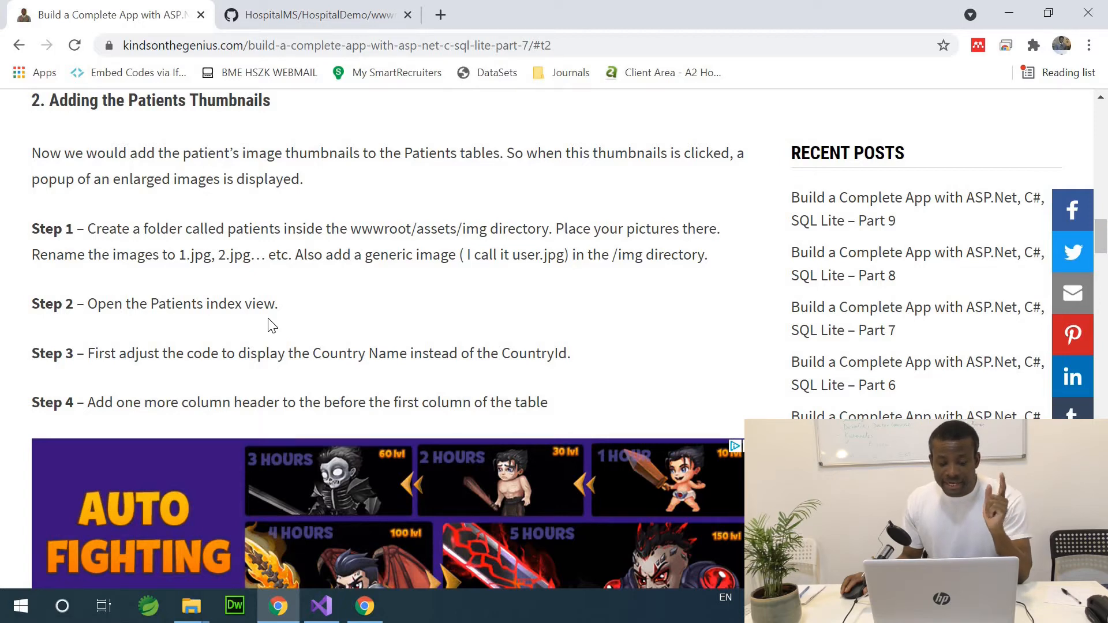
pyautogui.moveTo(417, 345)
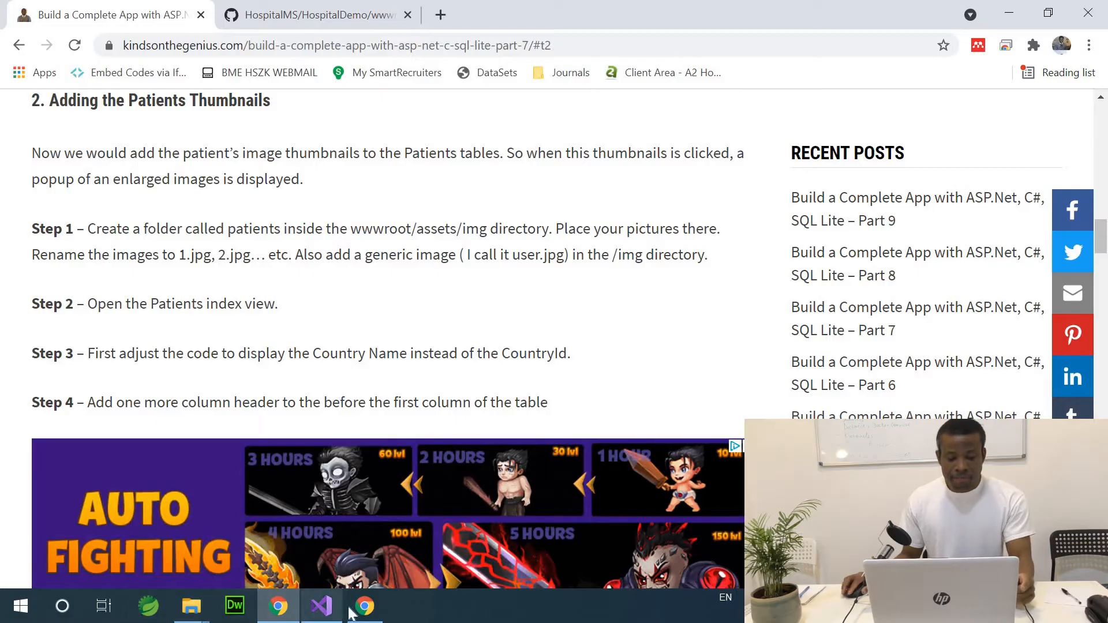
# Step: Add a new folder named patients under wwwroot/assets/img in Solution Explorer
pyautogui.click(320, 606)
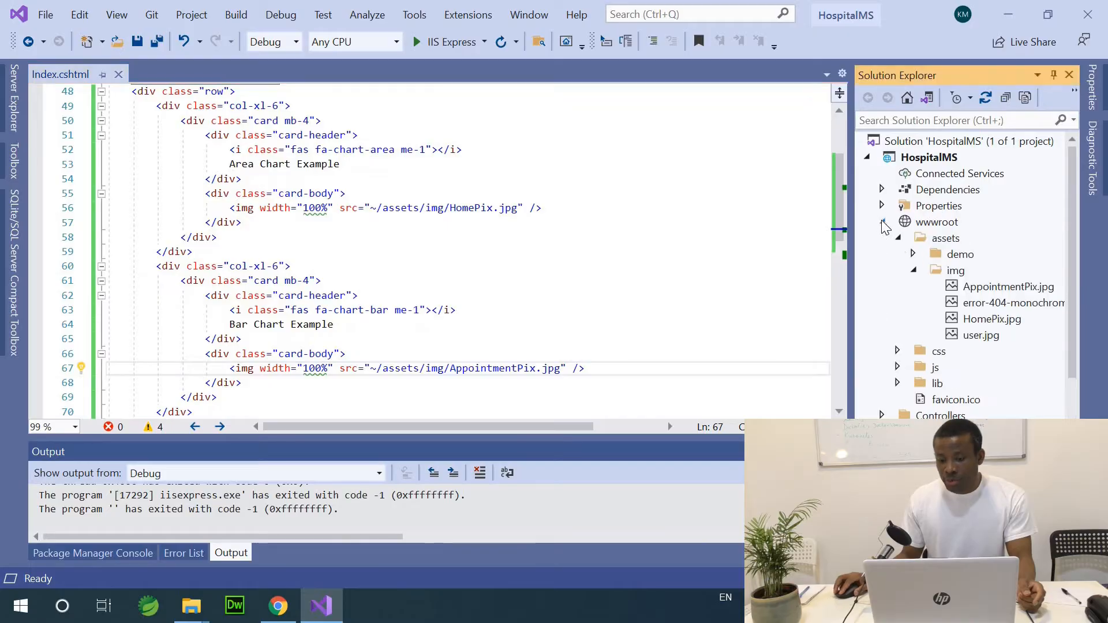
pyautogui.click(912, 270)
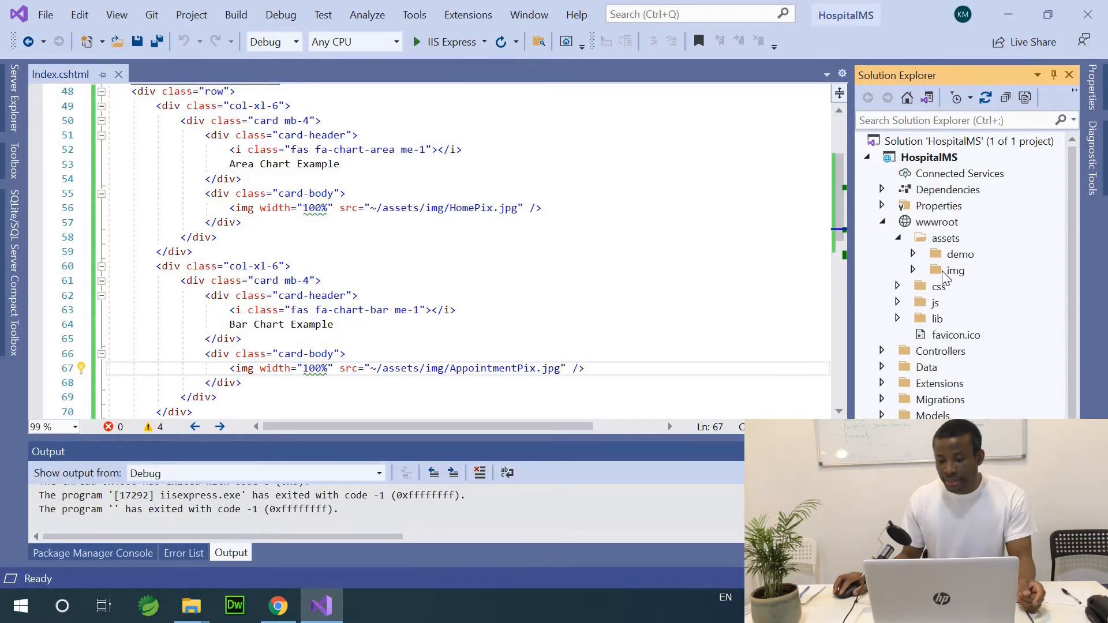
pyautogui.rightClick(955, 270)
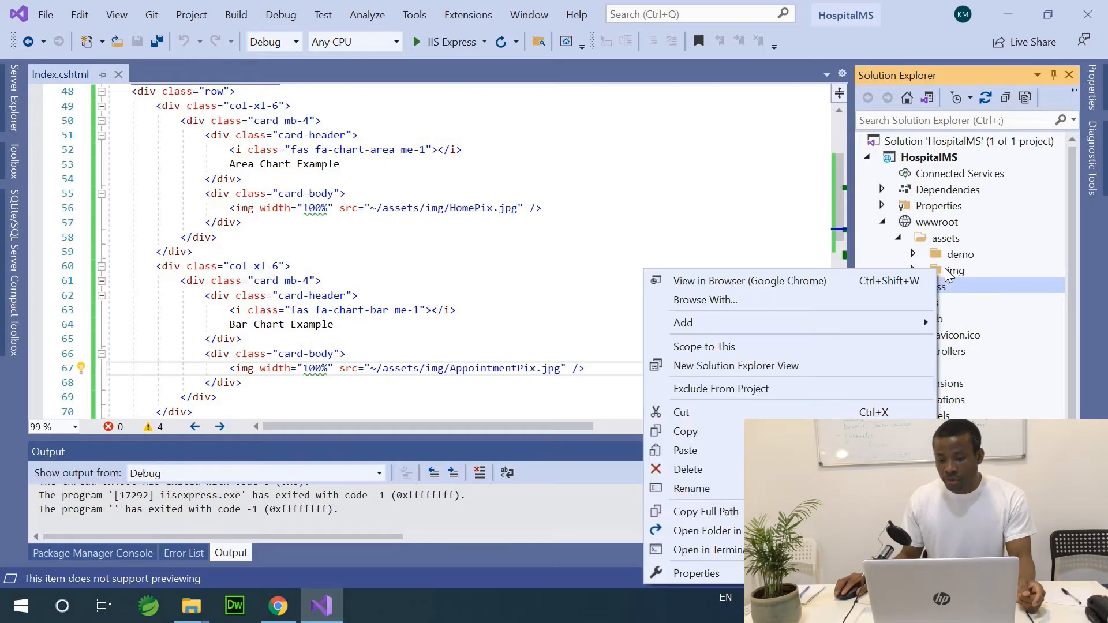
pyautogui.click(682, 322)
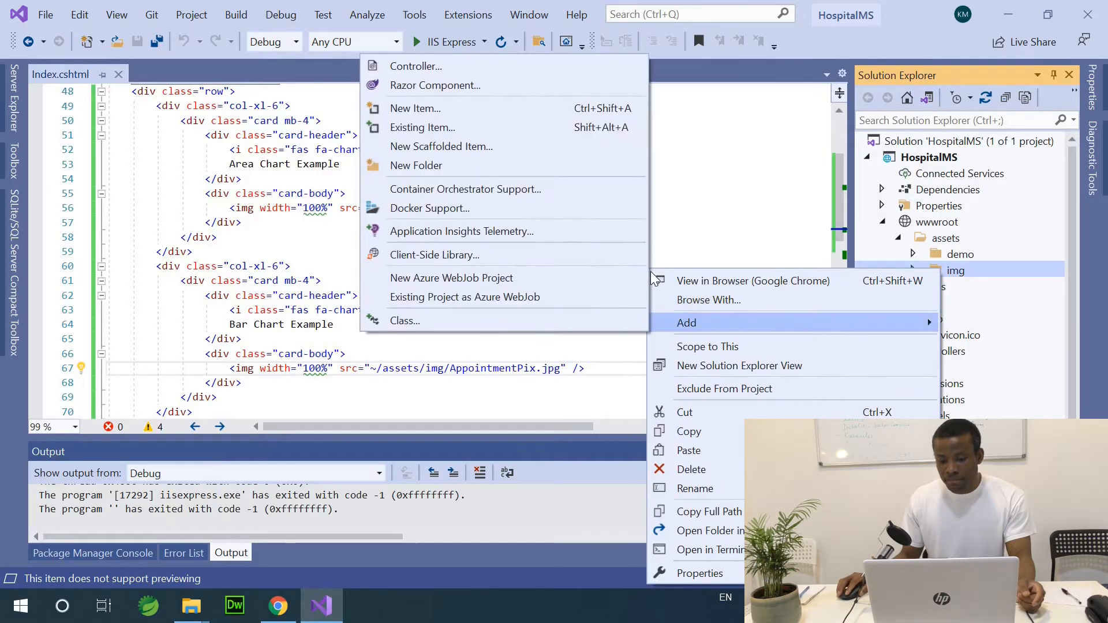
pyautogui.moveTo(417, 165)
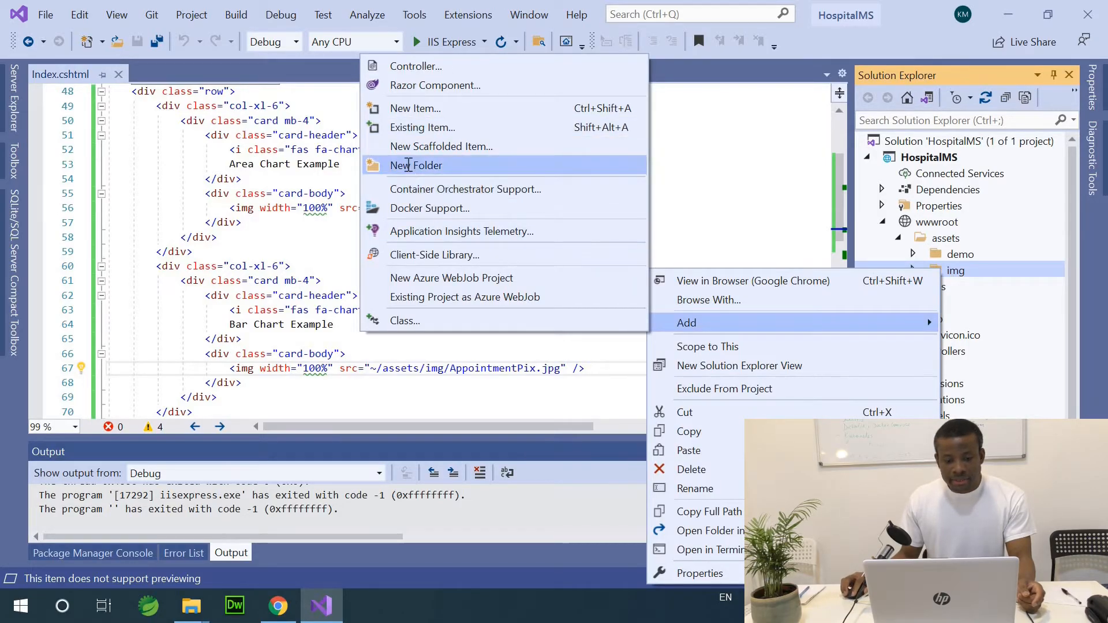
pyautogui.click(416, 165)
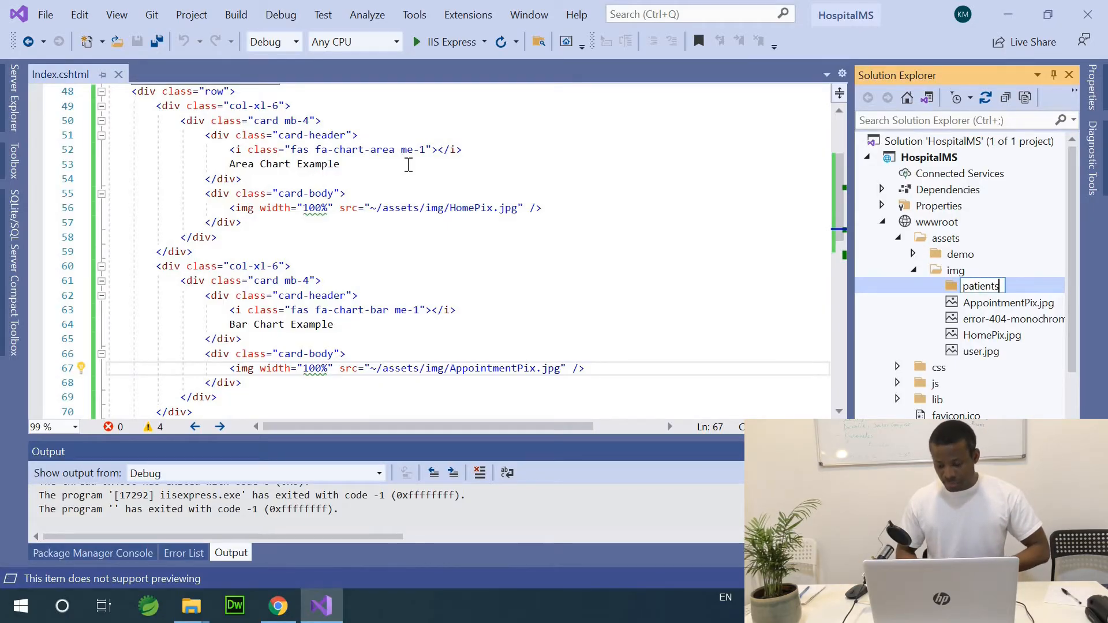
pyautogui.press('Return')
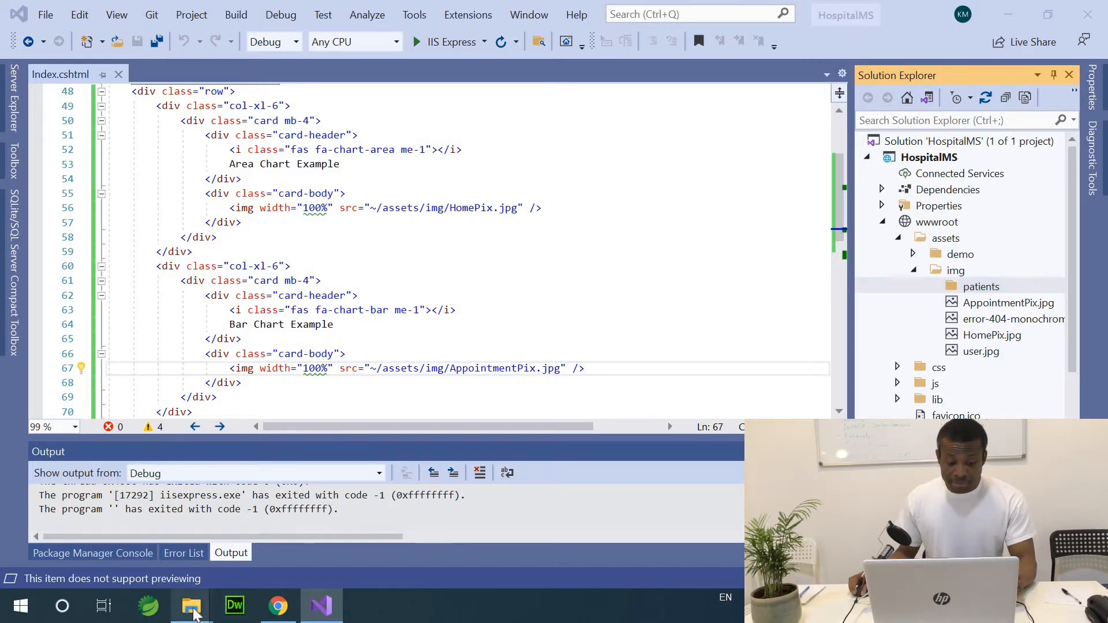
pyautogui.click(277, 606)
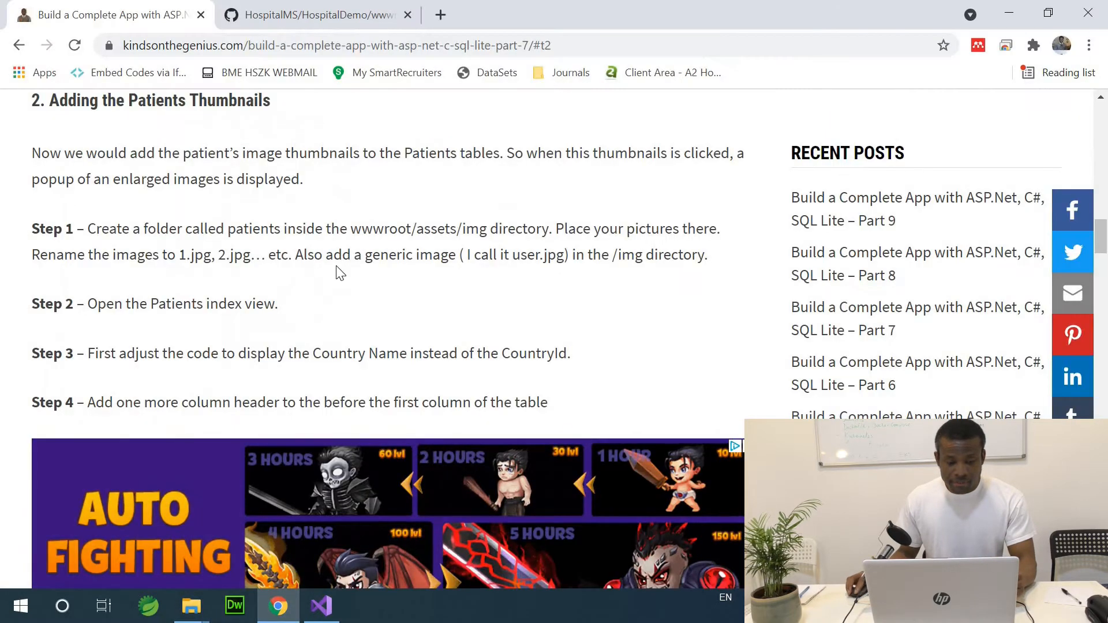
pyautogui.moveTo(345, 244)
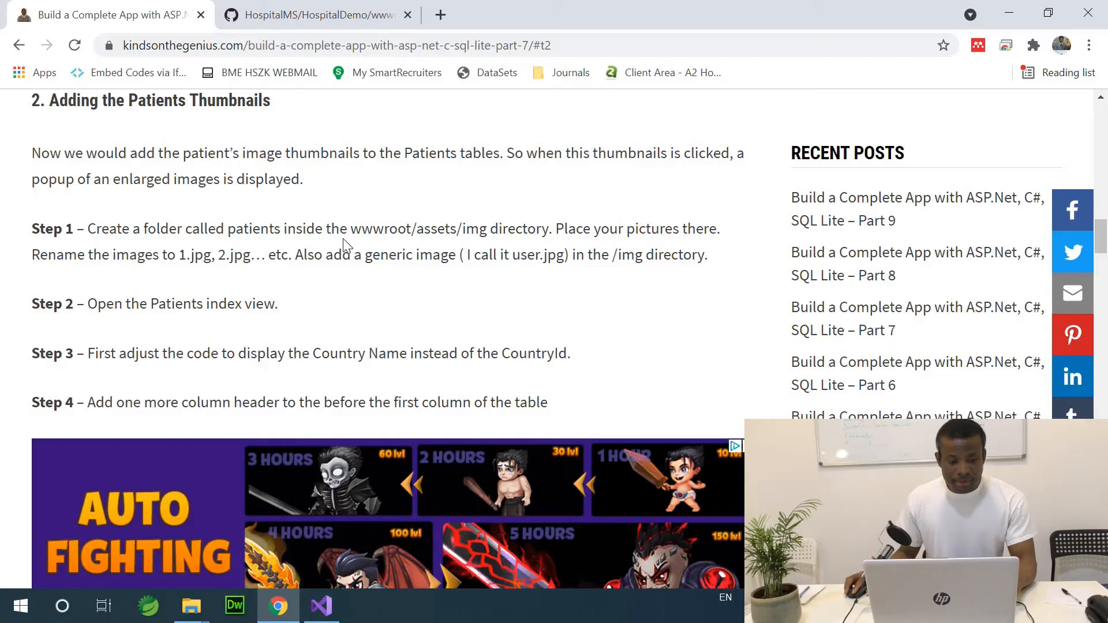
pyautogui.moveTo(641, 245)
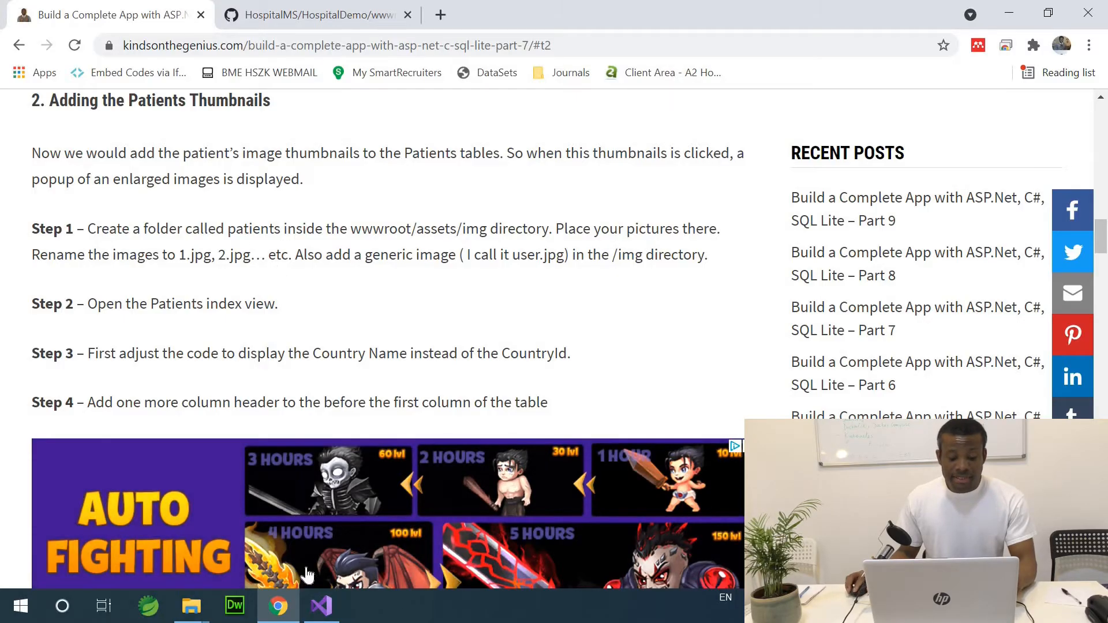
pyautogui.moveTo(191, 606)
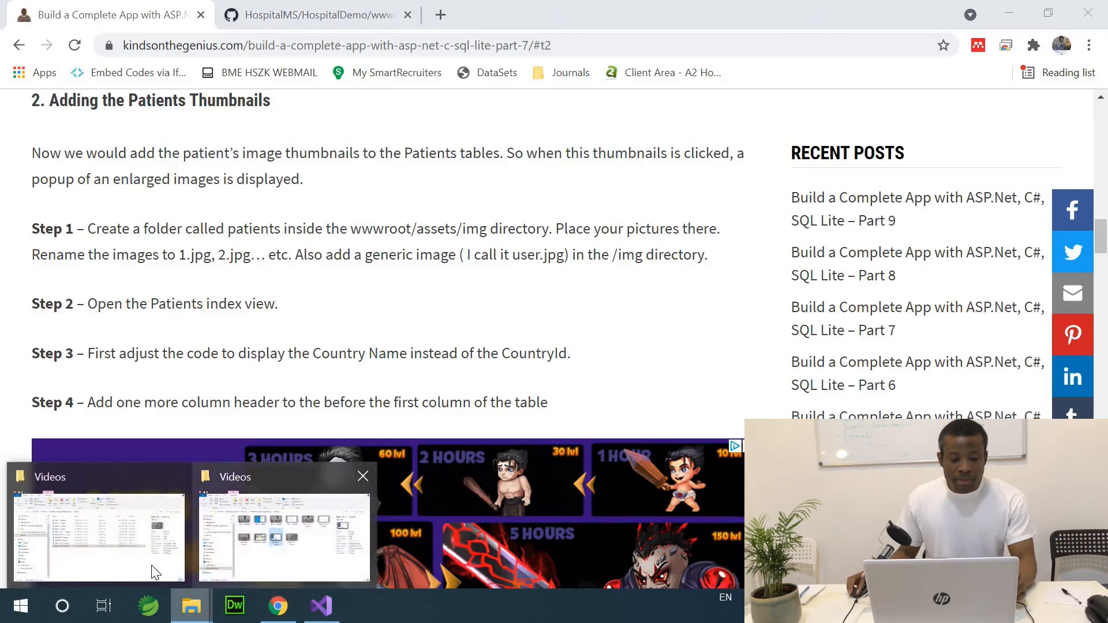
# Step: Select patient photos 1, 2 and 3 in the Desktop ImageAssets folder, then return to Visual Studio
pyautogui.click(99, 536)
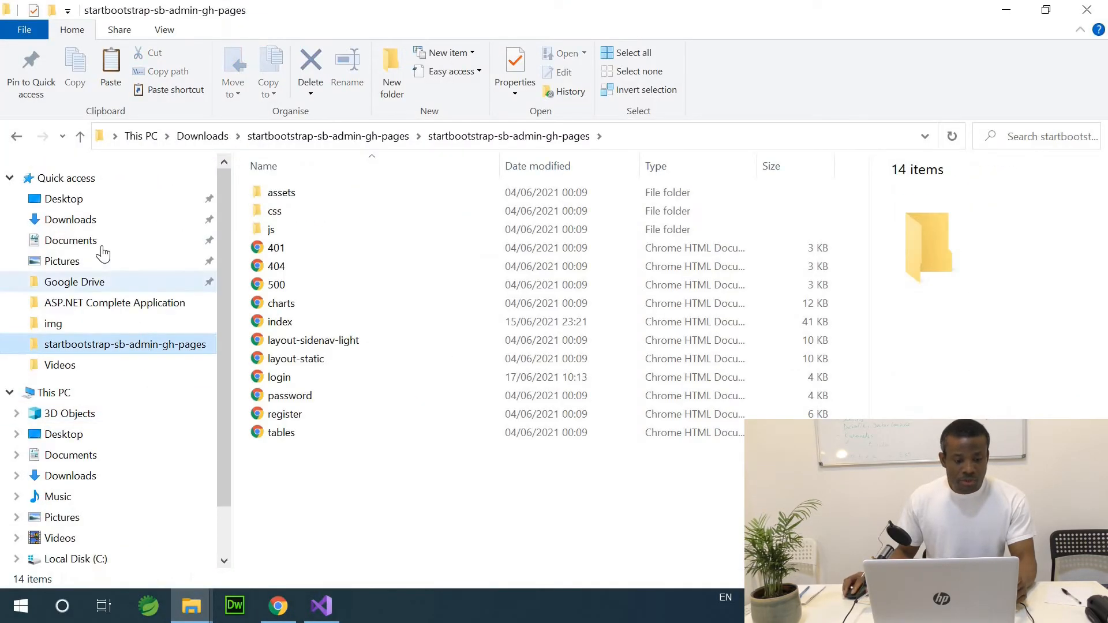
pyautogui.click(63, 199)
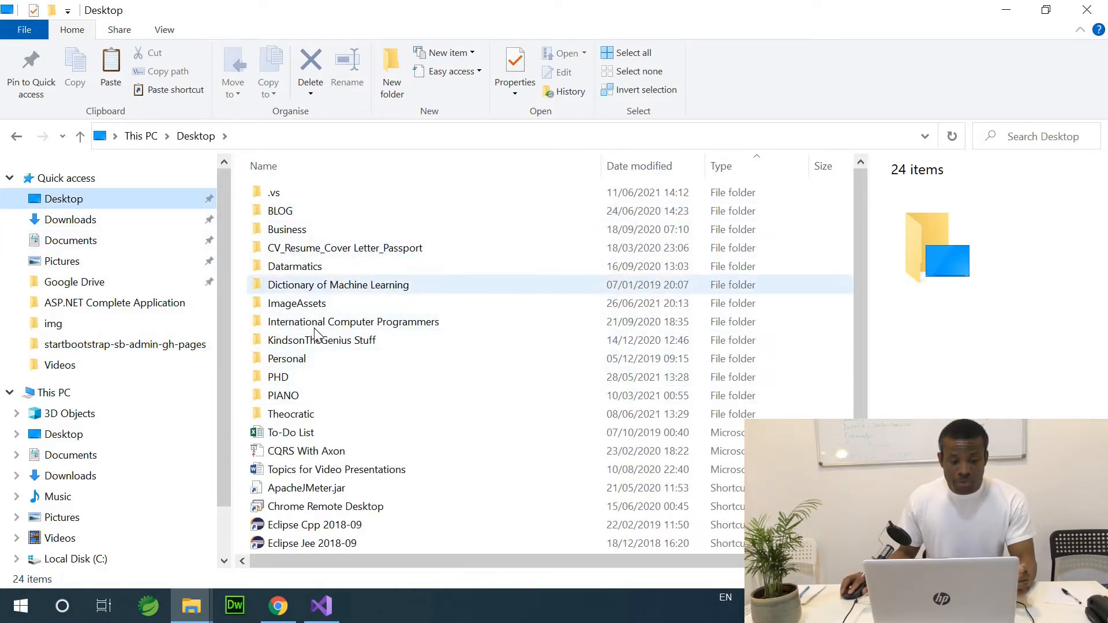
pyautogui.doubleClick(296, 302)
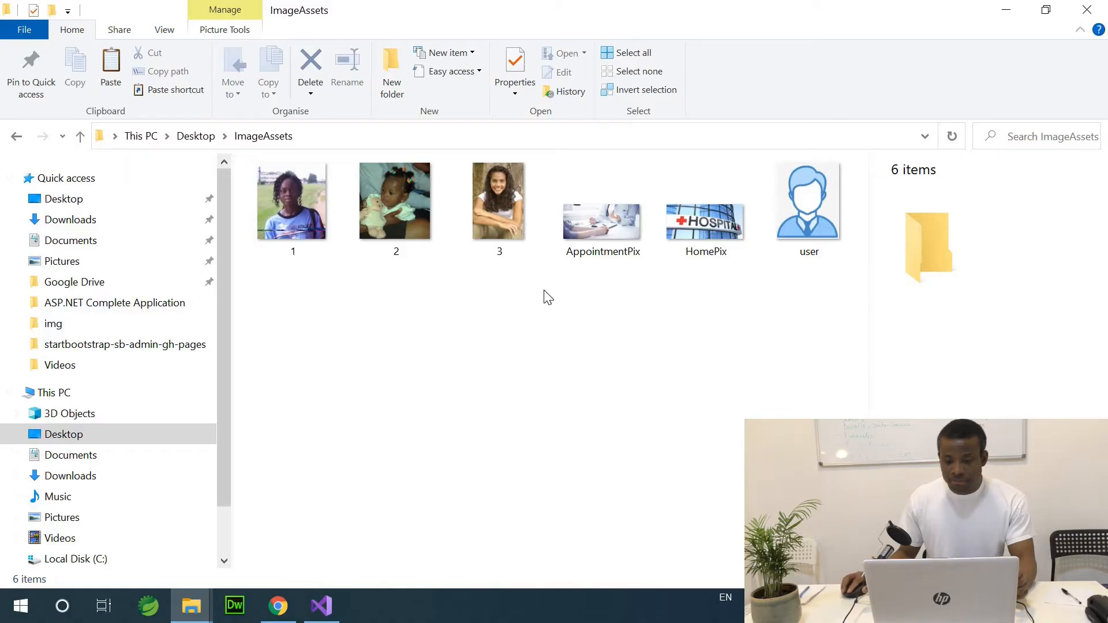
pyautogui.click(292, 201)
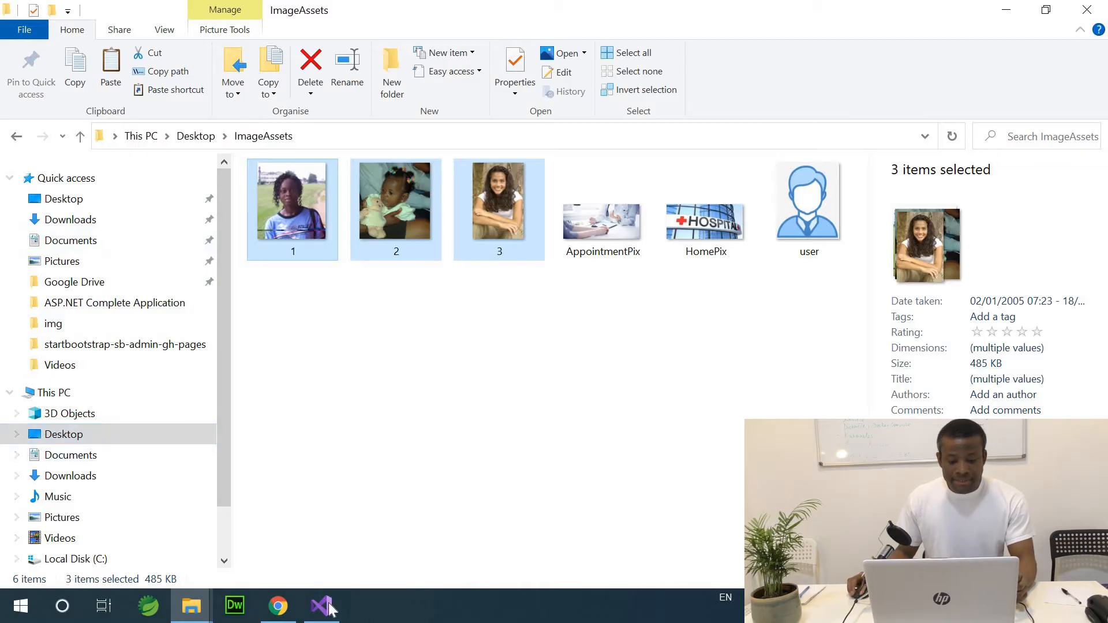
pyautogui.click(321, 606)
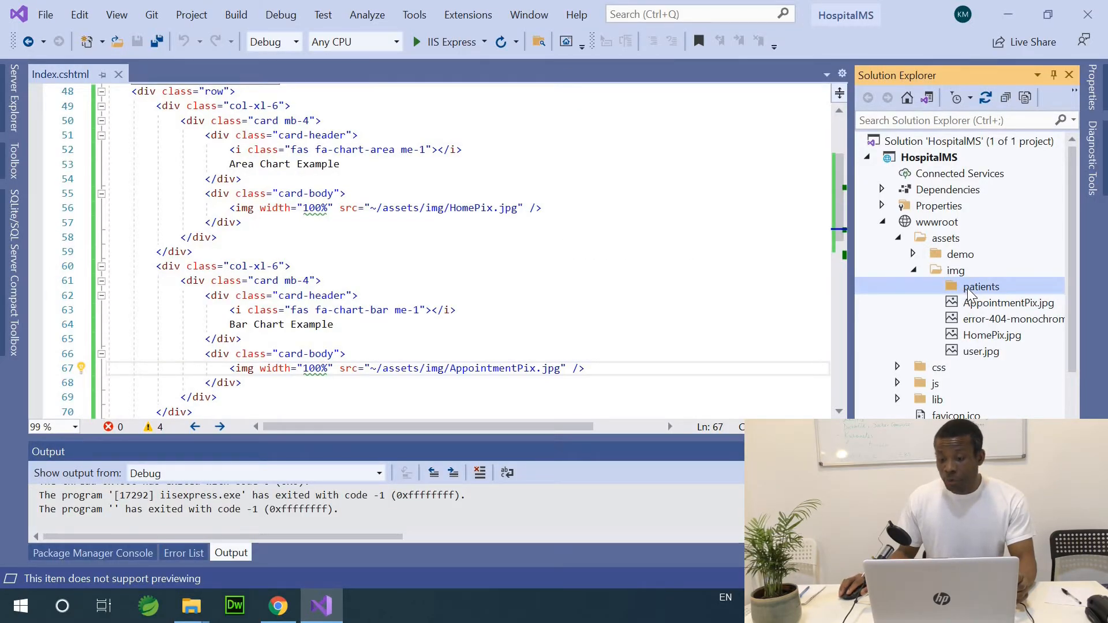
# Step: Refresh the patients folder so 1.jpg, 2.jpg and 3.jpg appear in Solution Explorer
pyautogui.rightClick(981, 286)
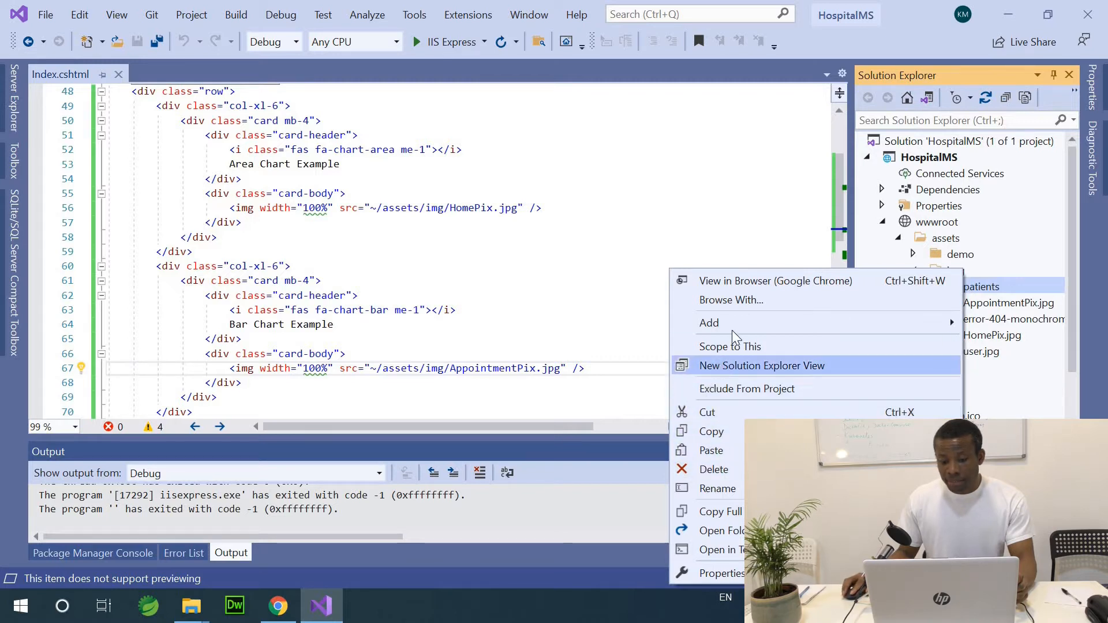
pyautogui.moveTo(819, 379)
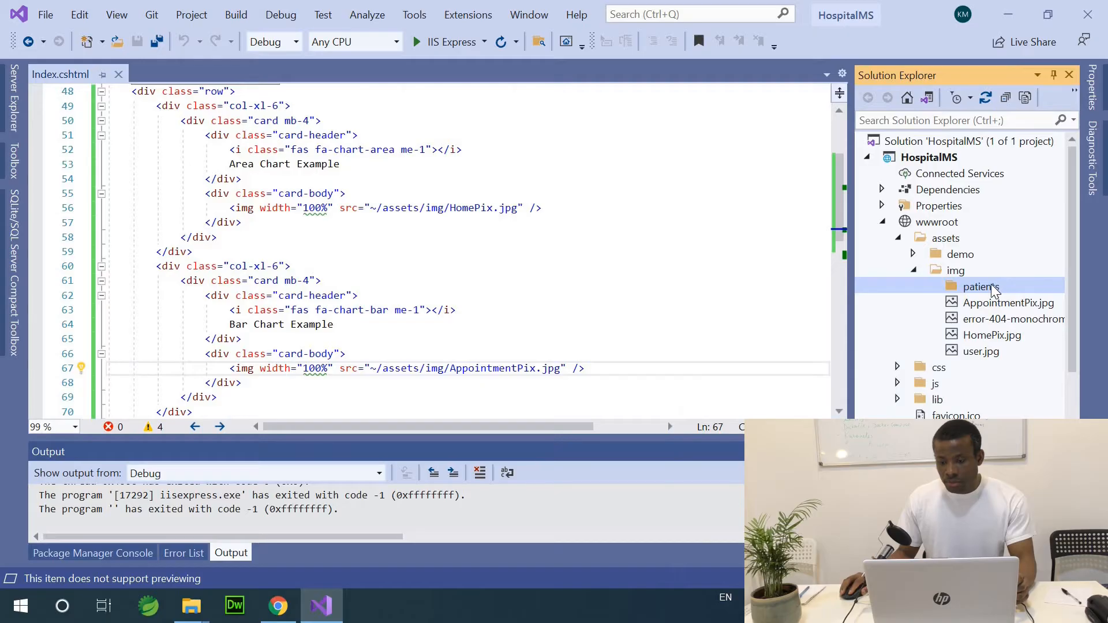
pyautogui.rightClick(981, 286)
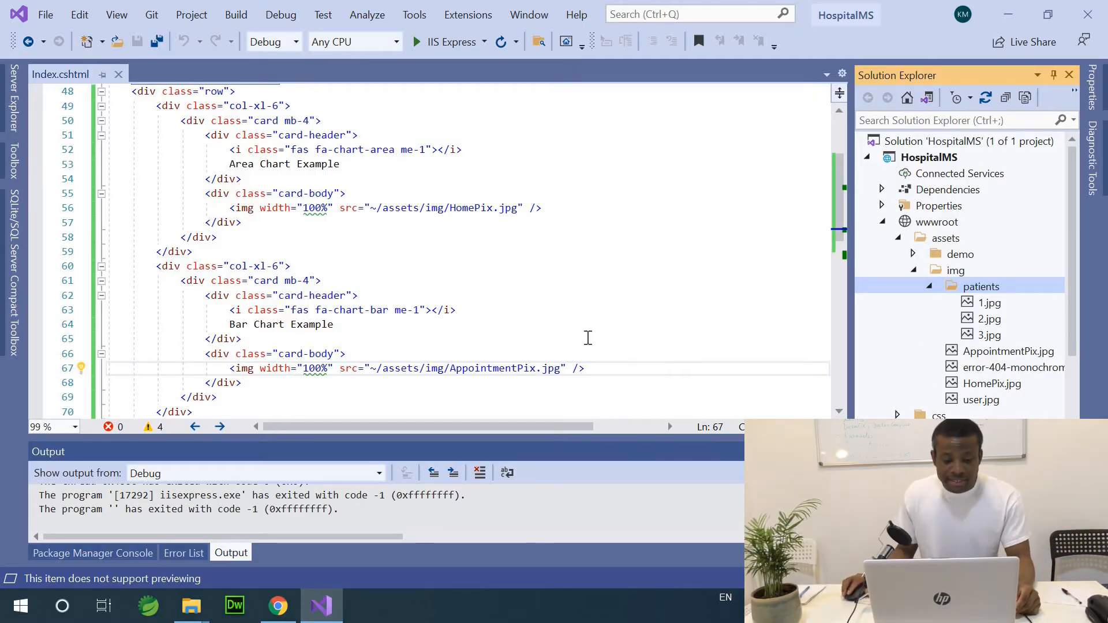
pyautogui.scroll(-3)
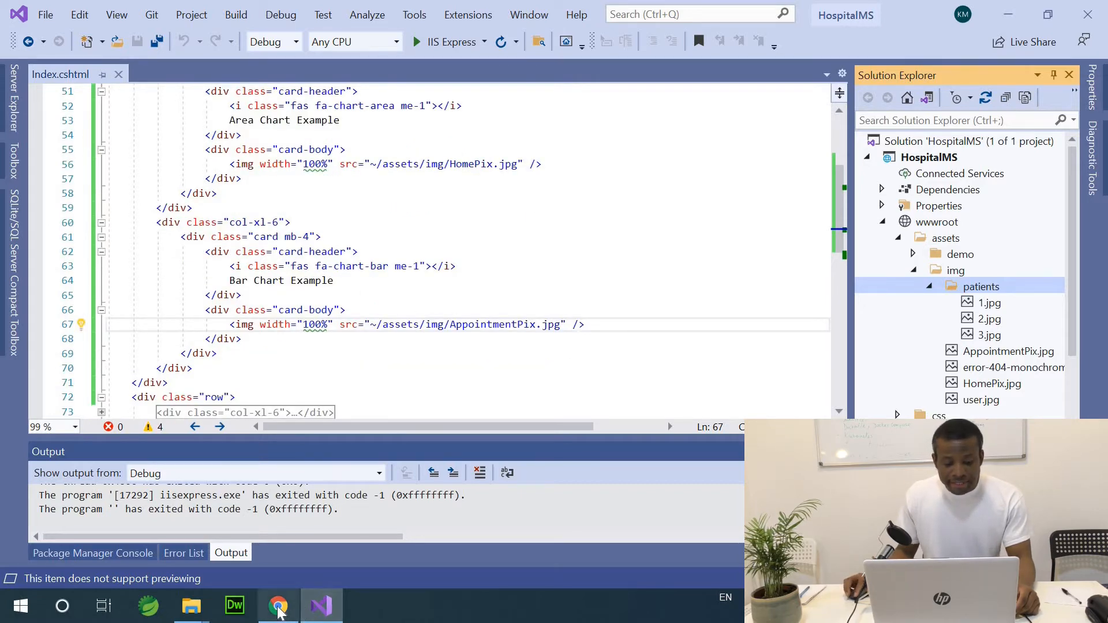
# Step: Read tutorial steps 3 to 5 on the thumbnail column, then return to the project
pyautogui.click(278, 606)
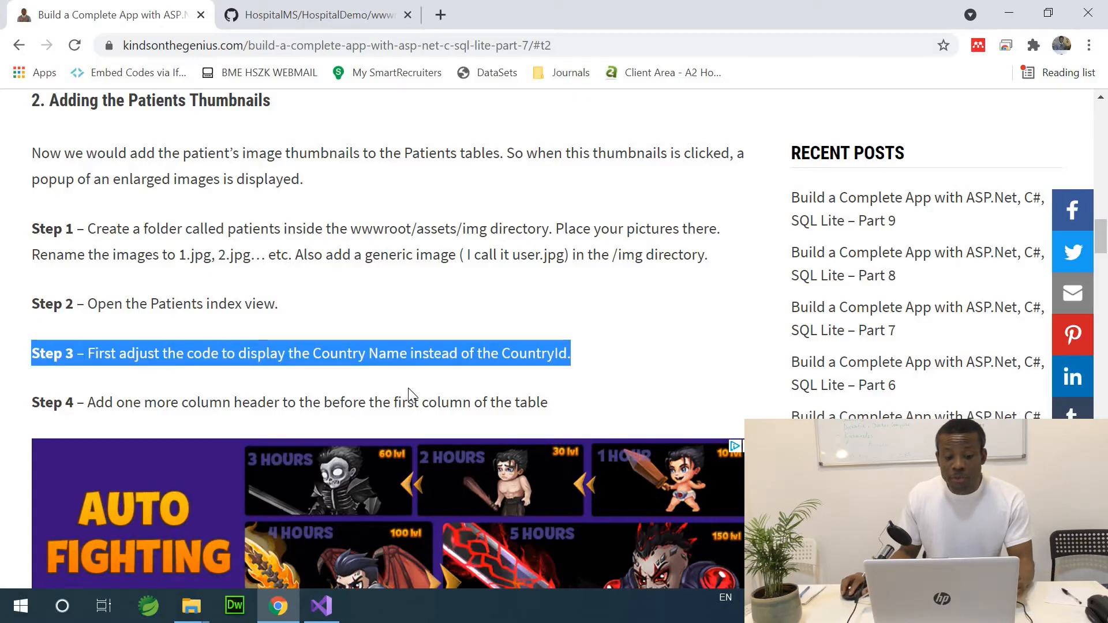
pyautogui.moveTo(307, 383)
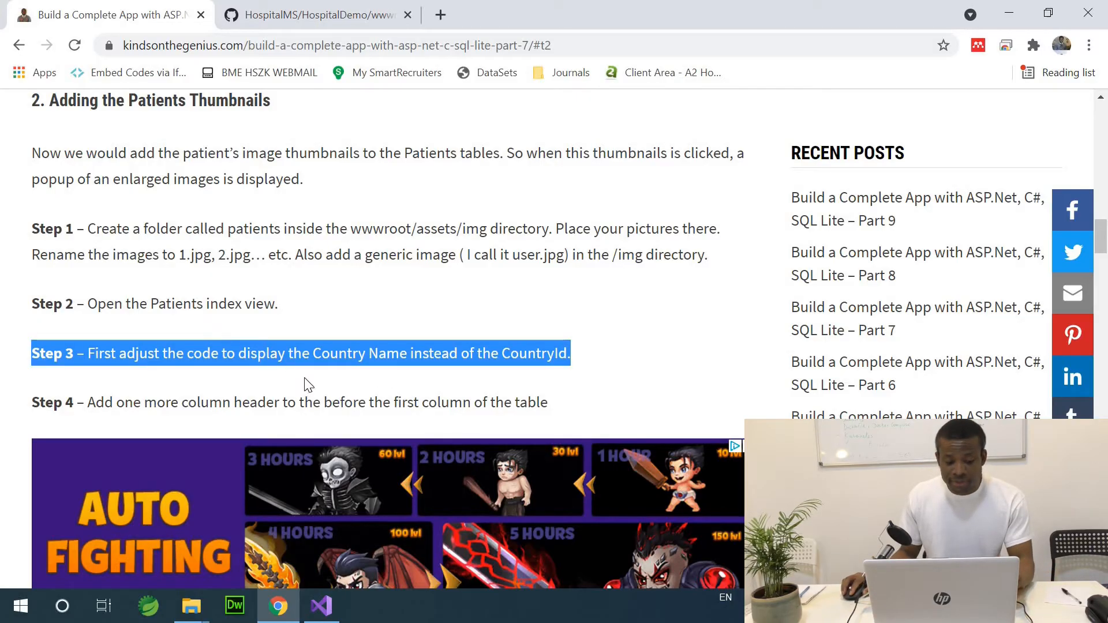
pyautogui.scroll(-3)
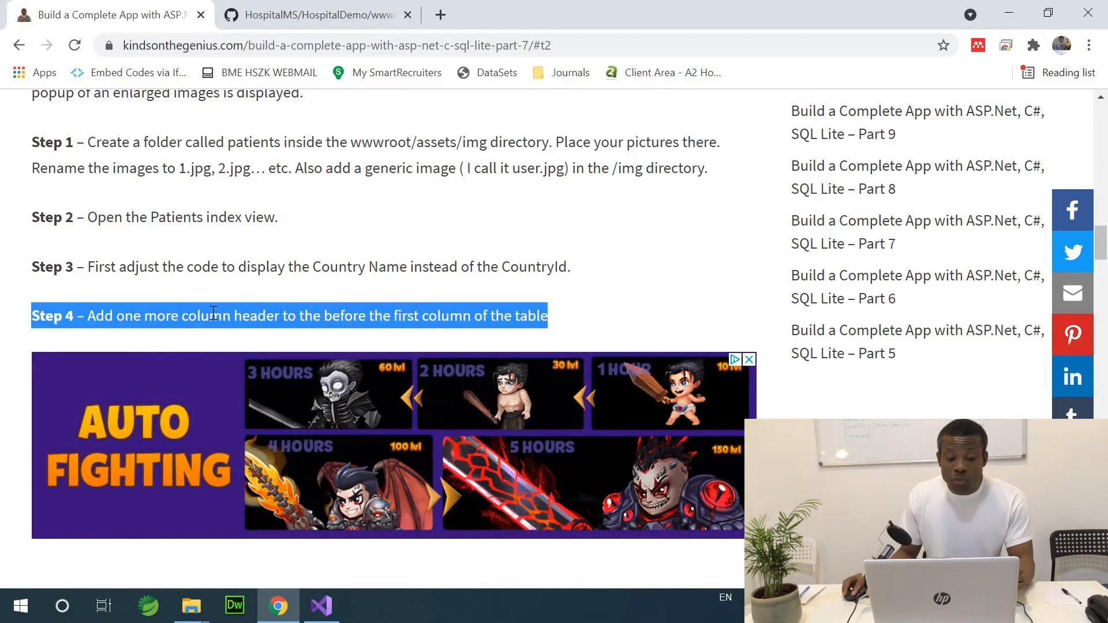
pyautogui.moveTo(612, 319)
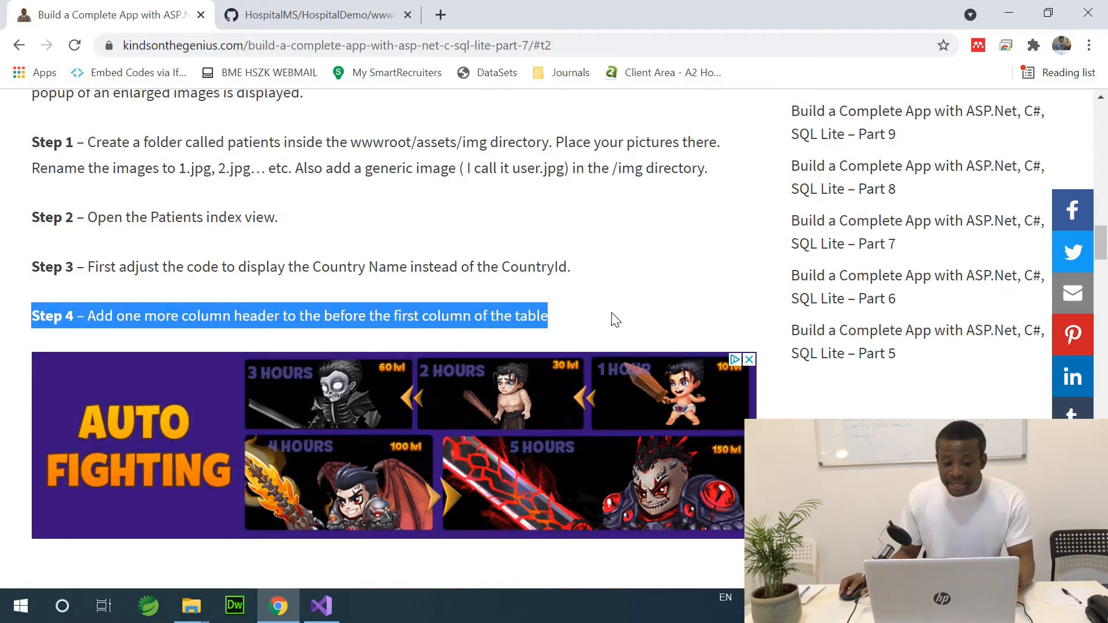
pyautogui.scroll(-3)
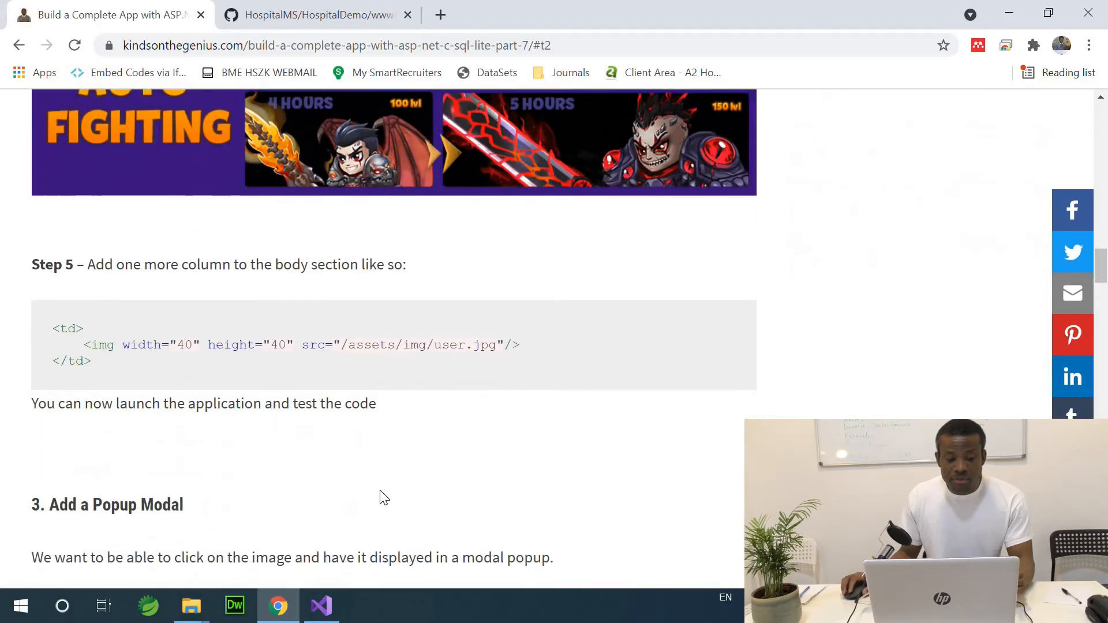
pyautogui.click(320, 606)
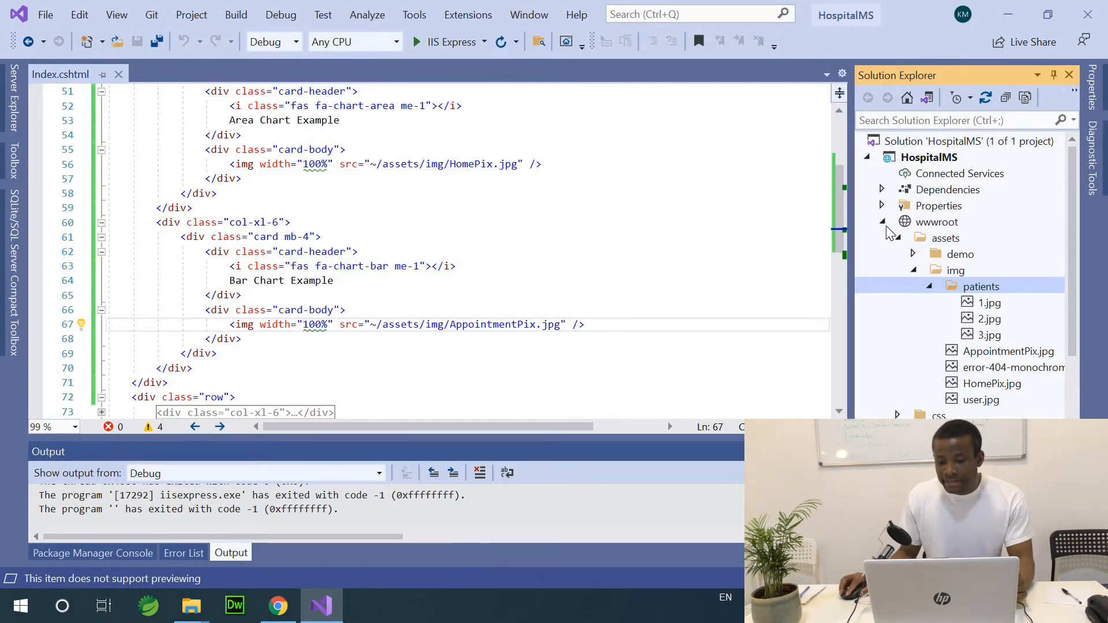
# Step: Open Views > Patients > Index.cshtml at the table header row
pyautogui.click(883, 222)
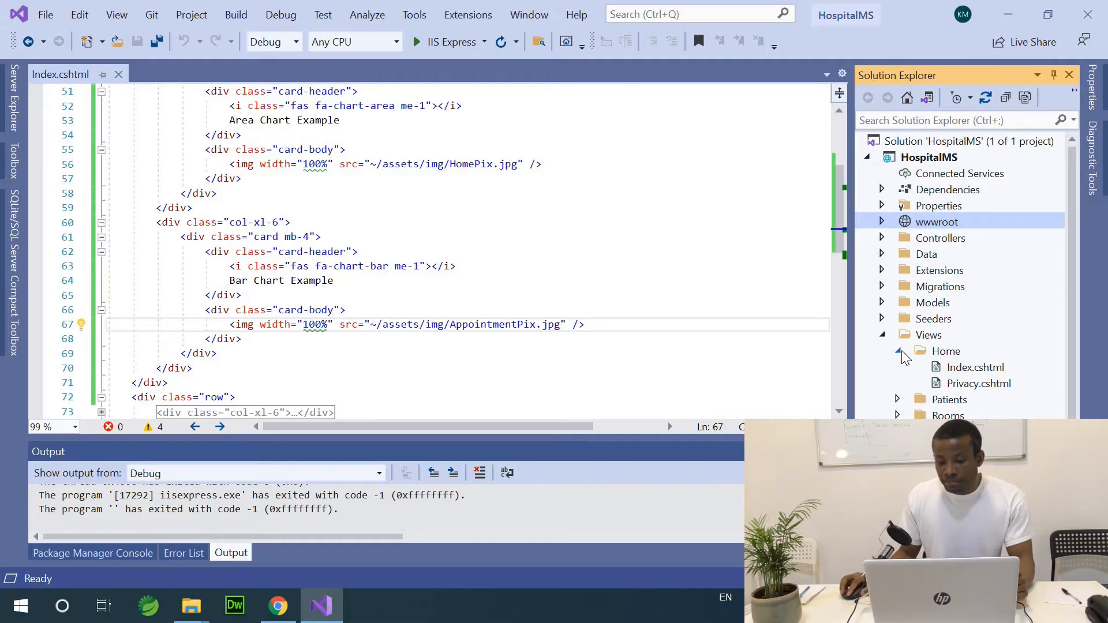
pyautogui.click(898, 367)
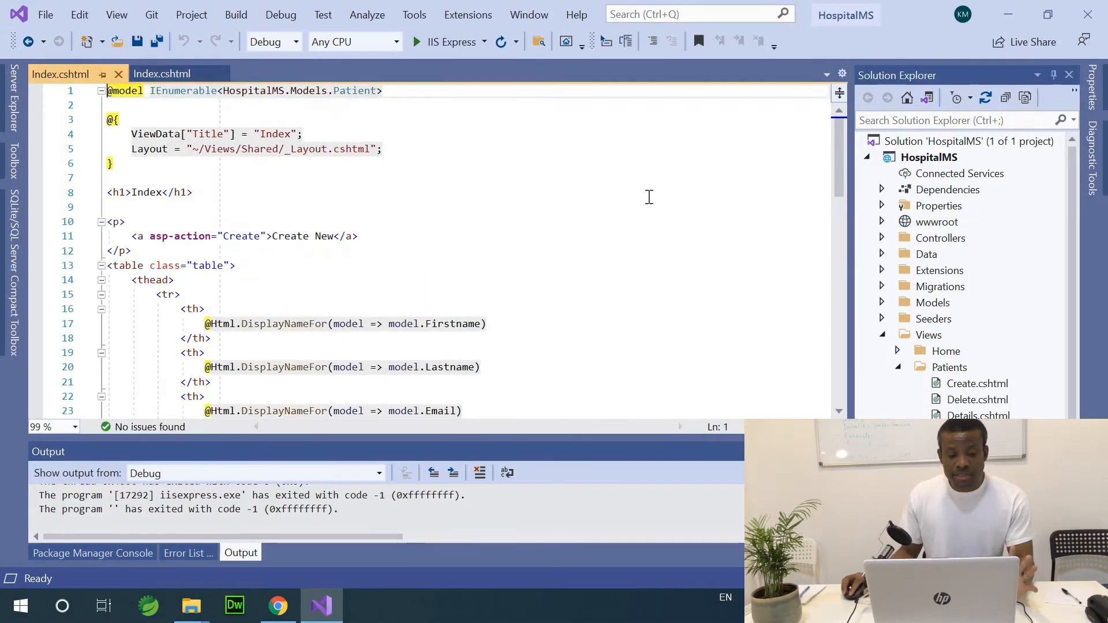
pyautogui.scroll(-3)
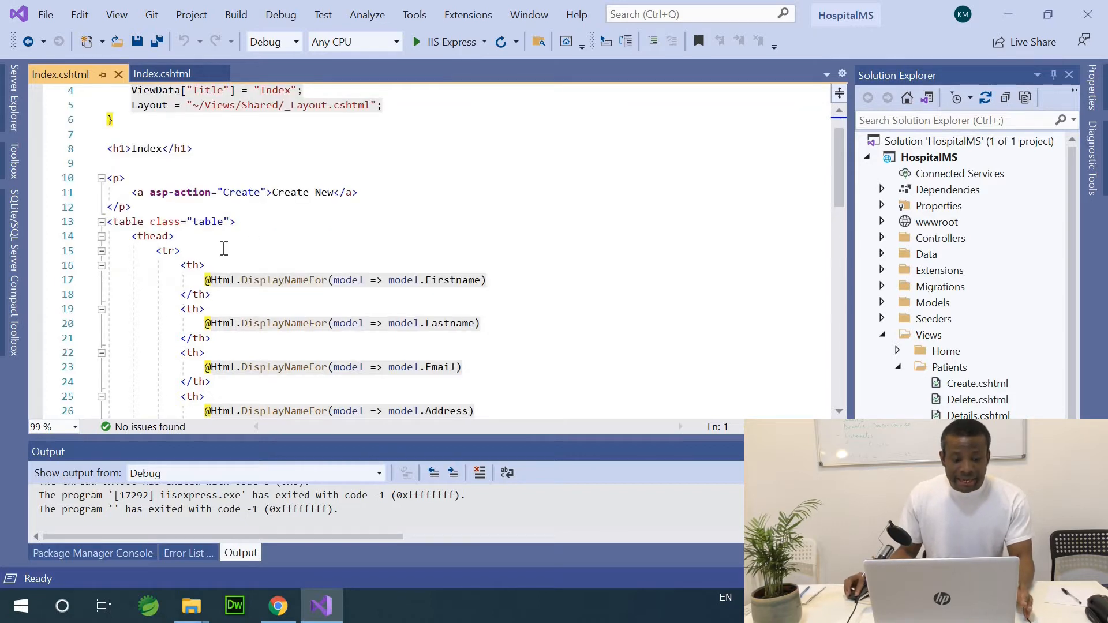
pyautogui.click(447, 250)
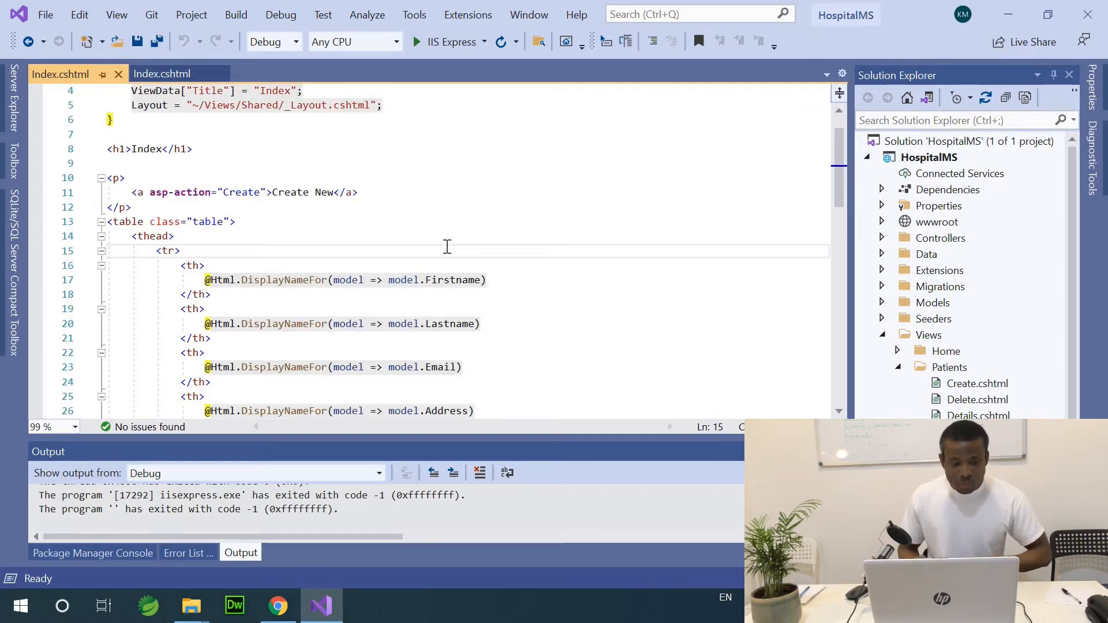
# Step: Insert a <th>Photo</th> header column before Firstname
pyautogui.write('<ht')
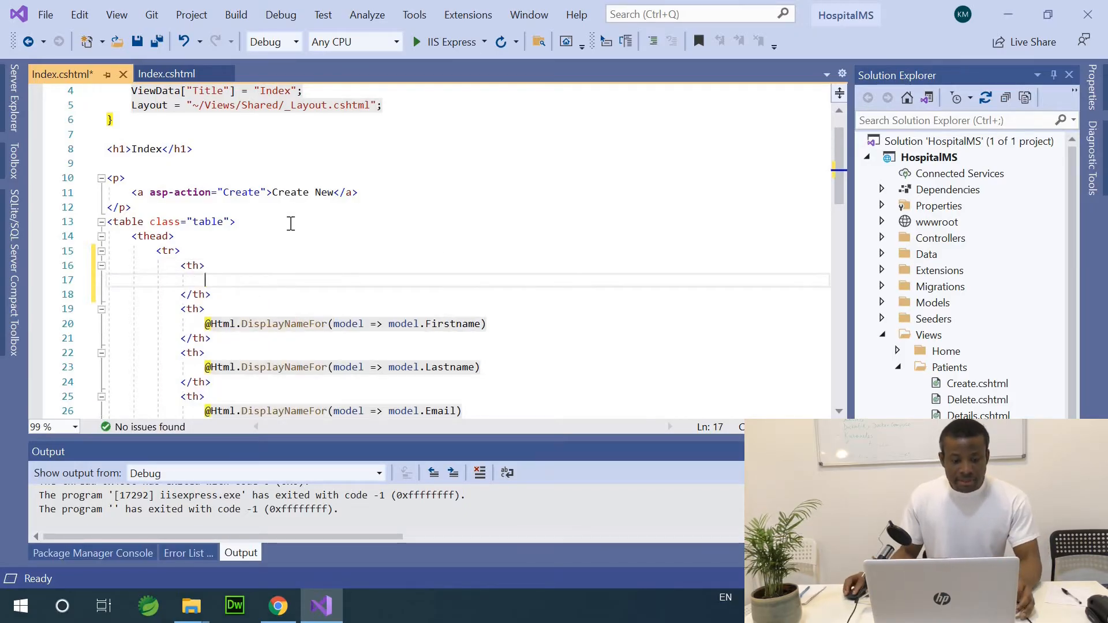
pyautogui.moveTo(482, 249)
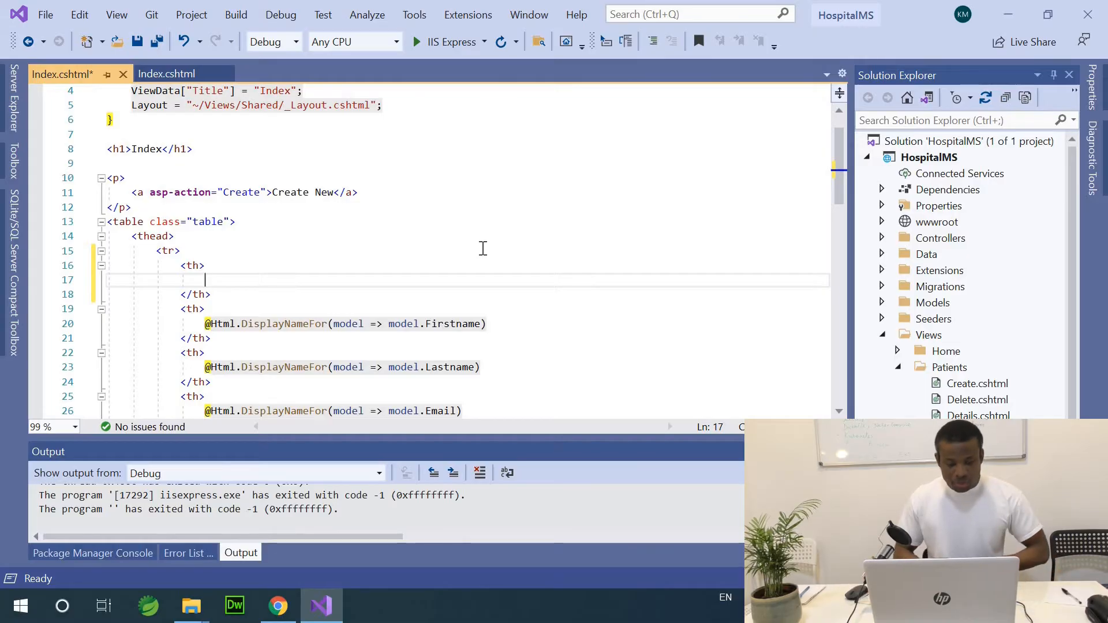
pyautogui.write('PH')
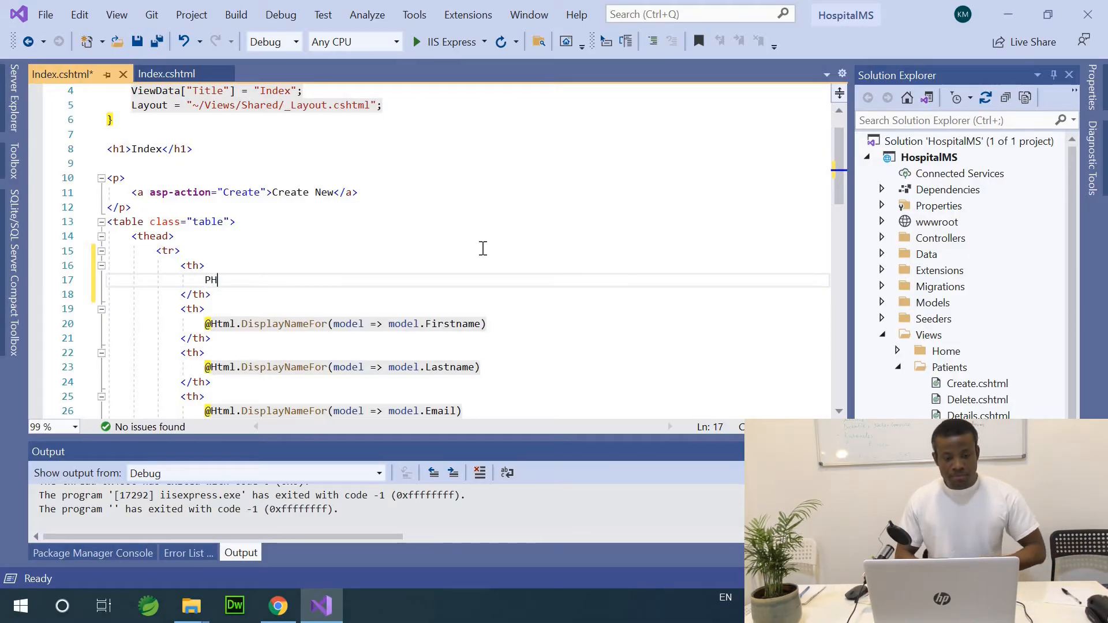
pyautogui.write('oto')
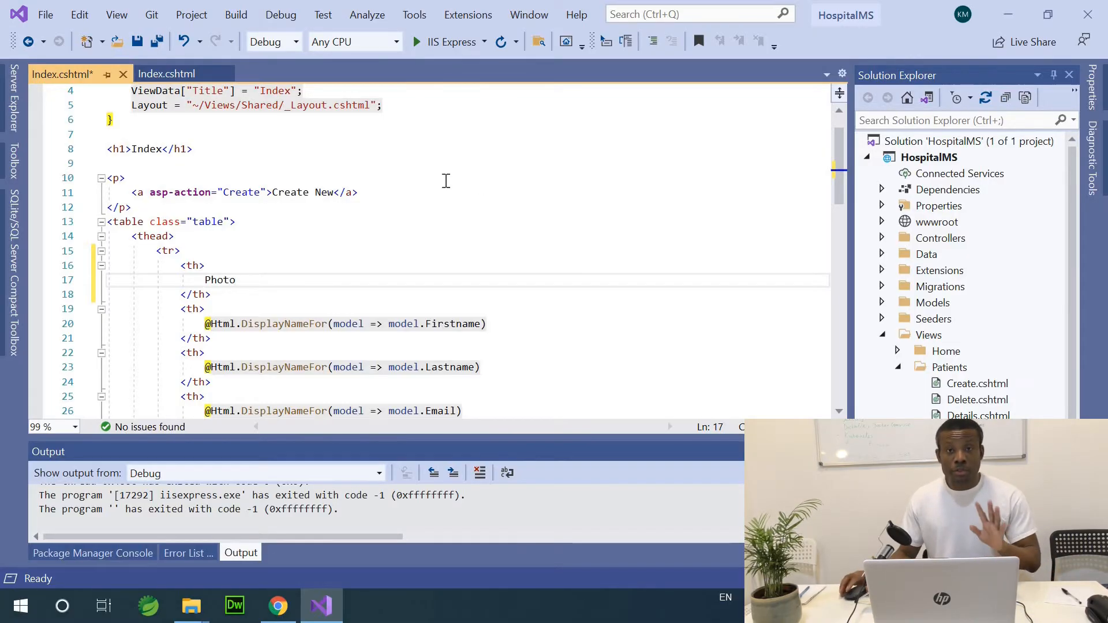
pyautogui.scroll(-3)
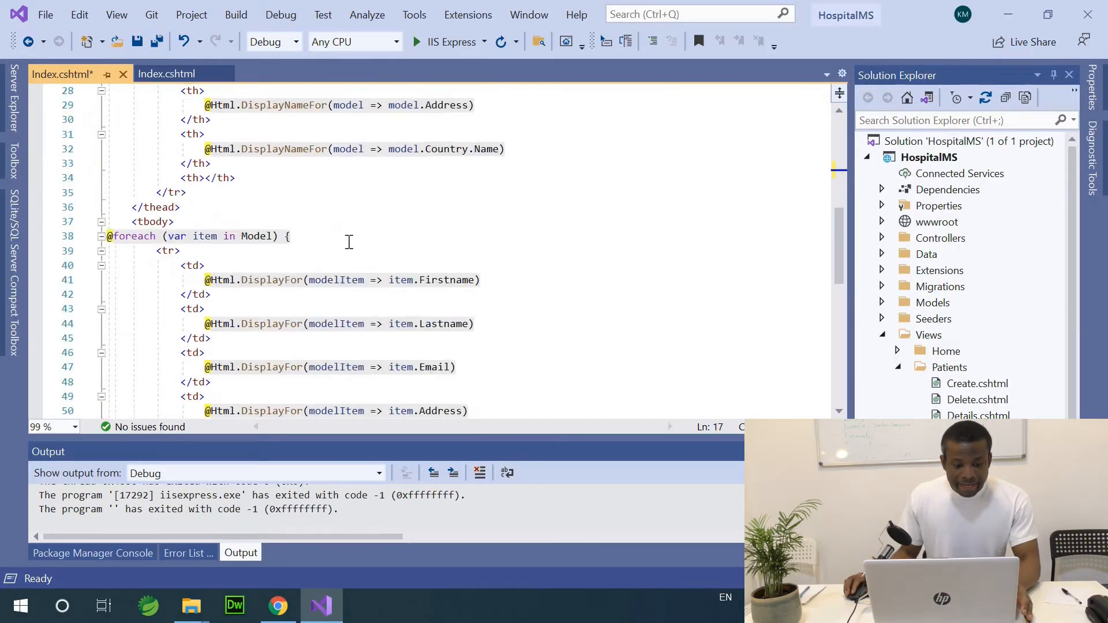
# Step: Add a Thumbnail cell at the start of each patient body row and save the view
pyautogui.click(181, 251)
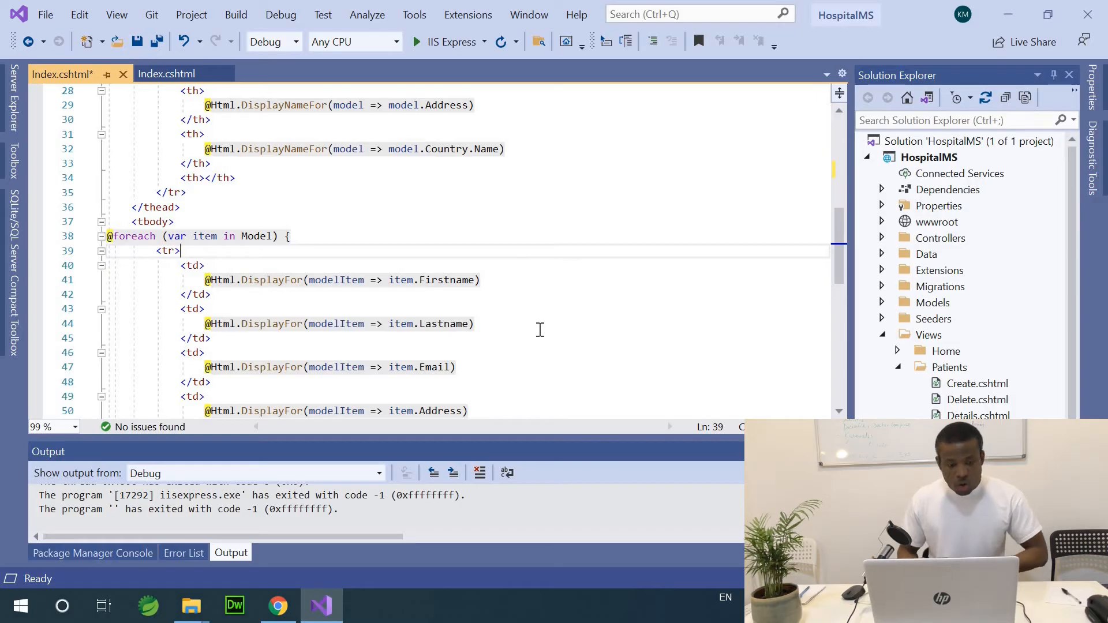
pyautogui.write('tr')
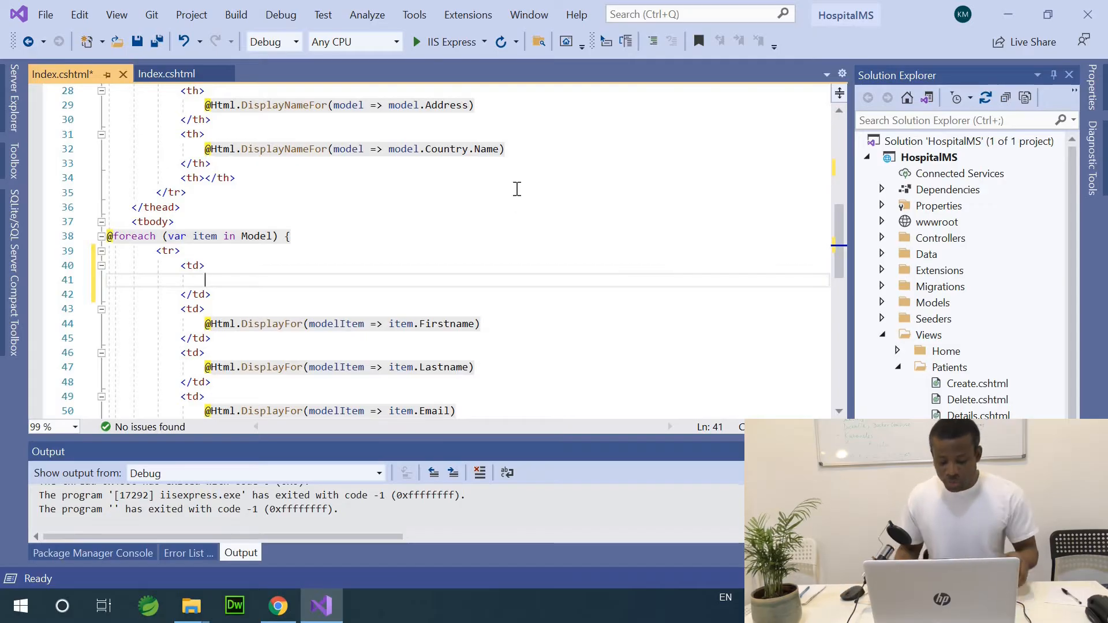
pyautogui.write('P')
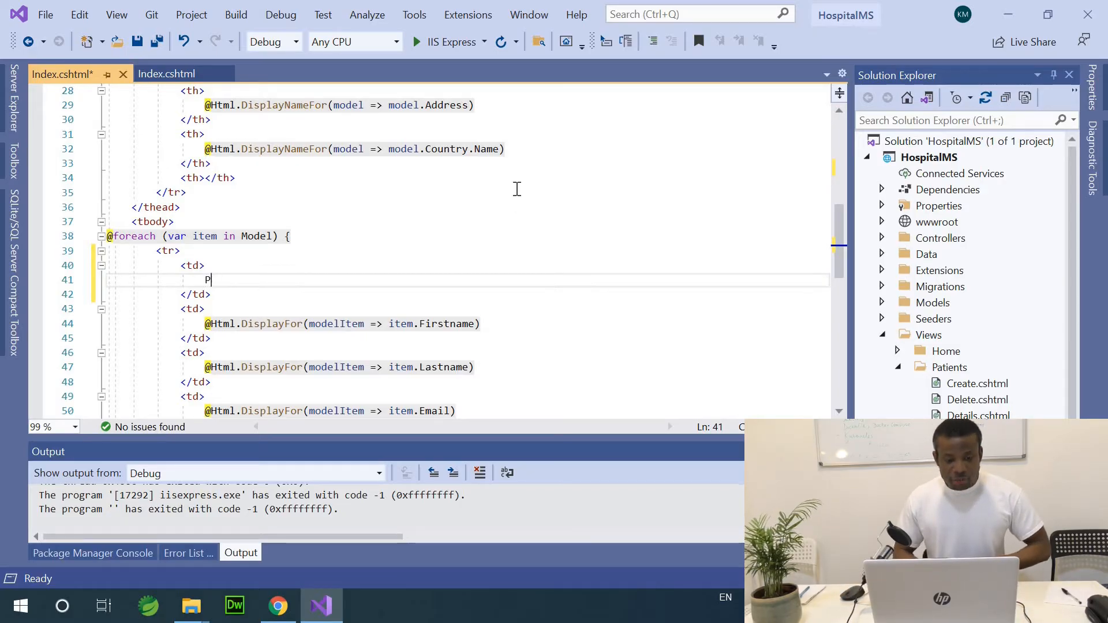
pyautogui.write('hoto')
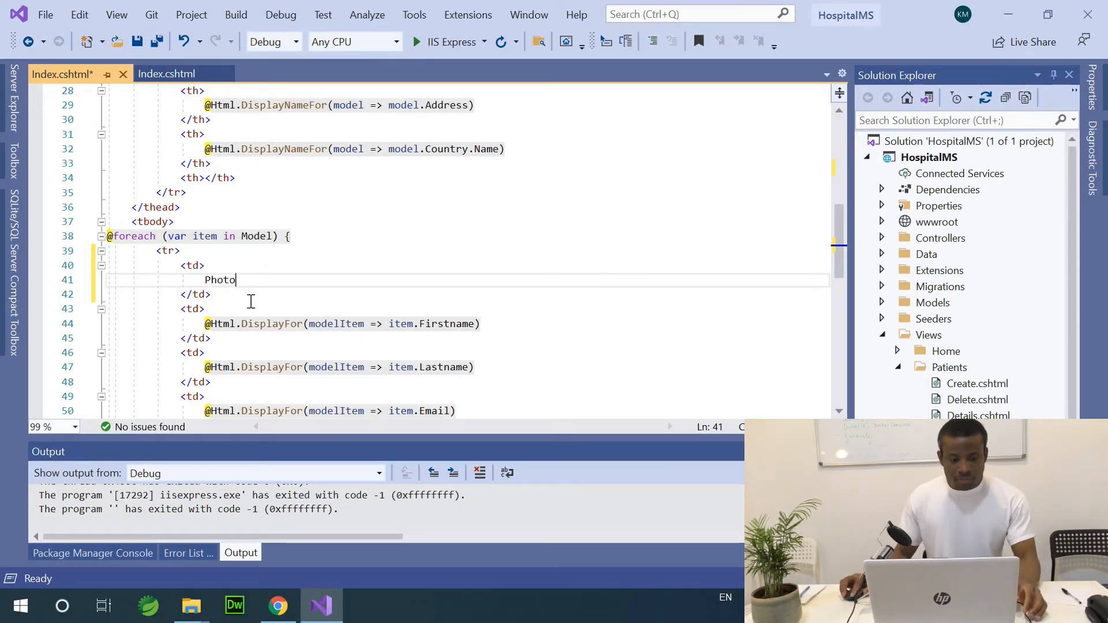
pyautogui.doubleClick(220, 280)
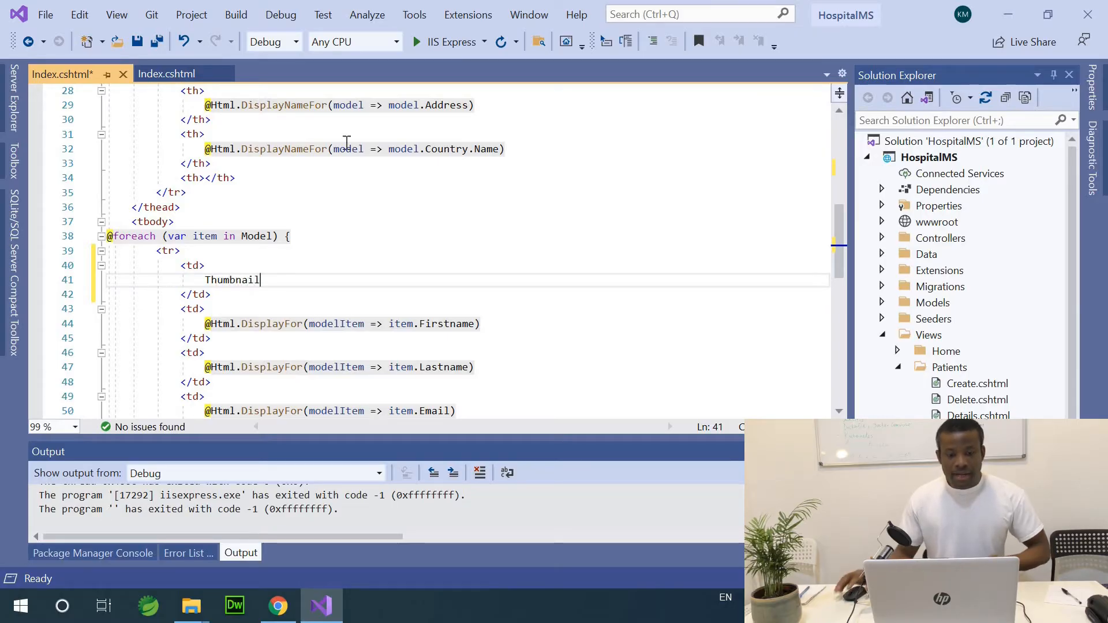
pyautogui.press('ctrl+s')
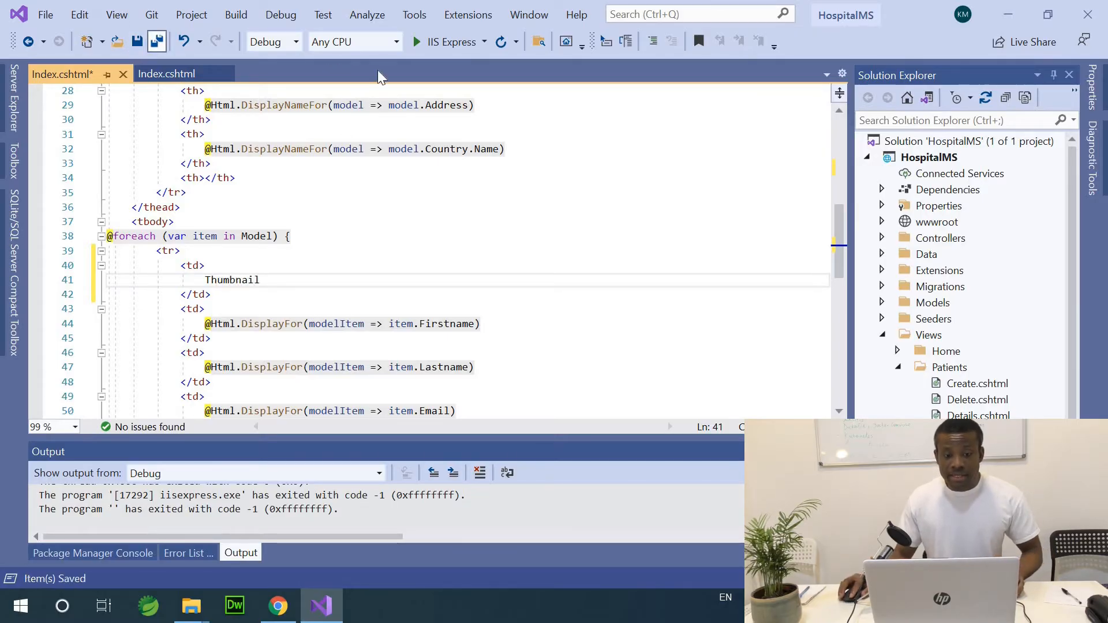
# Step: Build and run HospitalMS with IIS Express so the dashboard loads in the browser
pyautogui.click(417, 41)
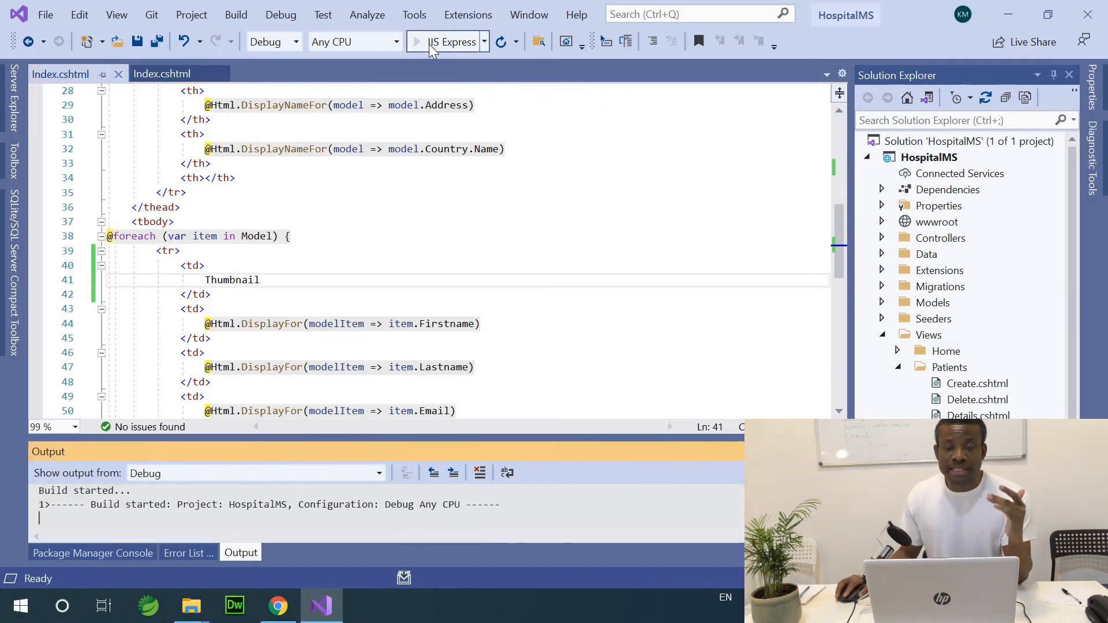
pyautogui.click(417, 41)
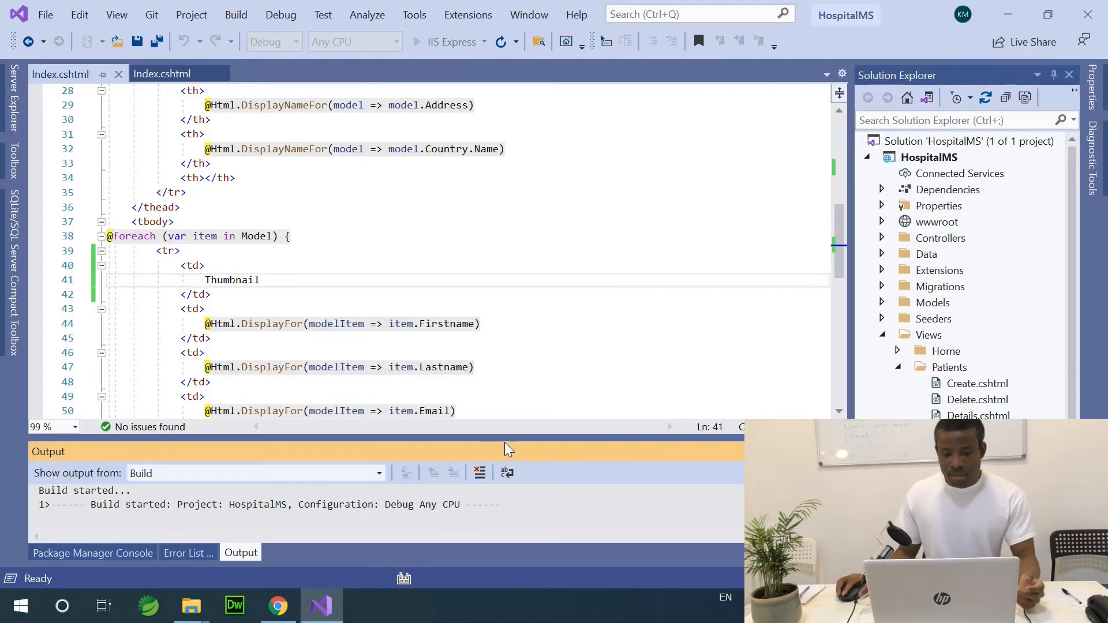
pyautogui.click(278, 606)
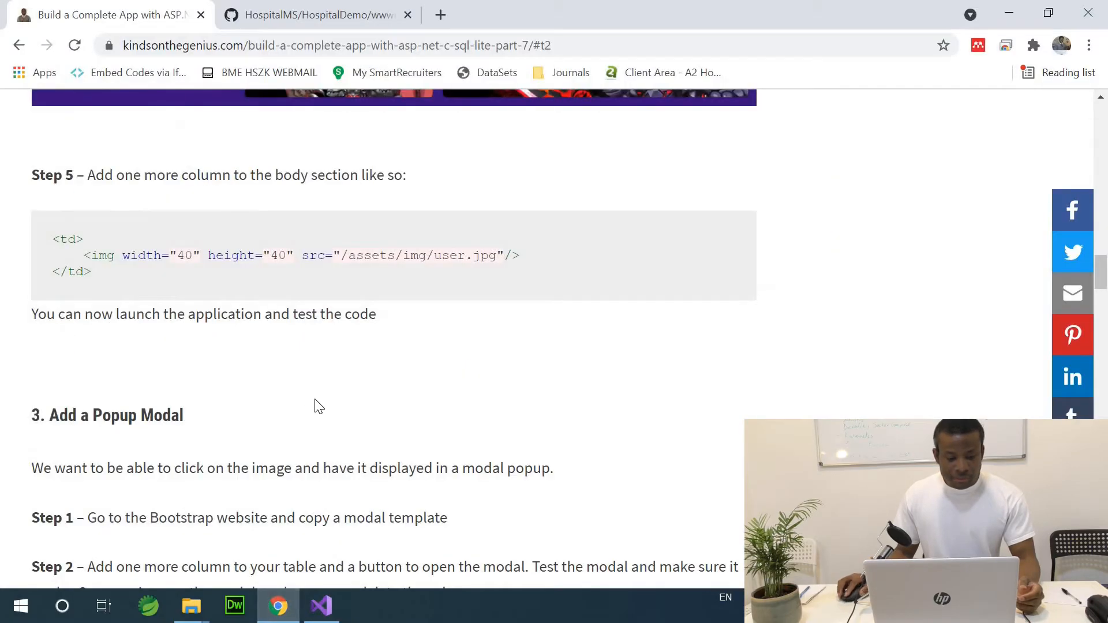
pyautogui.moveTo(118, 275)
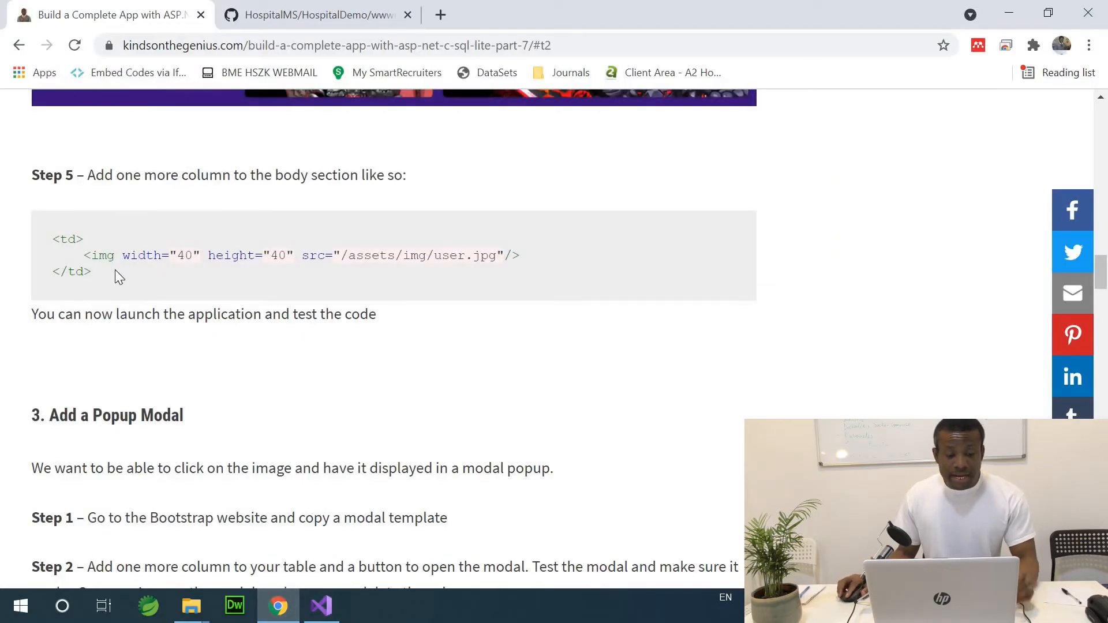
pyautogui.moveTo(179, 291)
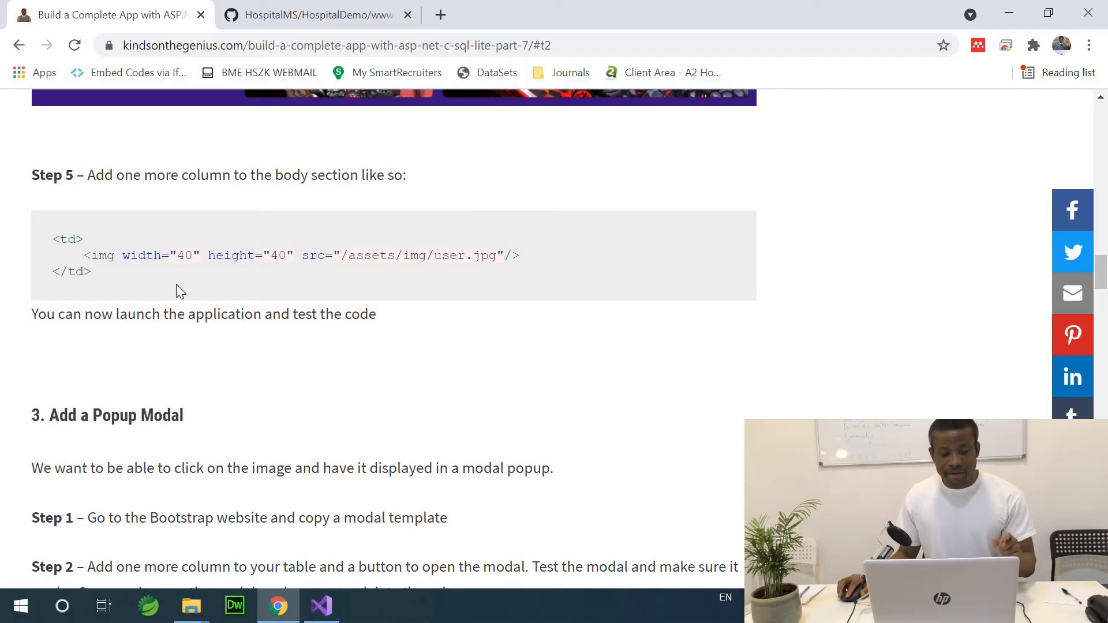
pyautogui.moveTo(285, 305)
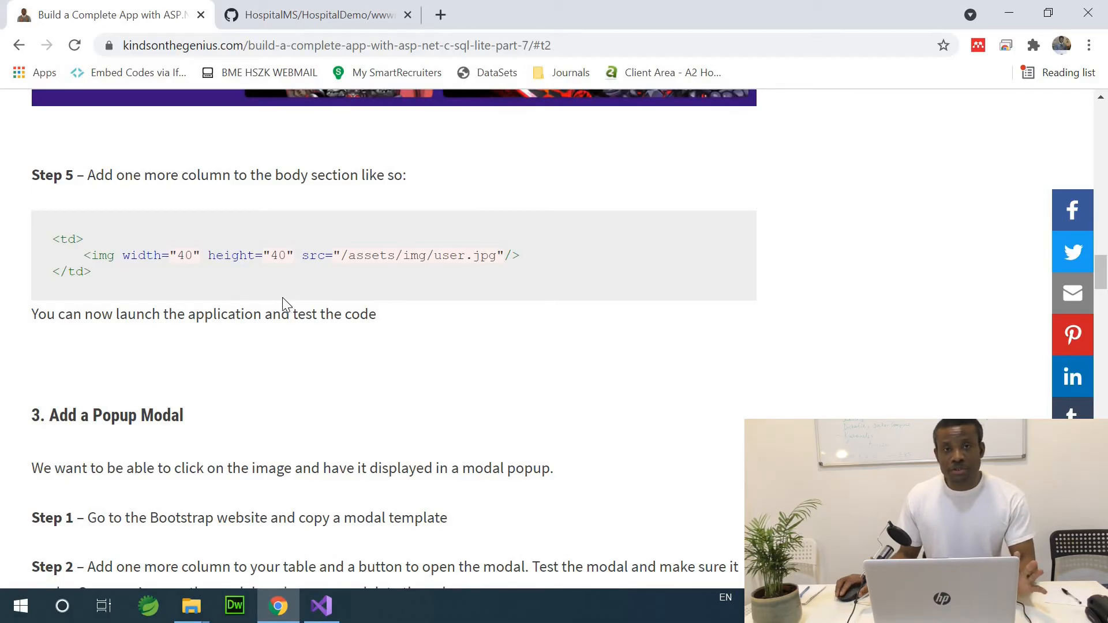
pyautogui.moveTo(367, 606)
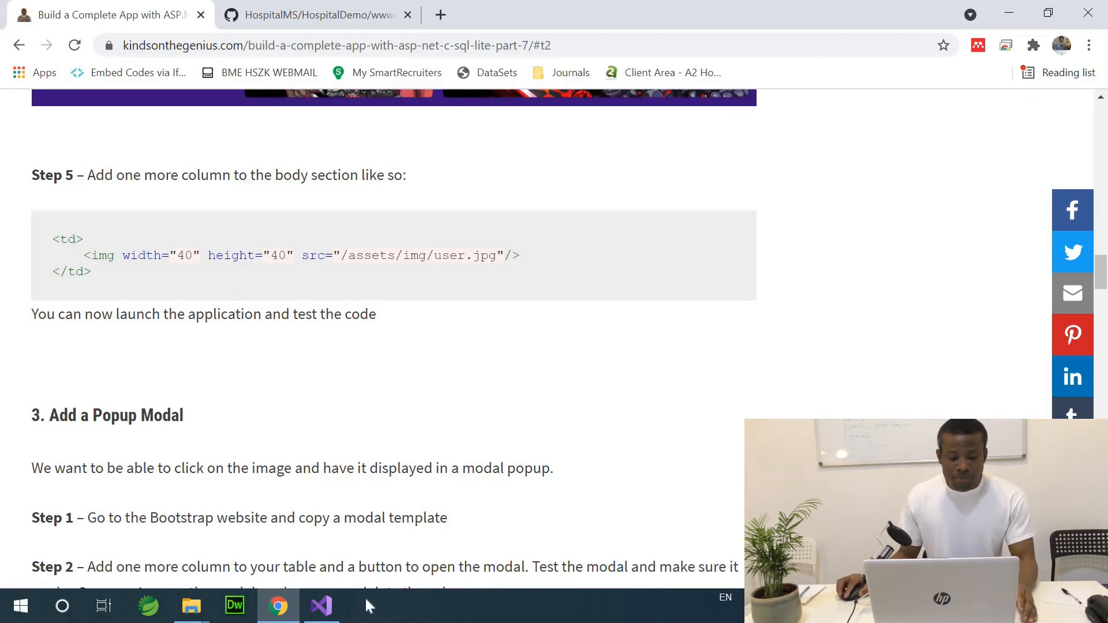
pyautogui.click(319, 606)
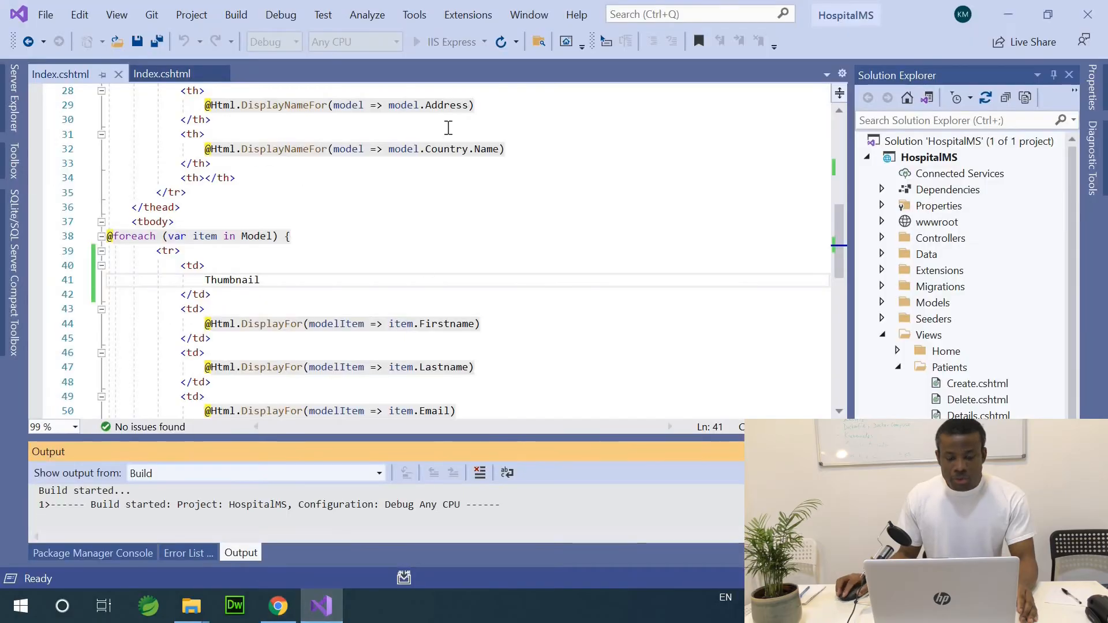
pyautogui.moveTo(395, 196)
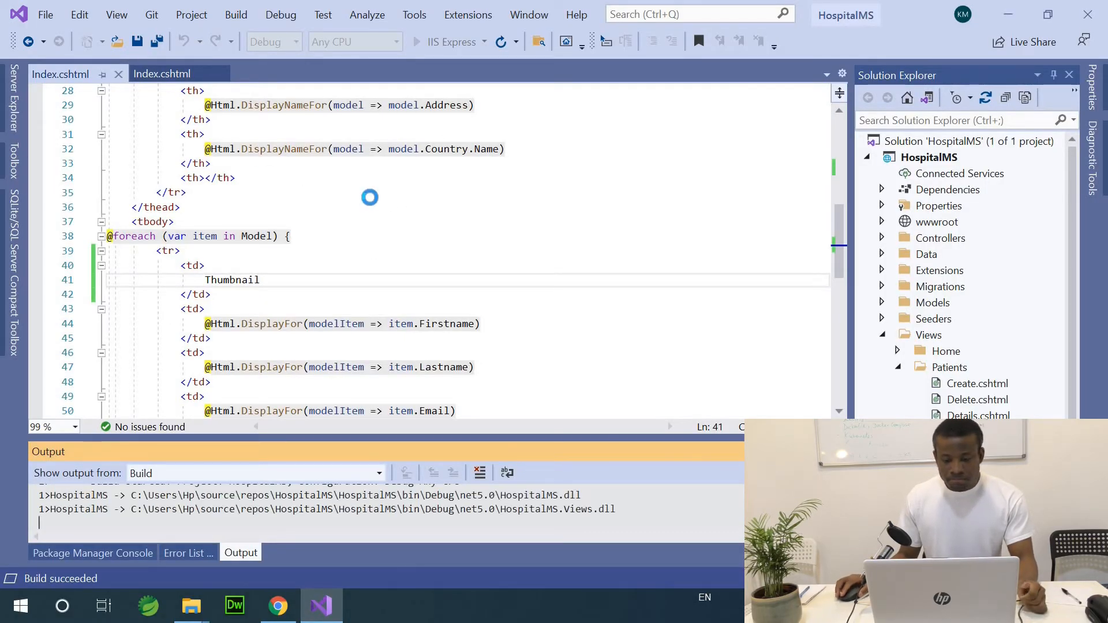
pyautogui.click(424, 42)
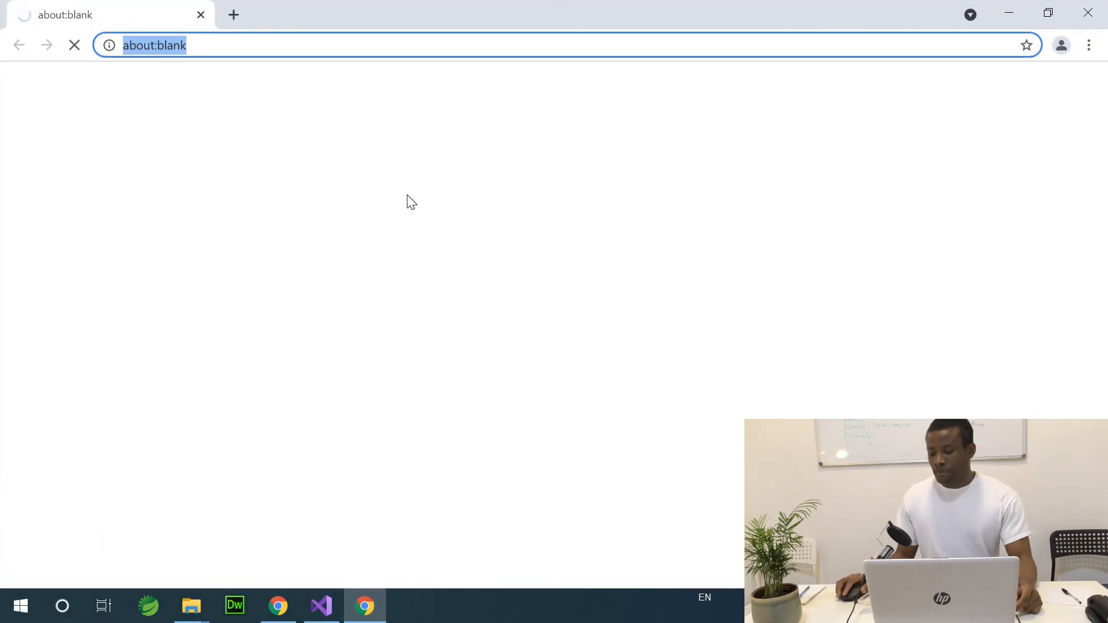
pyautogui.moveTo(416, 209)
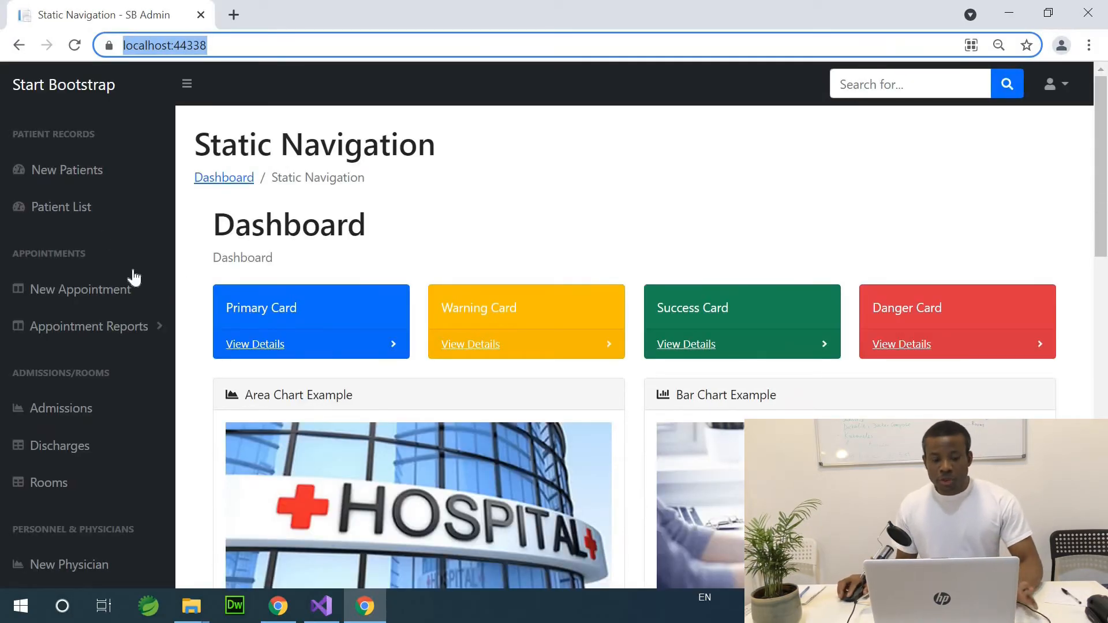
# Step: View the Patient List with its Thumbnail placeholders, then stop debugging in Visual Studio
pyautogui.click(61, 206)
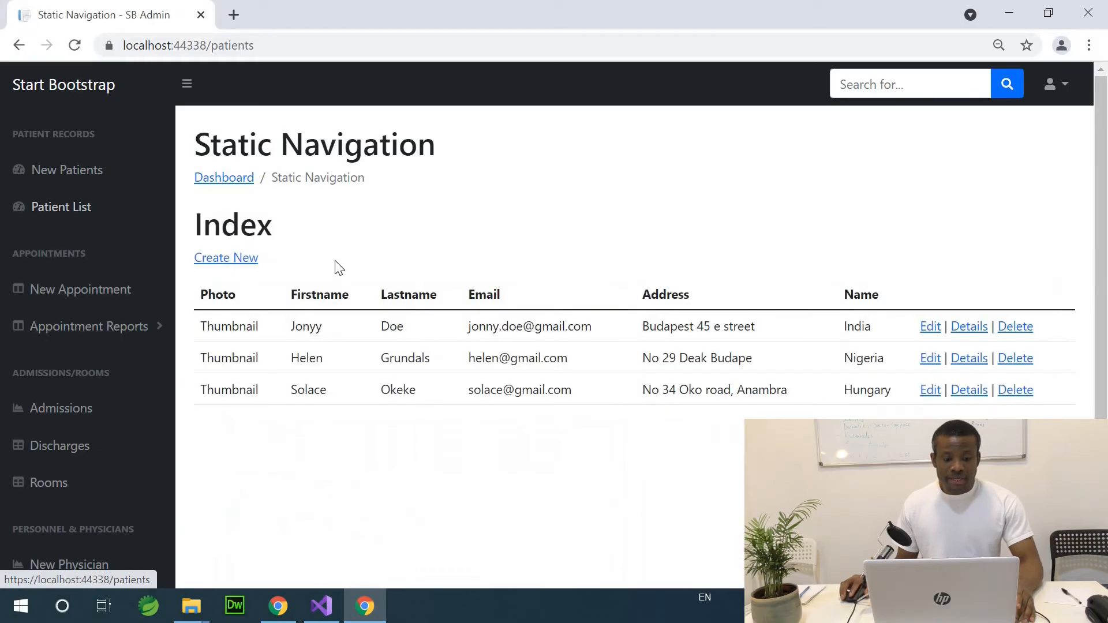
pyautogui.moveTo(225, 333)
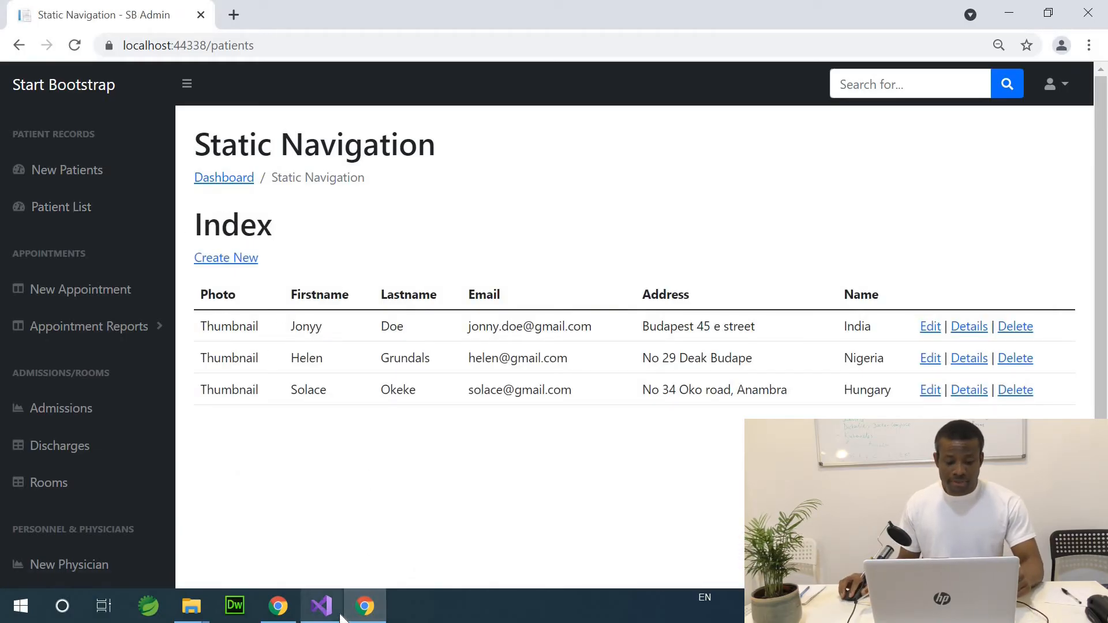
pyautogui.click(320, 606)
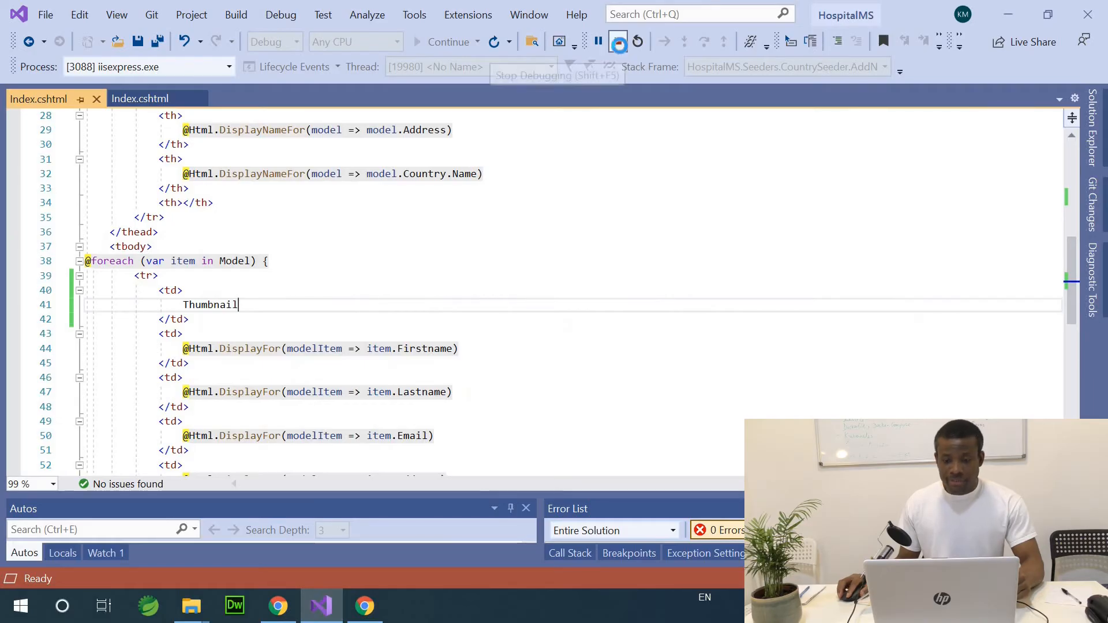
pyautogui.click(599, 42)
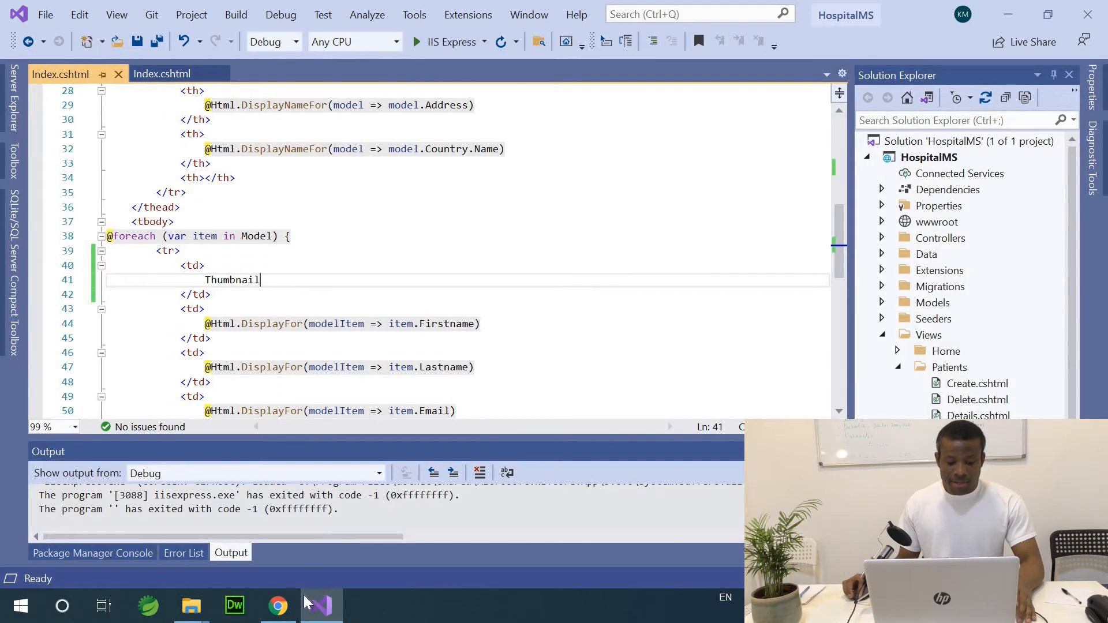
# Step: Replace the Thumbnail cell with a 40×40 img pointing to /assets/img/user.jpg, copied from the tutorial
pyautogui.click(277, 606)
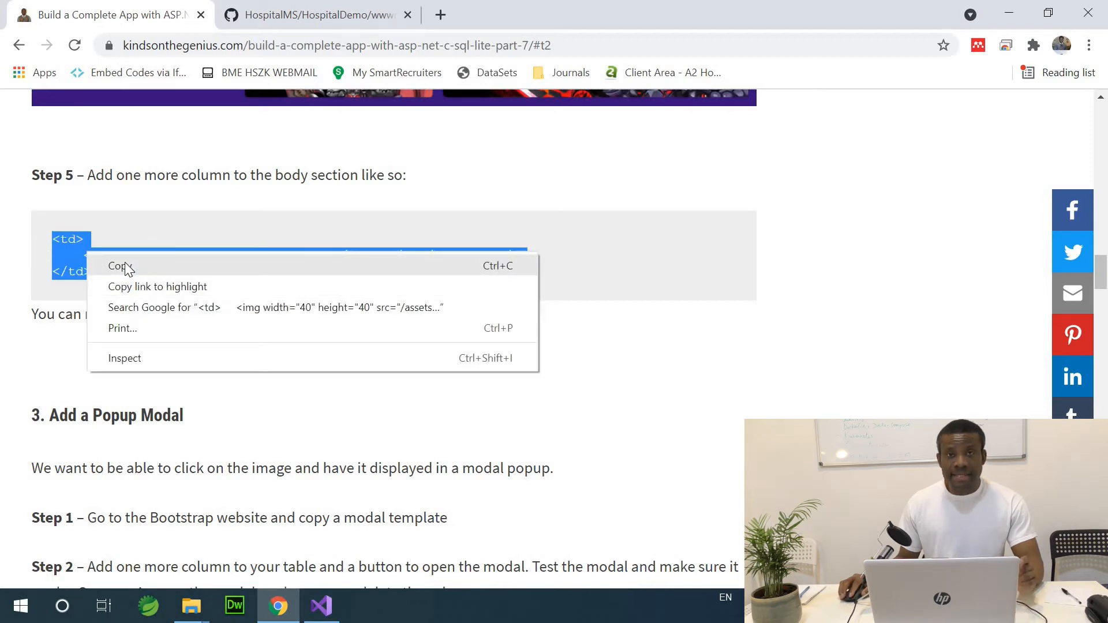
pyautogui.click(117, 265)
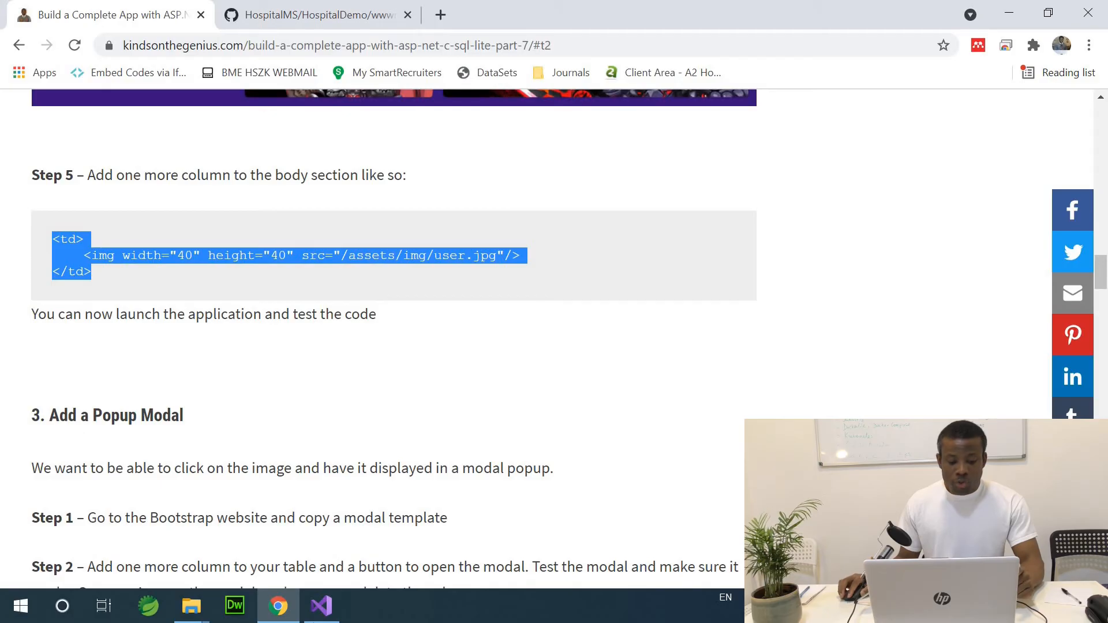
pyautogui.click(320, 606)
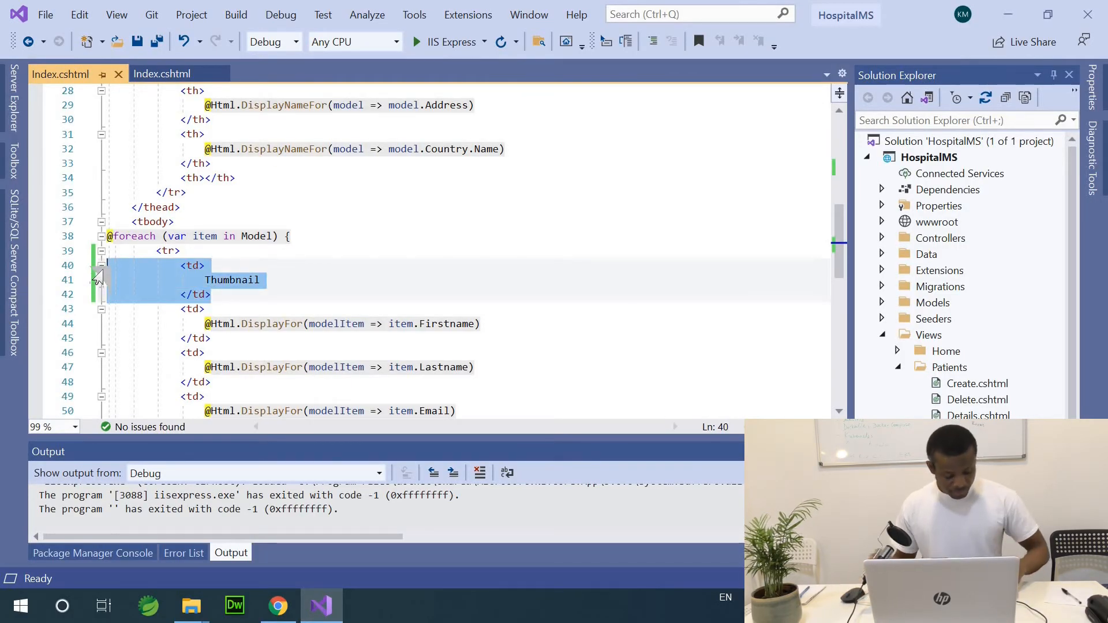
pyautogui.write('<img width="40" height="40" src="/assets/img/user.jpg" />')
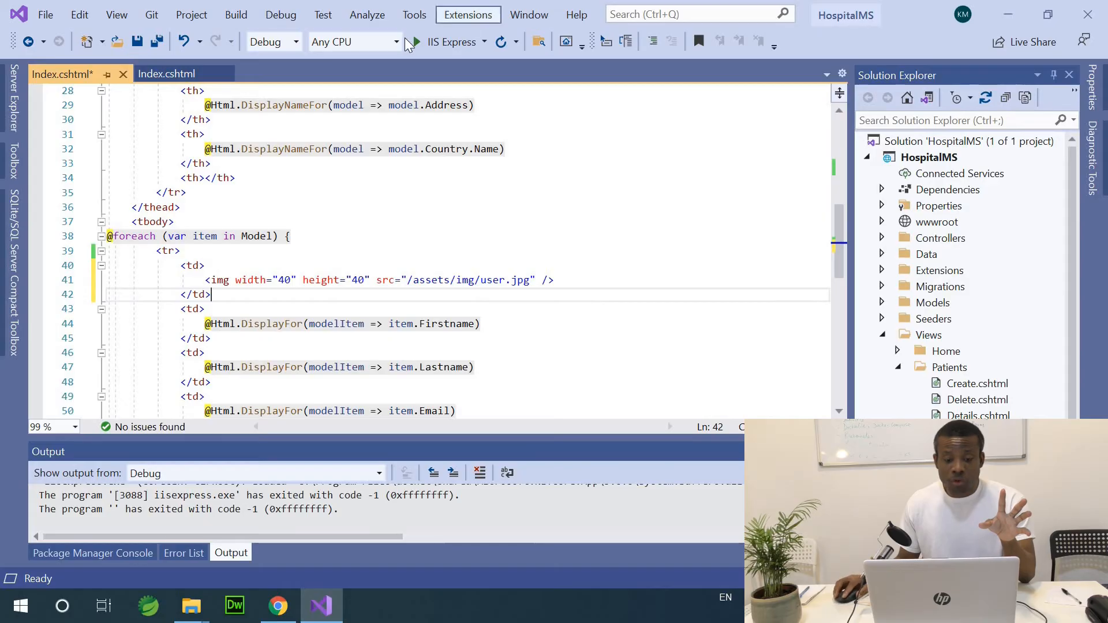
# Step: Relaunch the app with IIS Express and review the tutorial's Popup Modal steps
pyautogui.click(413, 42)
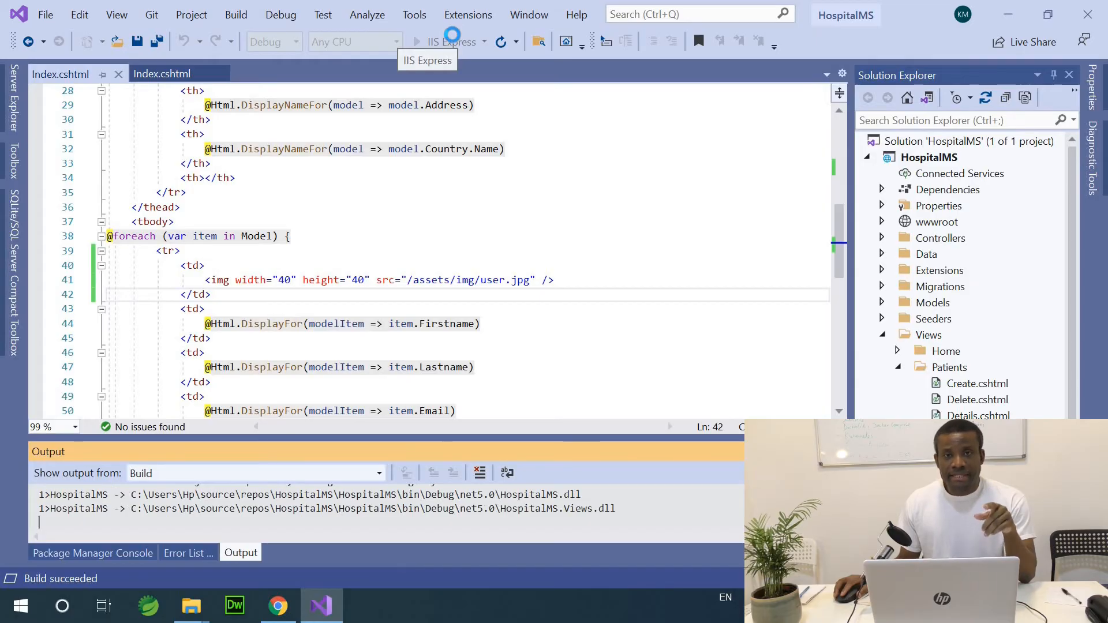
pyautogui.click(418, 41)
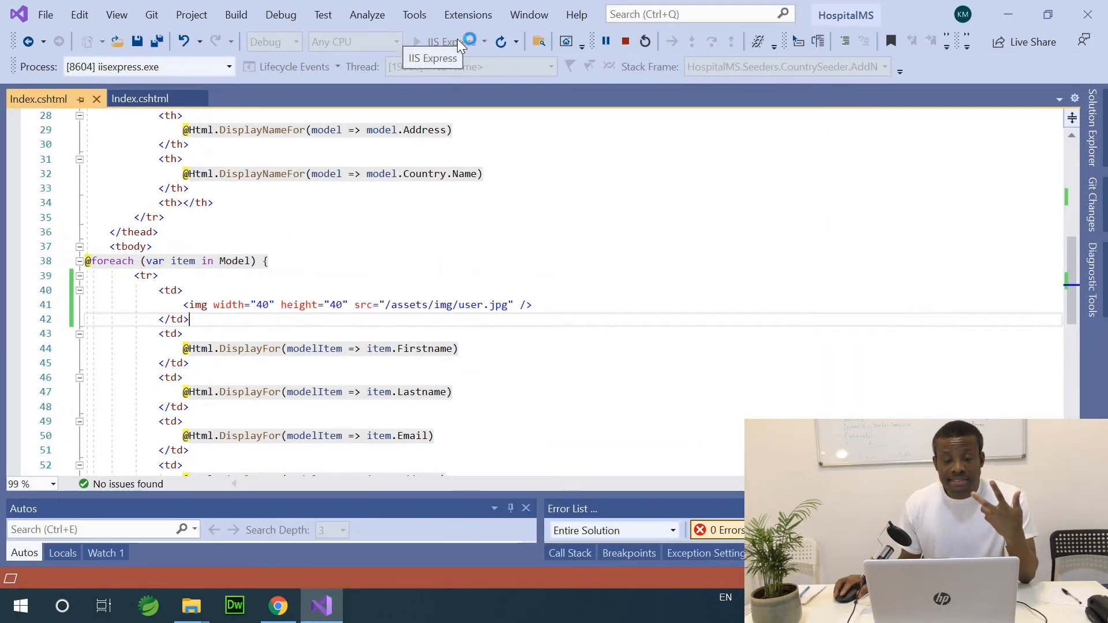
pyautogui.click(434, 41)
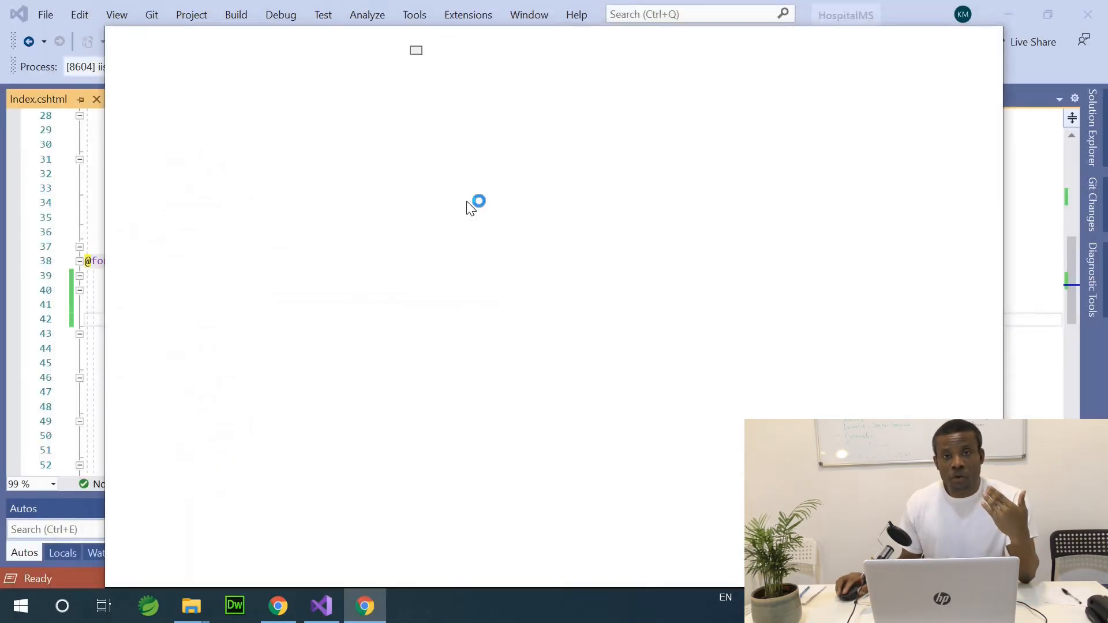
pyautogui.click(278, 605)
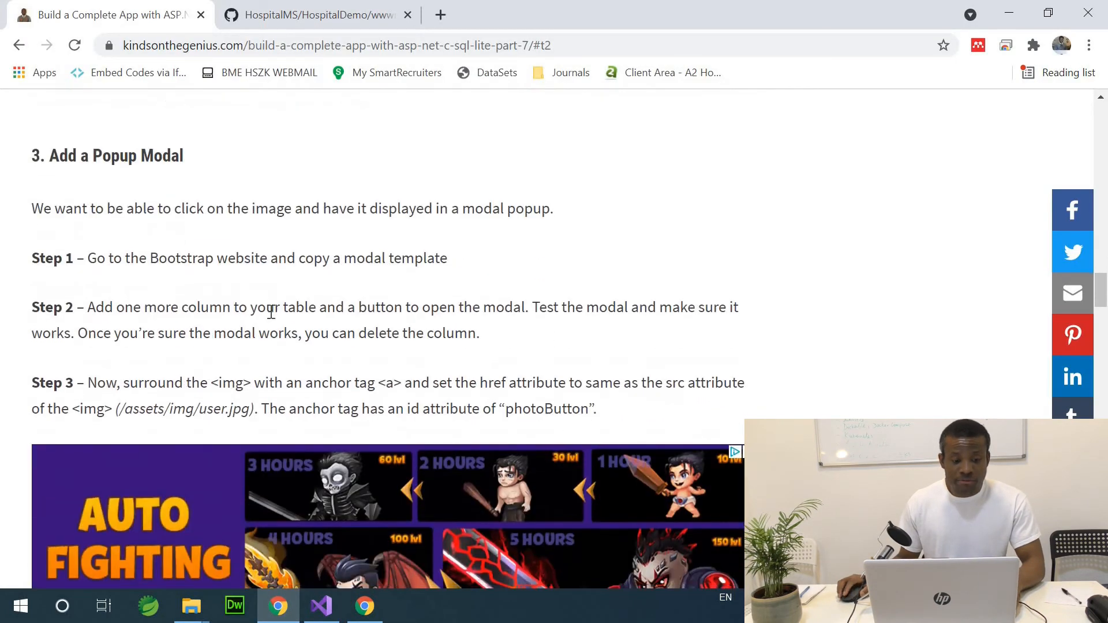
pyautogui.moveTo(156, 237)
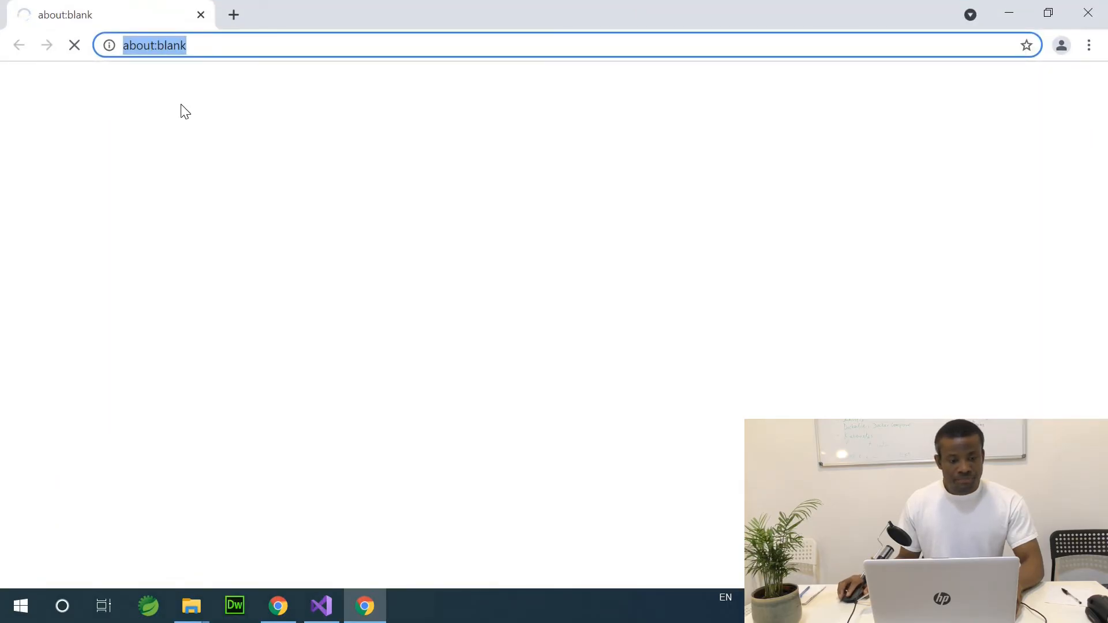
# Step: Load localhost:44338, confirm user avatars in the Patient List's Photo column, and close the browser
pyautogui.write('localhost:44338')
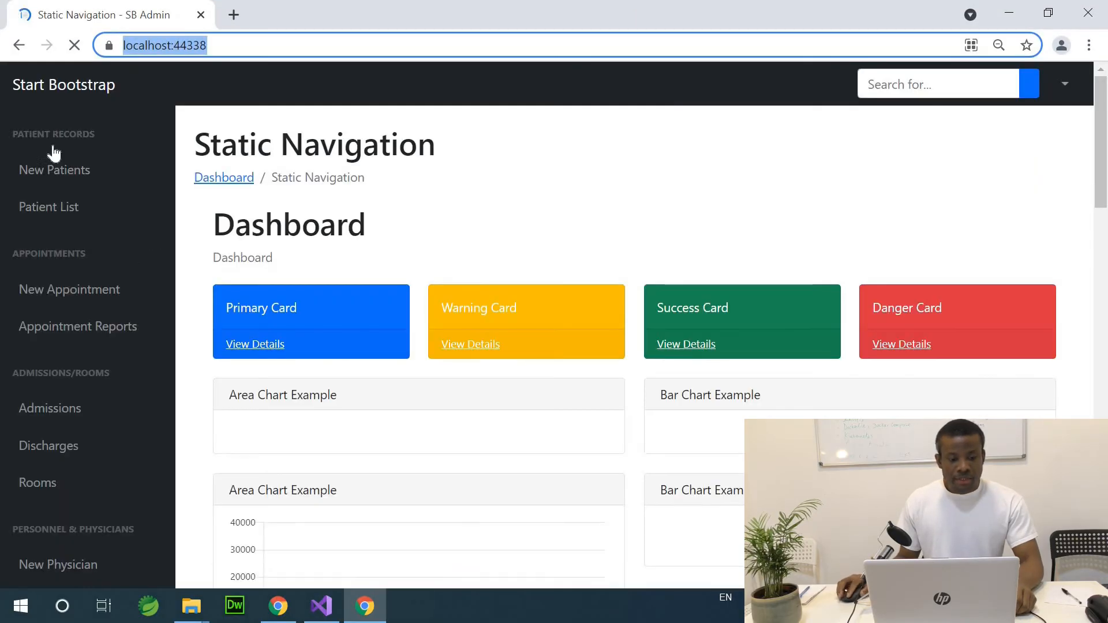
pyautogui.click(59, 207)
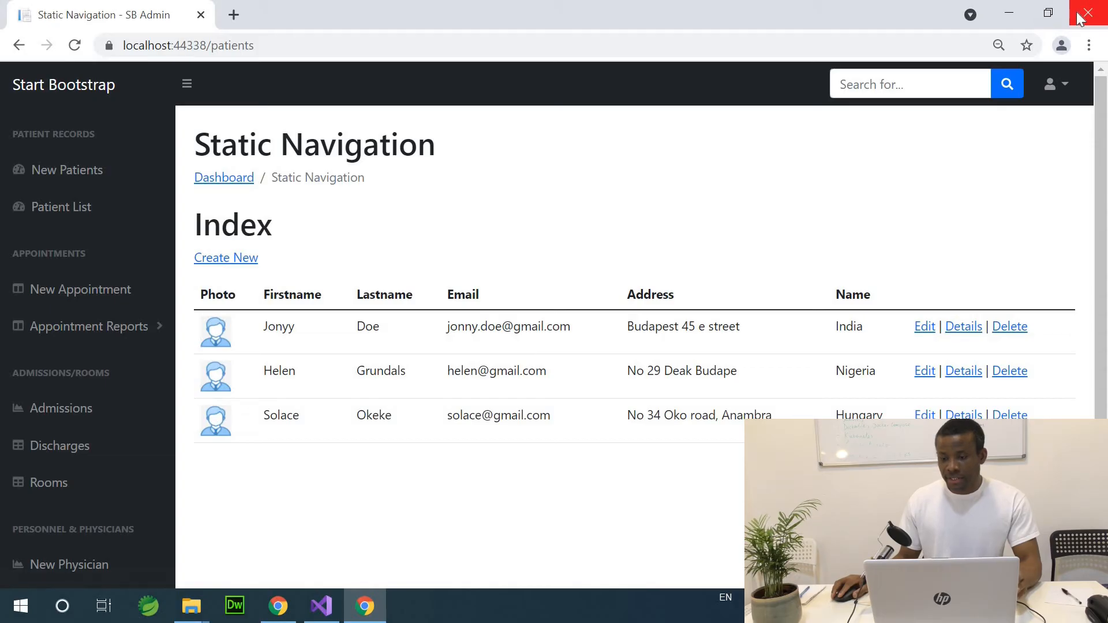
pyautogui.click(1090, 13)
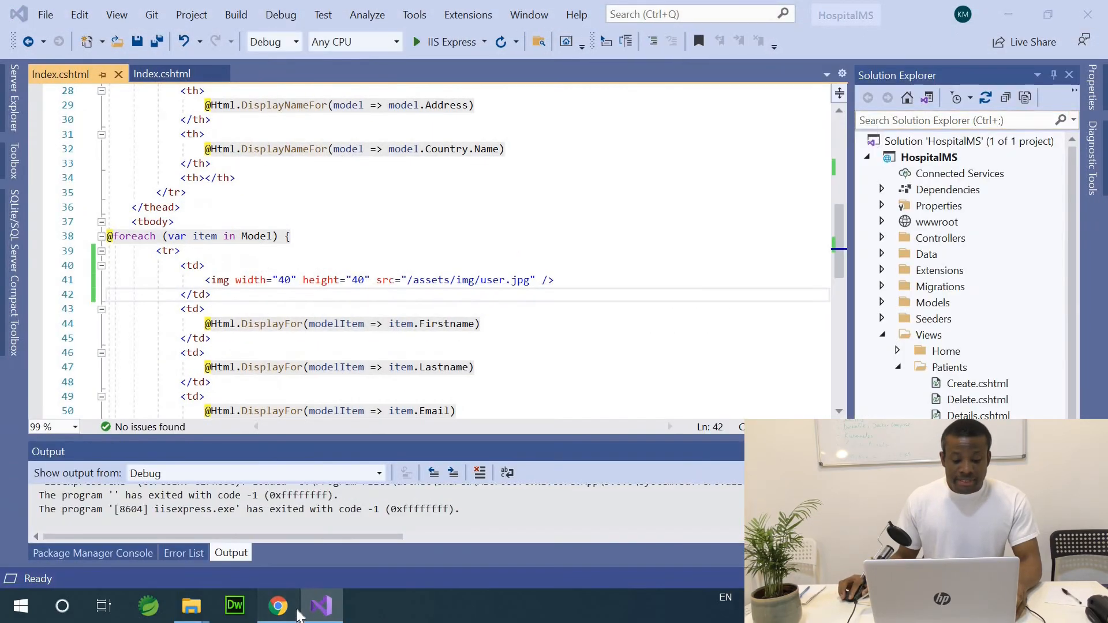
pyautogui.click(277, 606)
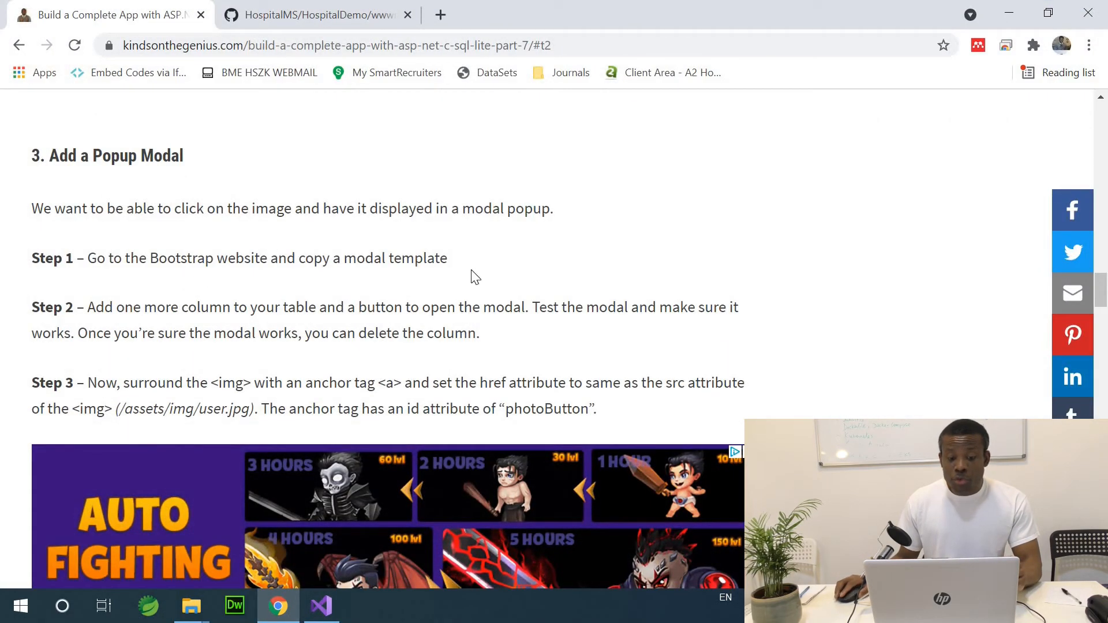
pyautogui.moveTo(346, 280)
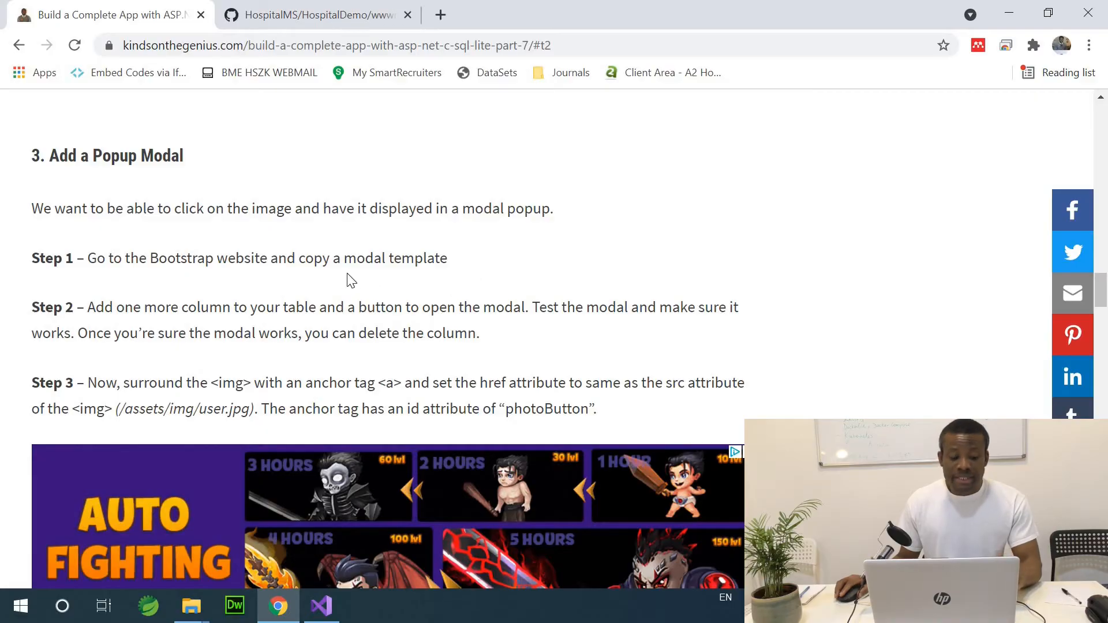
pyautogui.moveTo(103, 313)
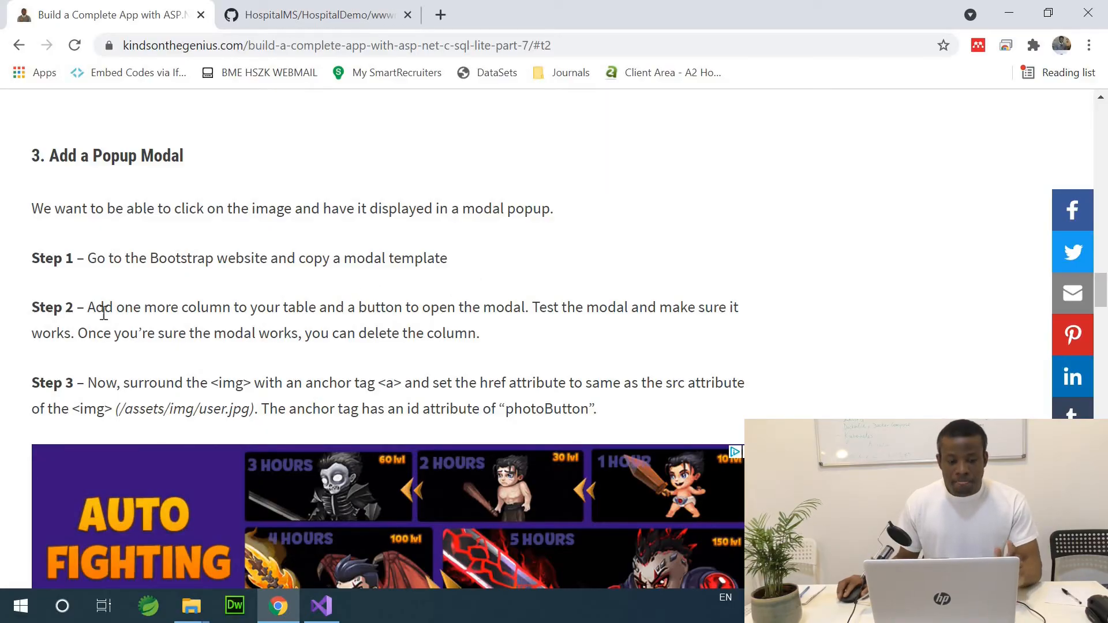
pyautogui.moveTo(214, 327)
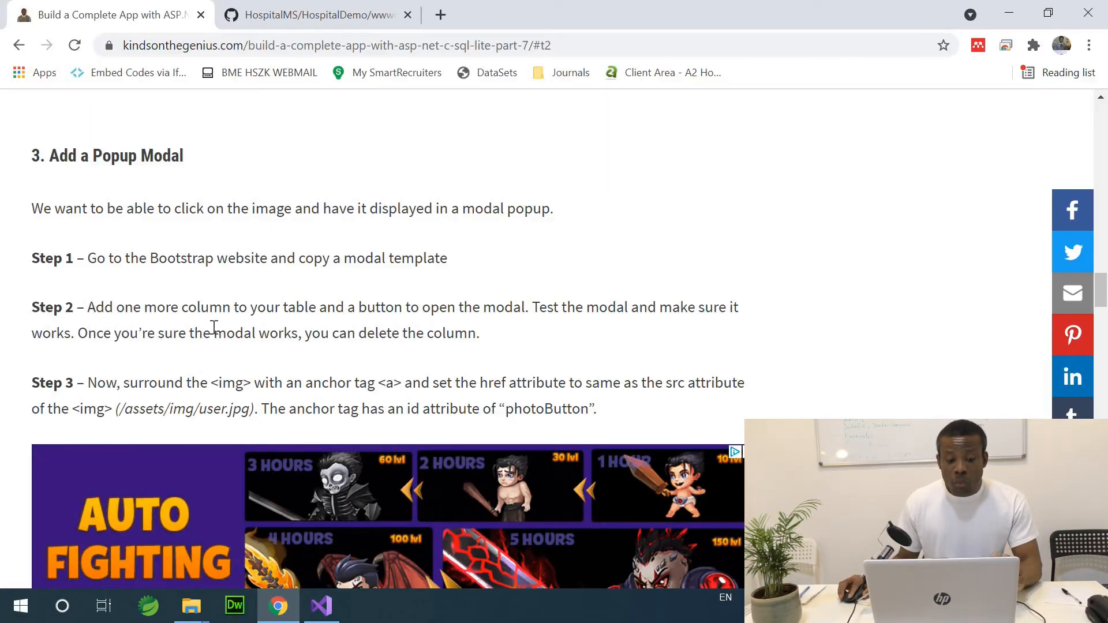
pyautogui.moveTo(438, 326)
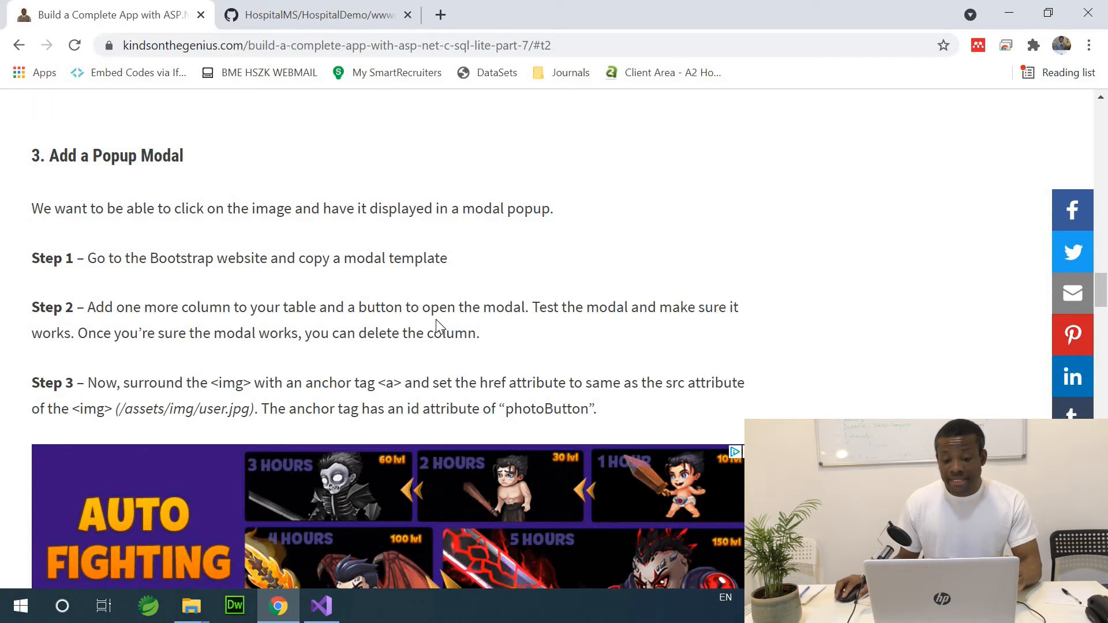
pyautogui.moveTo(552, 314)
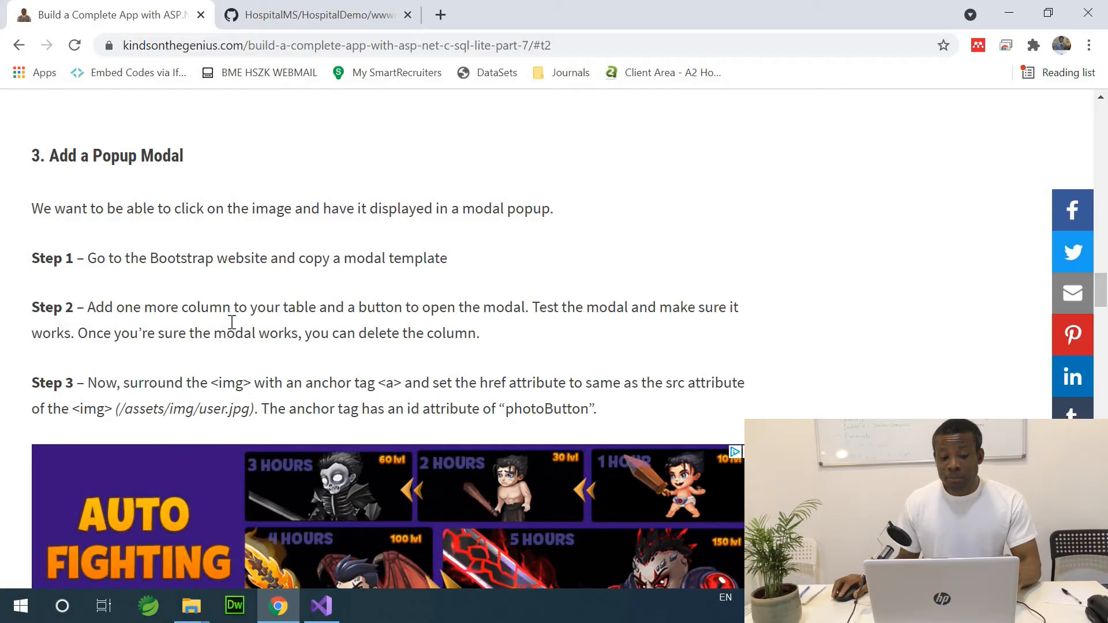
pyautogui.moveTo(417, 349)
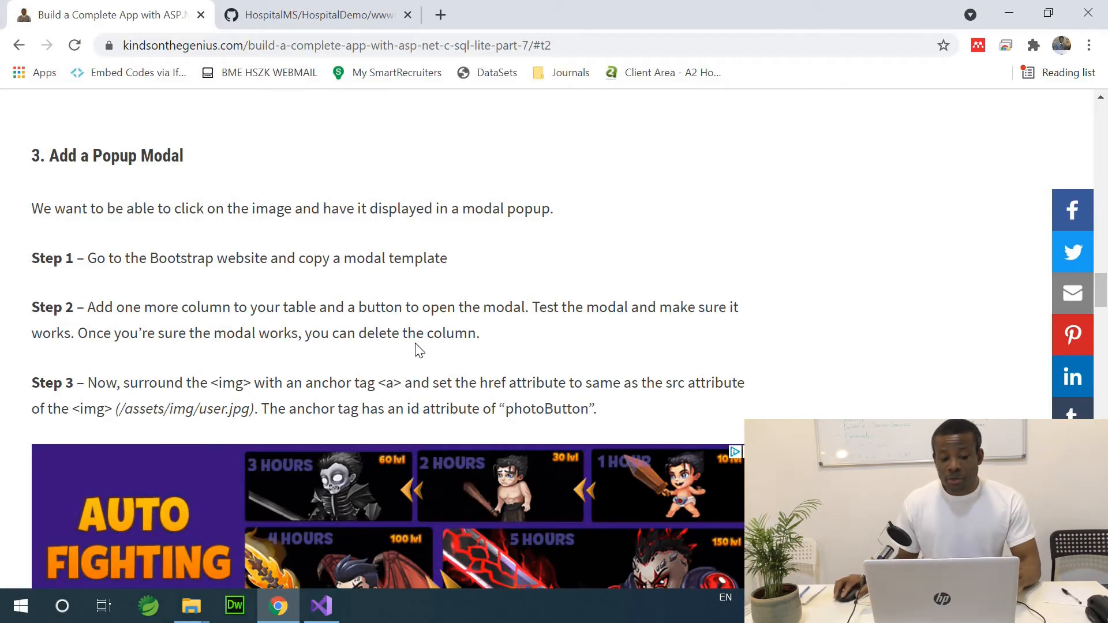
pyautogui.moveTo(343, 354)
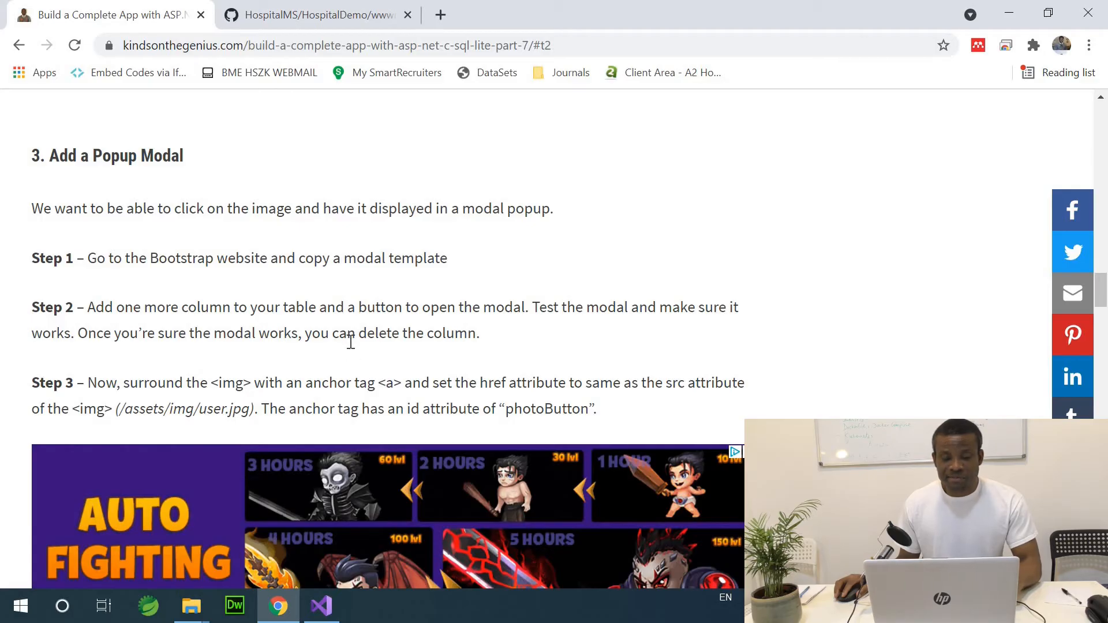
pyautogui.moveTo(445, 26)
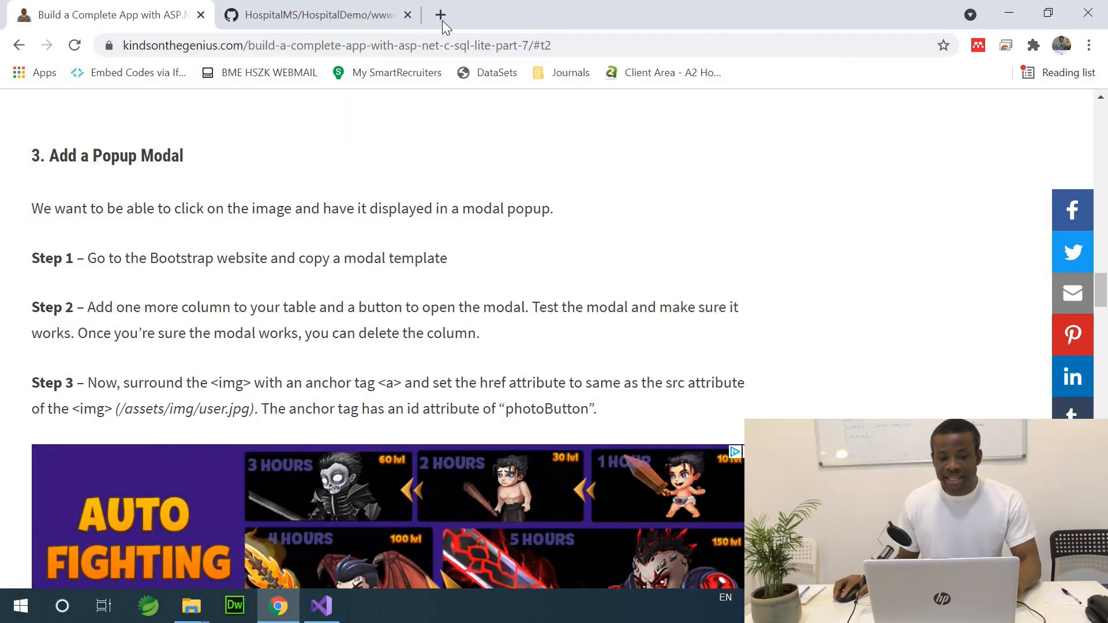
pyautogui.moveTo(440, 14)
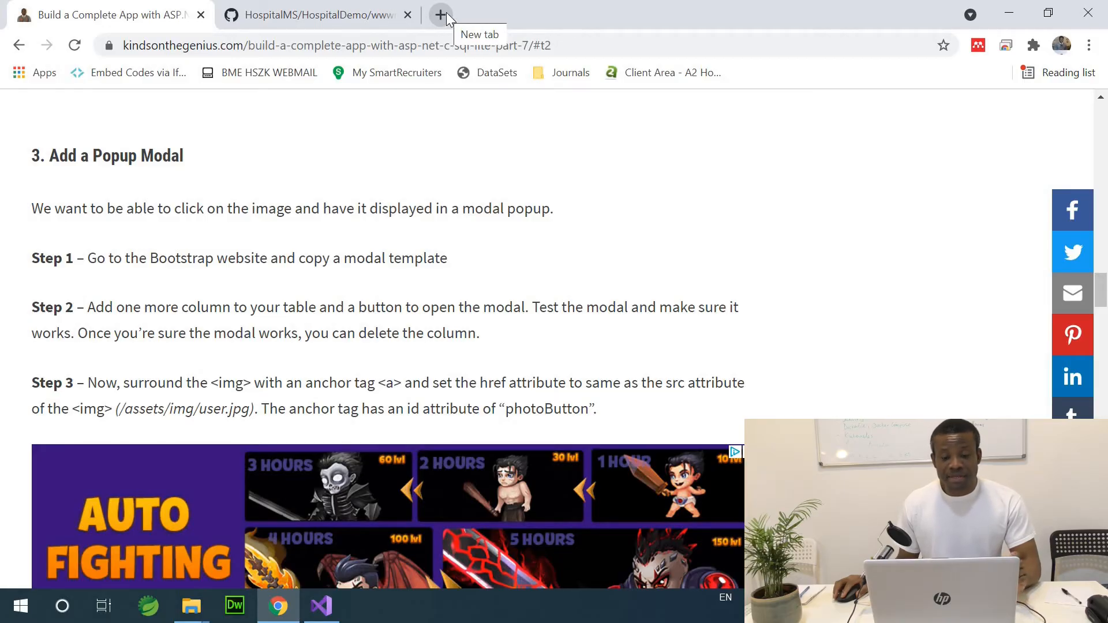
# Step: Search 'bootstrap modal' in a new tab and open the getbootstrap.com Modal documentation
pyautogui.click(440, 14)
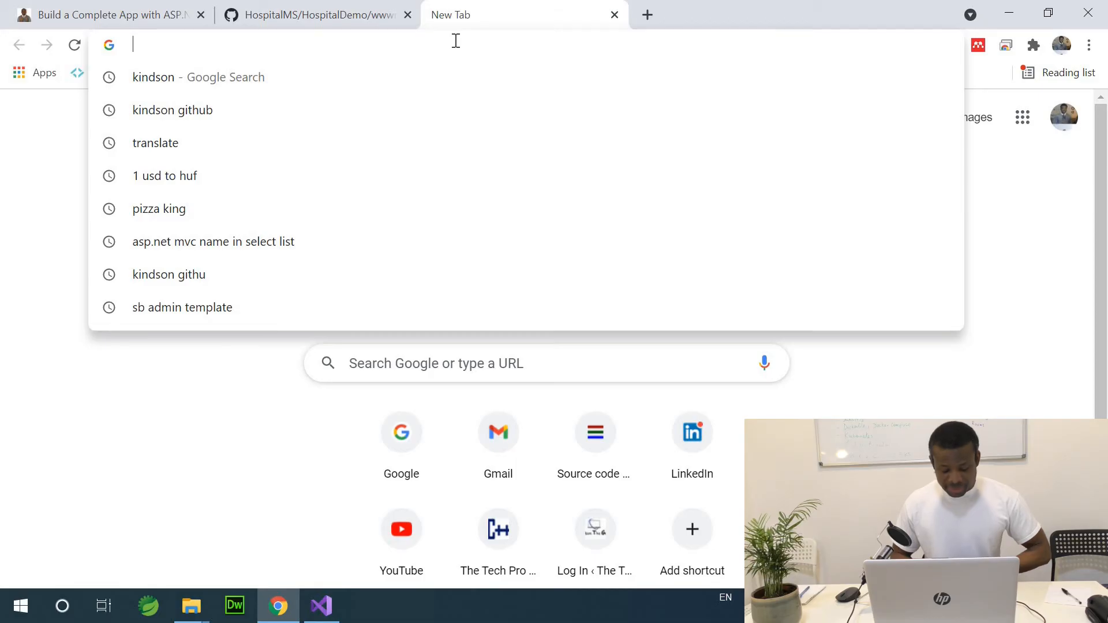
pyautogui.write('bootstrap')
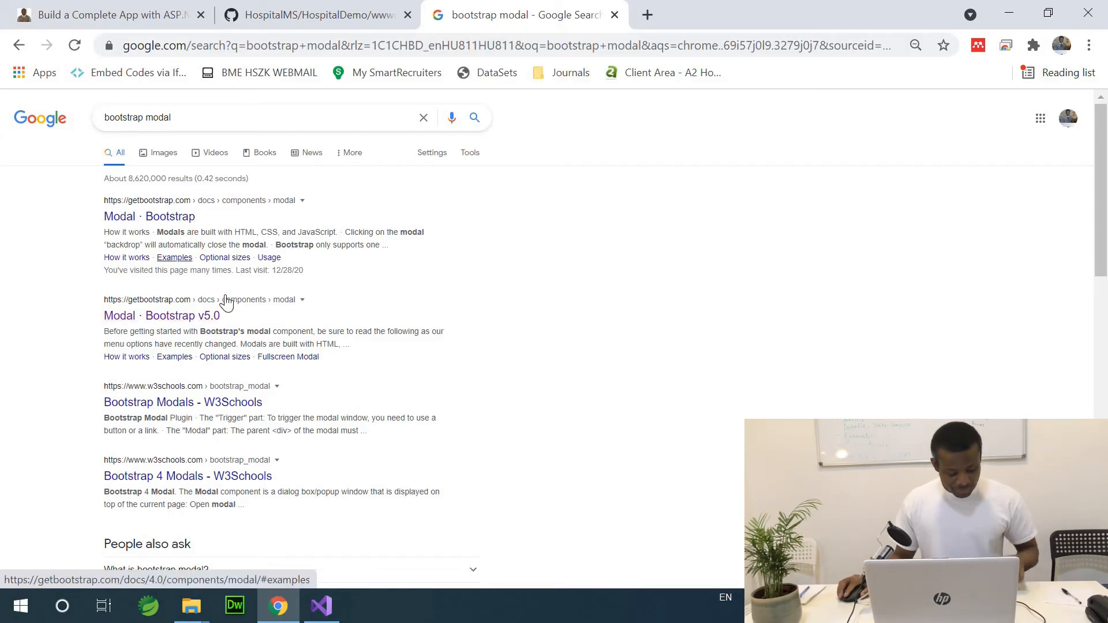
pyautogui.press('ctrl+minus')
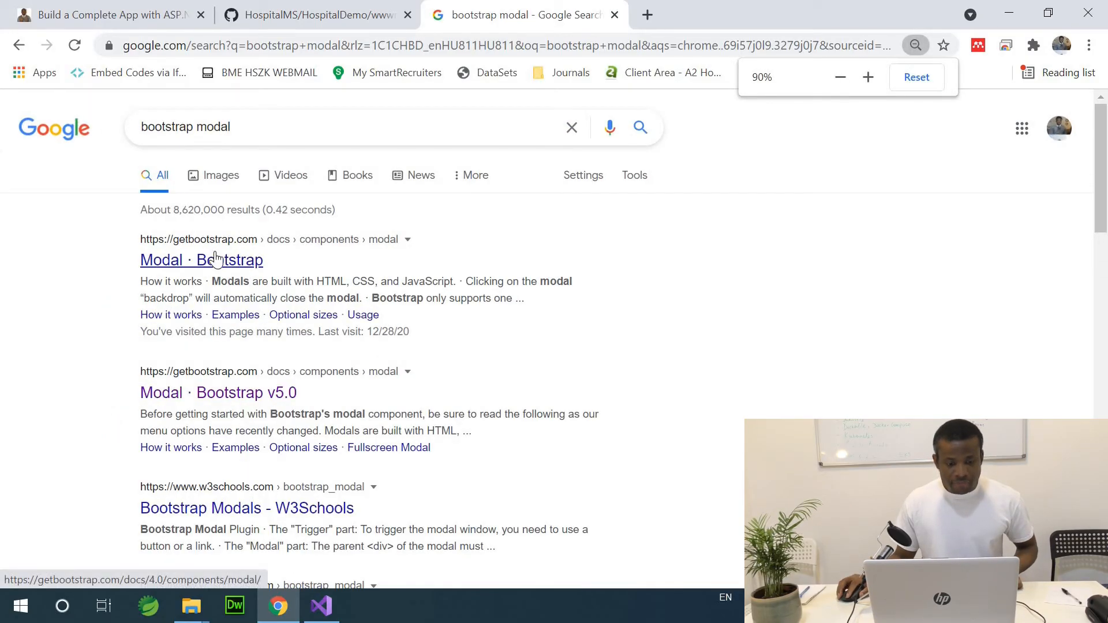
pyautogui.click(201, 260)
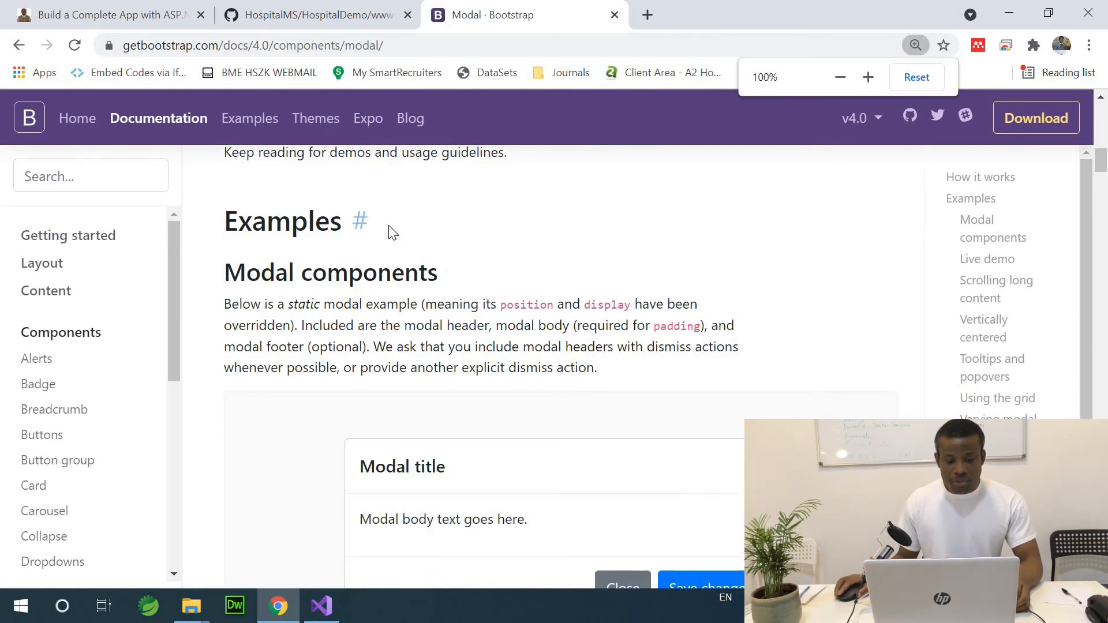
# Step: Scroll to the Live demo section and select its modal markup for copying
pyautogui.scroll(-3)
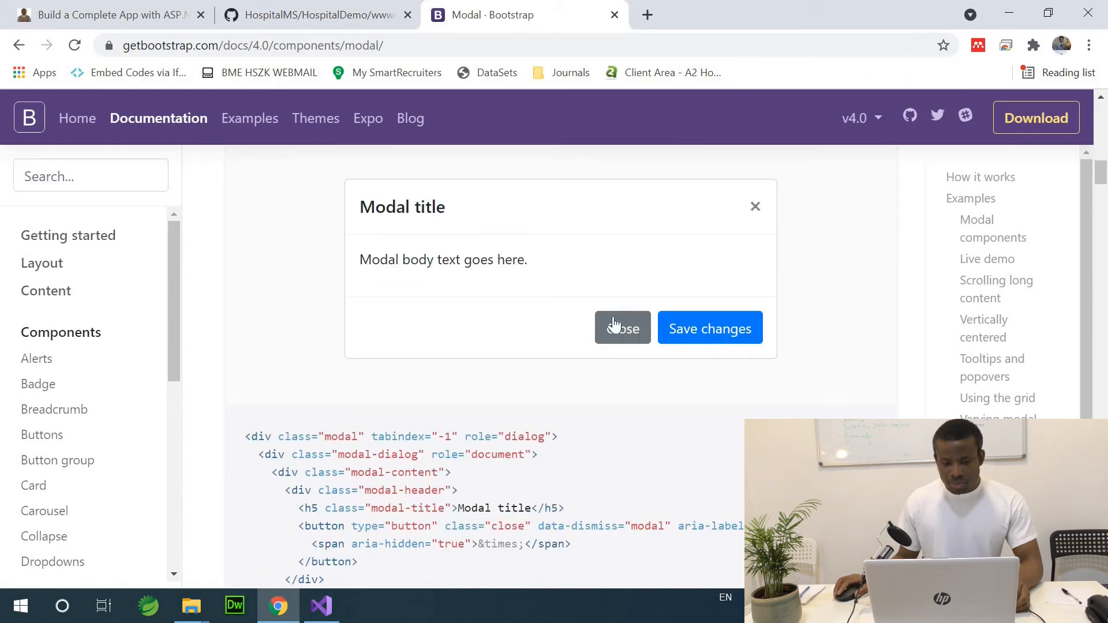
pyautogui.scroll(-3)
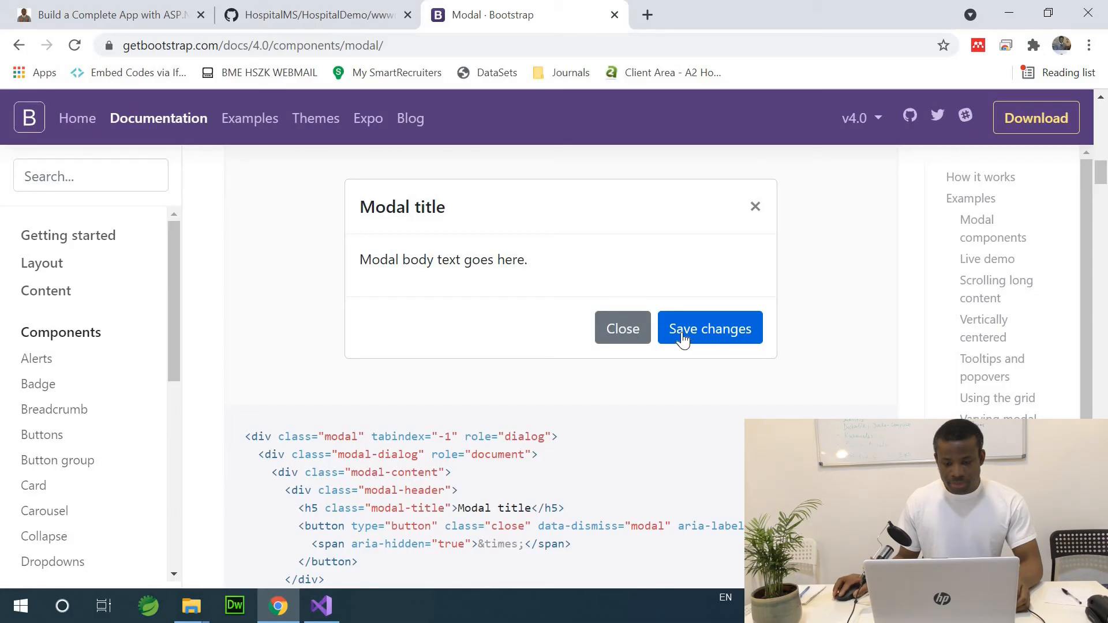
pyautogui.scroll(-3)
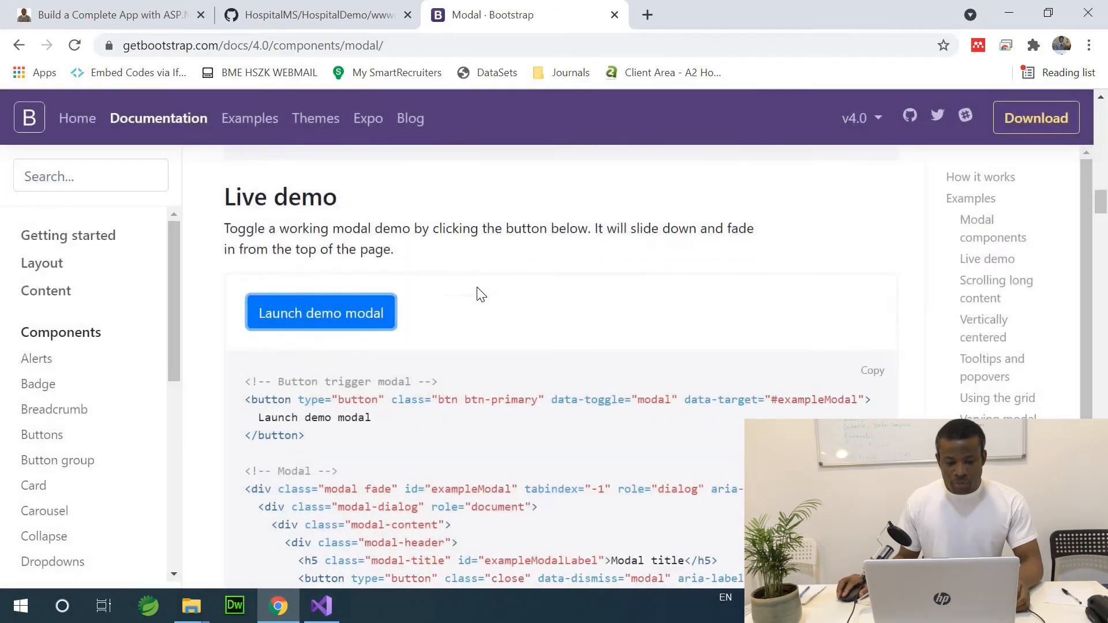
pyautogui.scroll(-3)
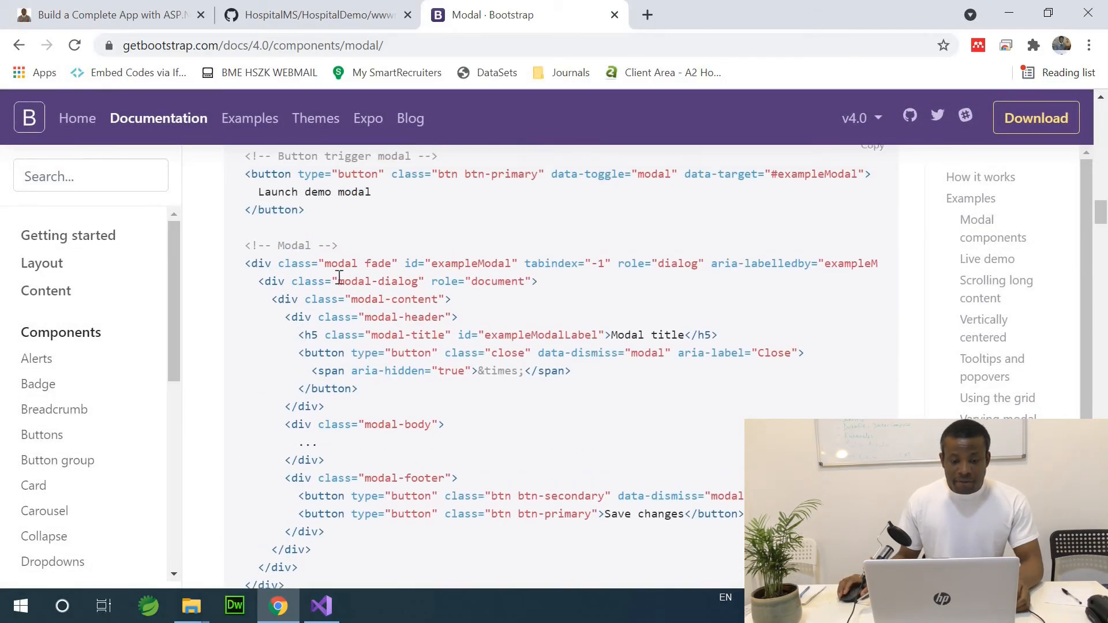
pyautogui.scroll(3)
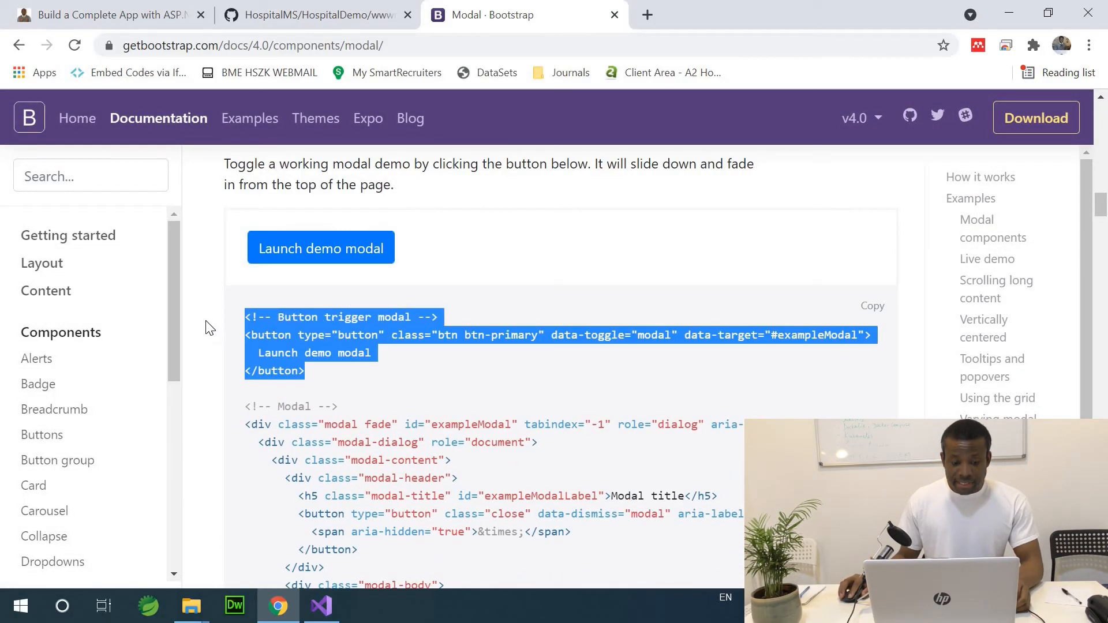
pyautogui.scroll(-3)
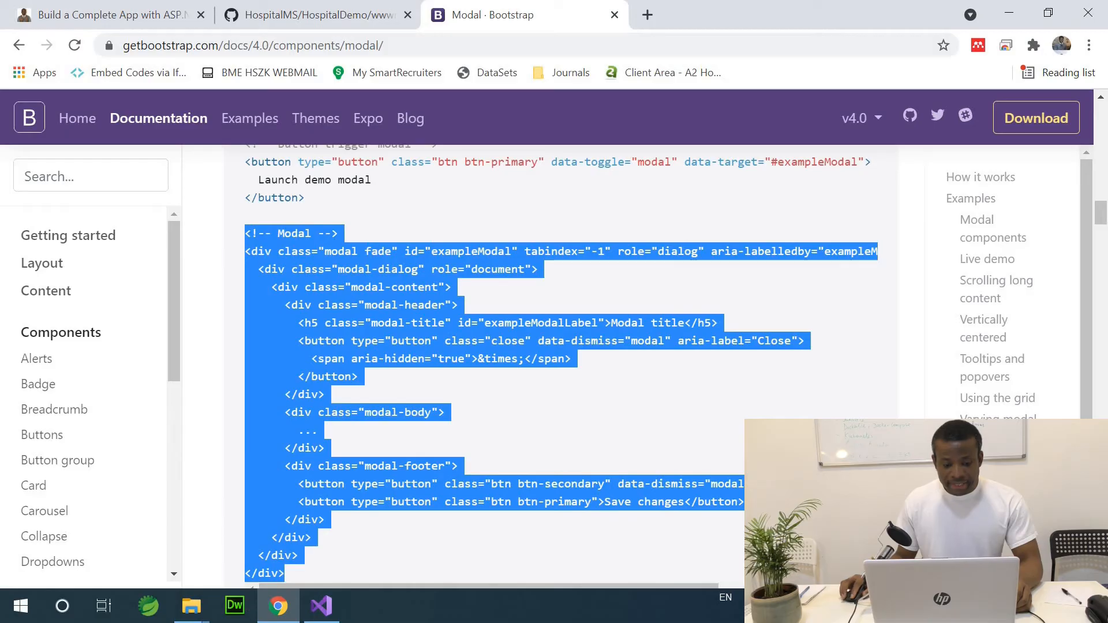
# Step: Paste the modal markup after </table> in Index.cshtml, then copy the demo's launch button code
pyautogui.click(319, 606)
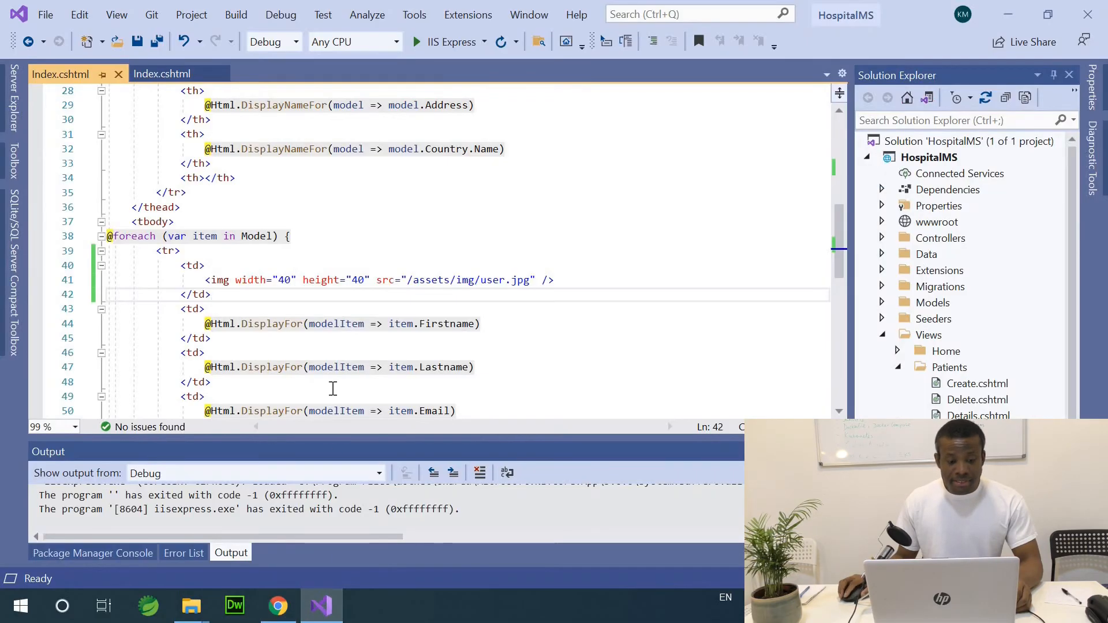
pyautogui.scroll(-3)
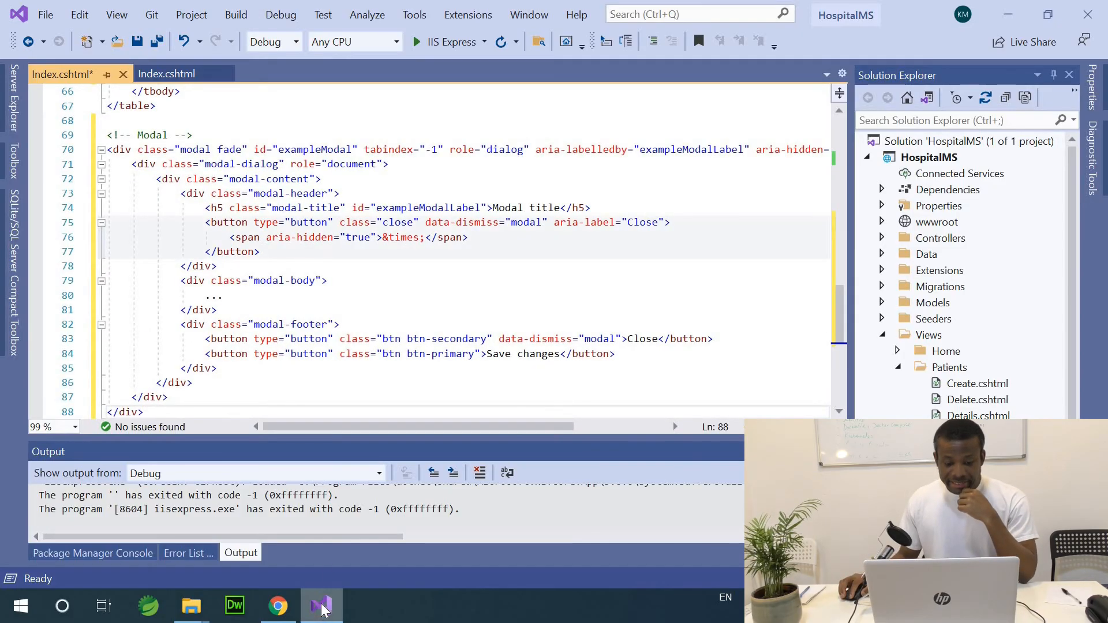
pyautogui.click(278, 606)
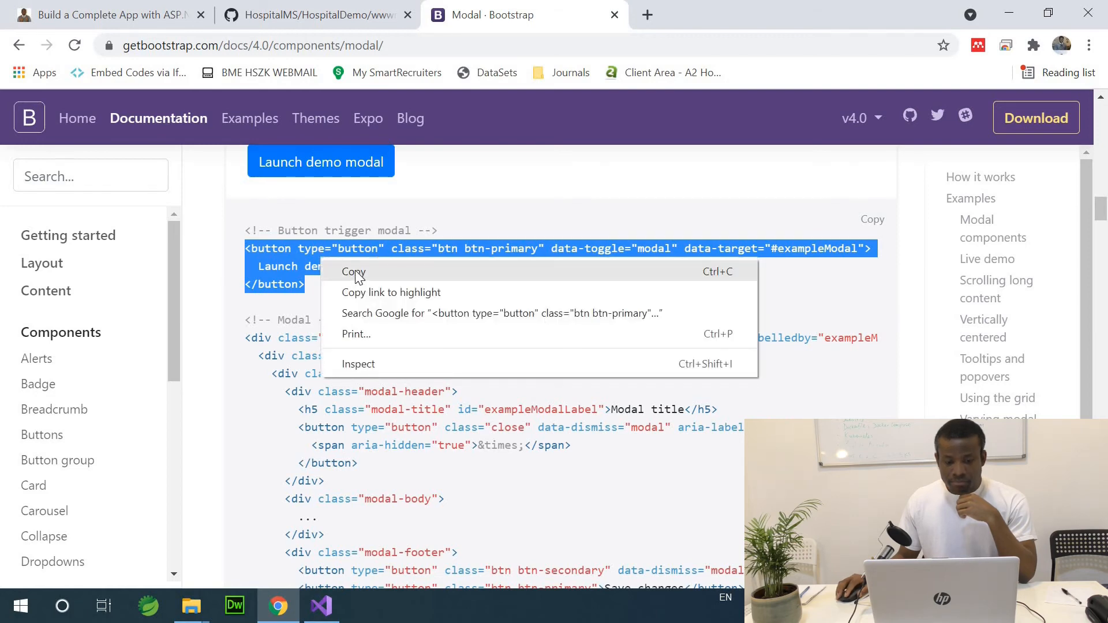
pyautogui.click(353, 272)
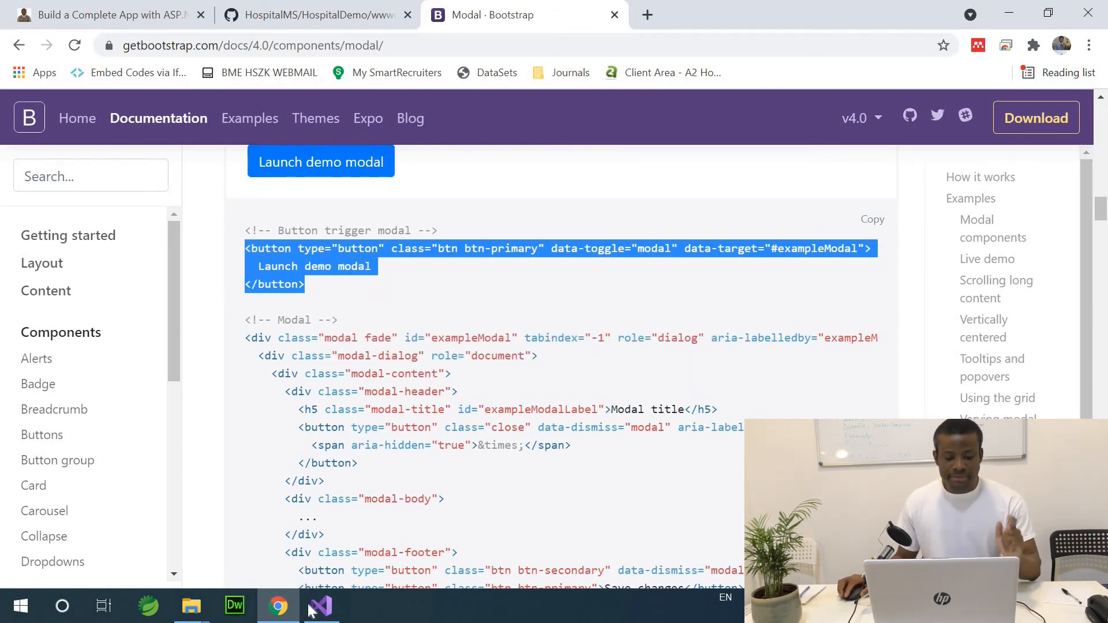
# Step: Add the launch button in a new <td> in each patient row and an empty <th></th> header, then build
pyautogui.click(320, 606)
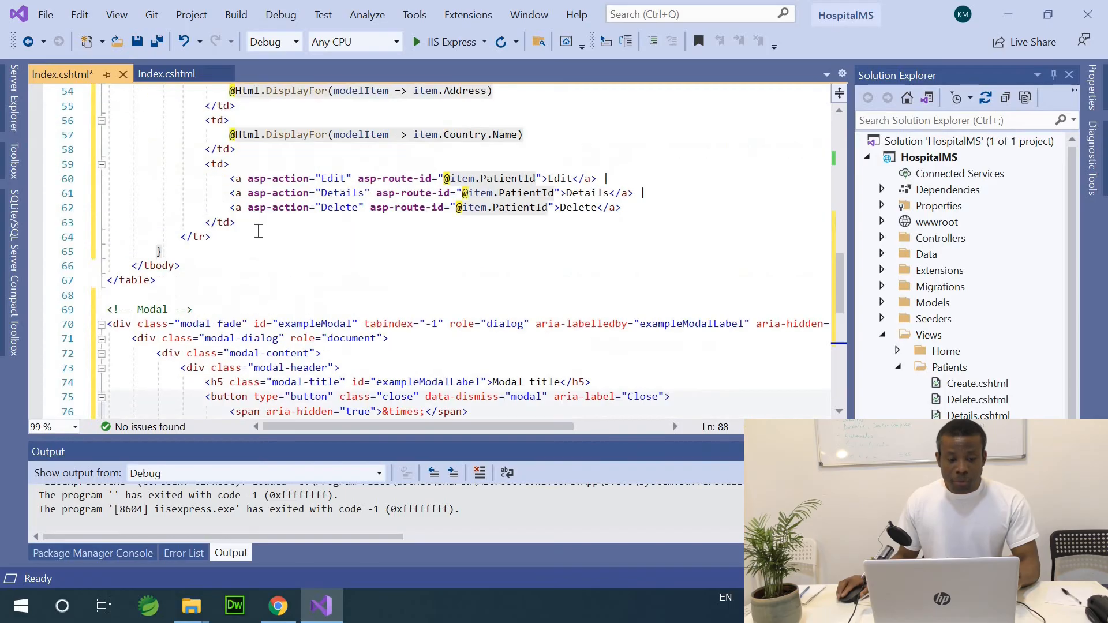
pyautogui.scroll(3)
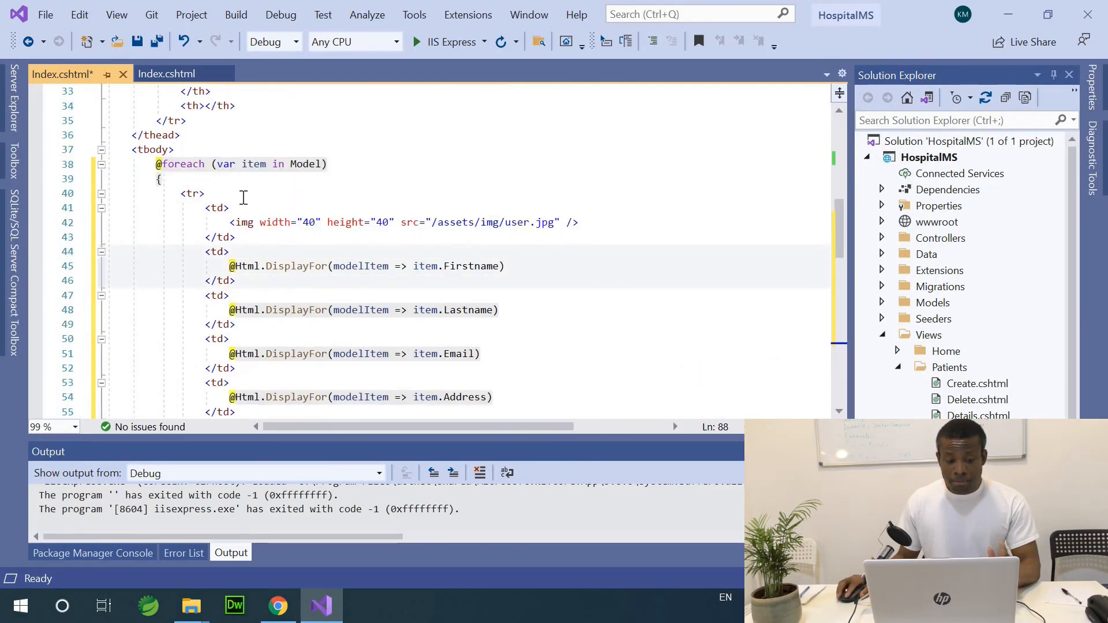
pyautogui.write('</button>')
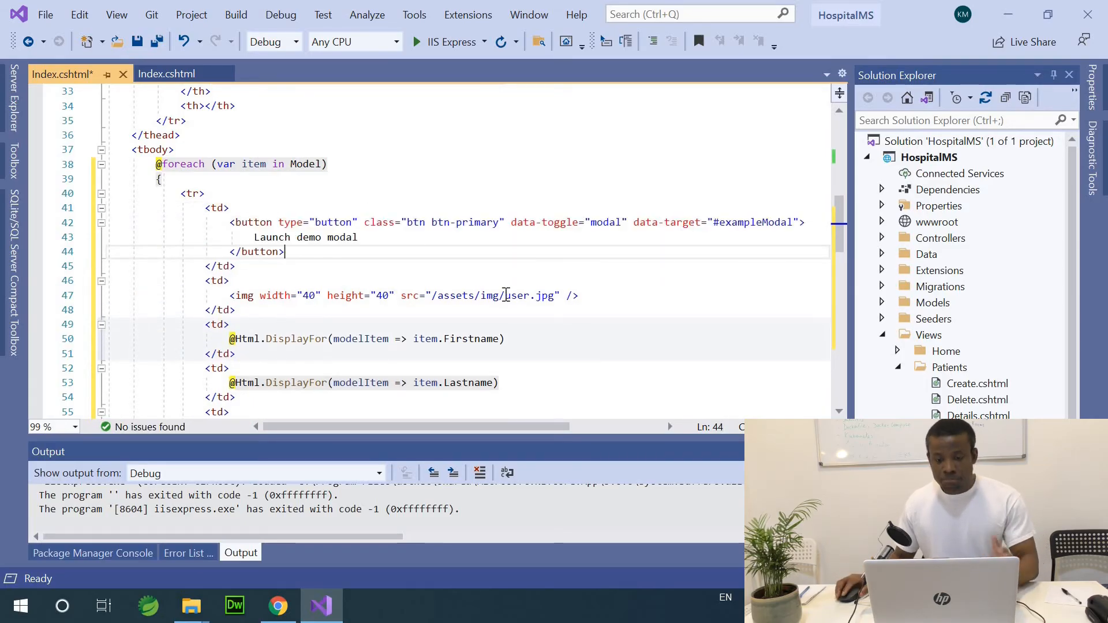
pyautogui.scroll(3)
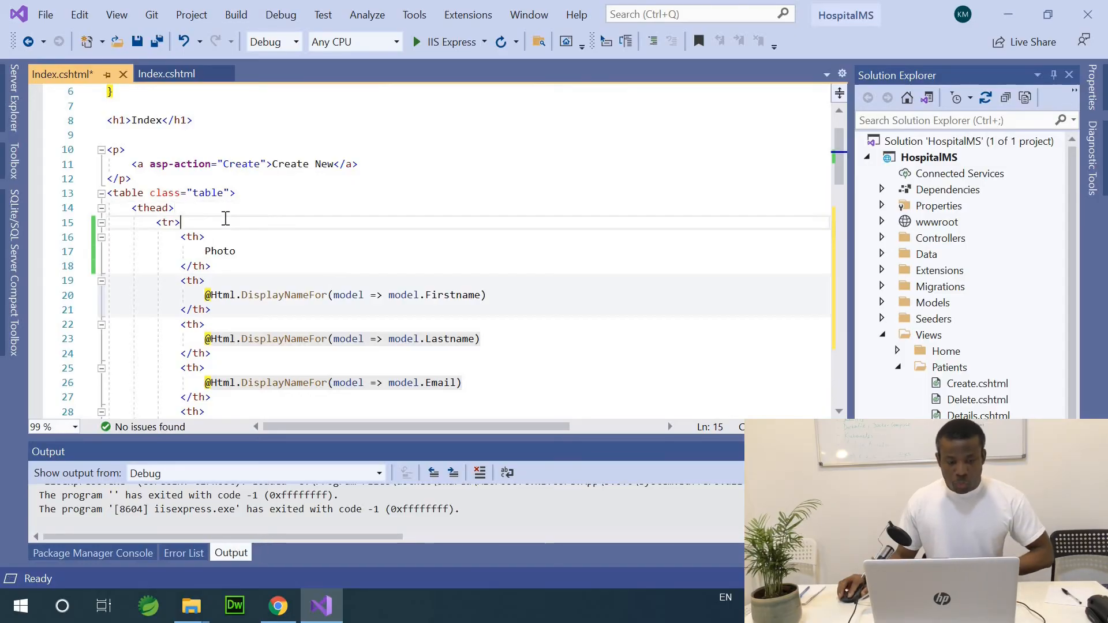
pyautogui.write('<')
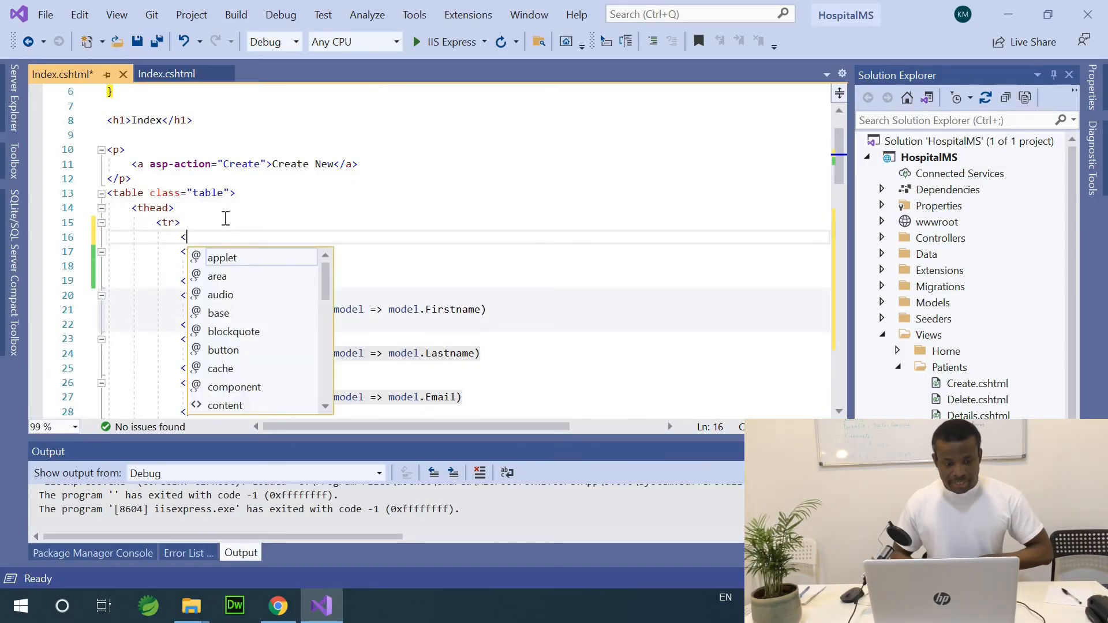
pyautogui.write('th></th>')
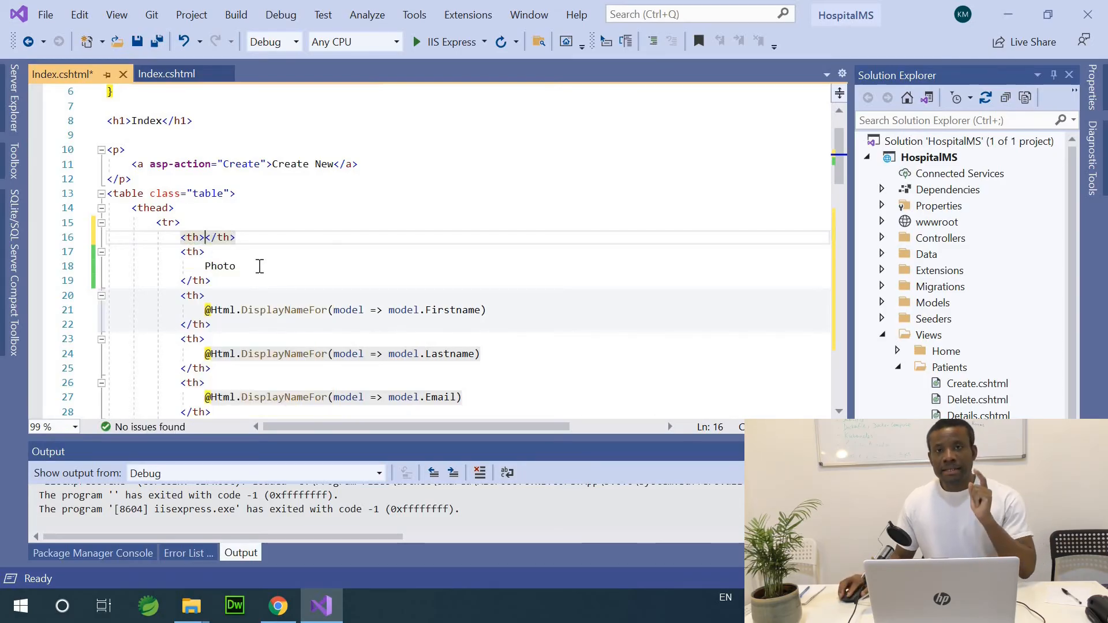
pyautogui.moveTo(267, 269)
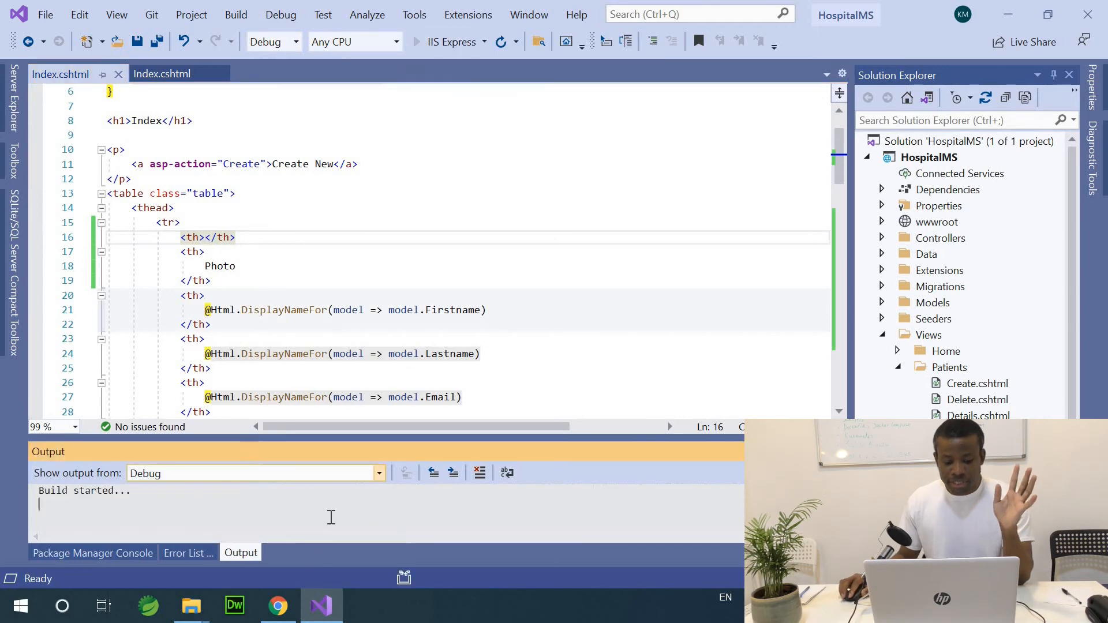
# Step: Switch to Chrome and open a new blank browser window over the tutorial page
pyautogui.click(278, 606)
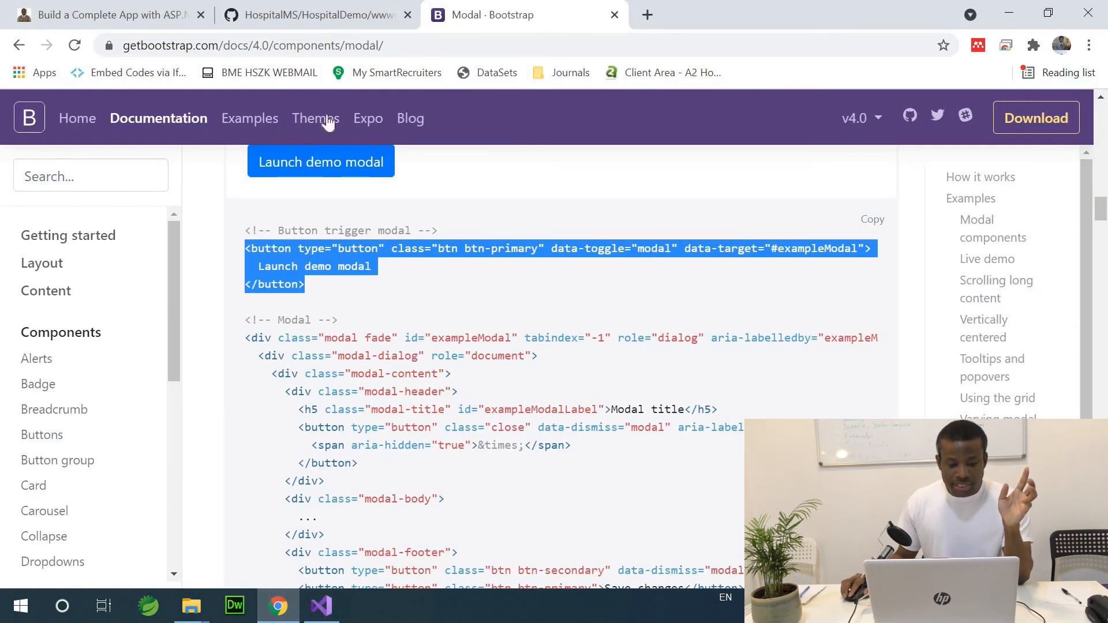
pyautogui.click(106, 14)
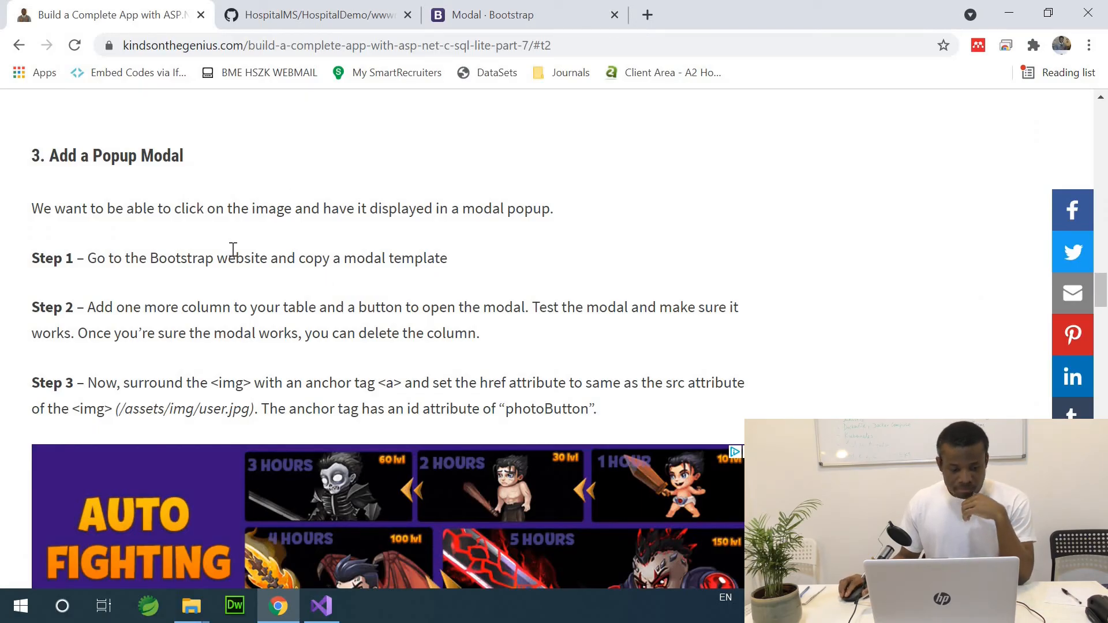
pyautogui.moveTo(362, 309)
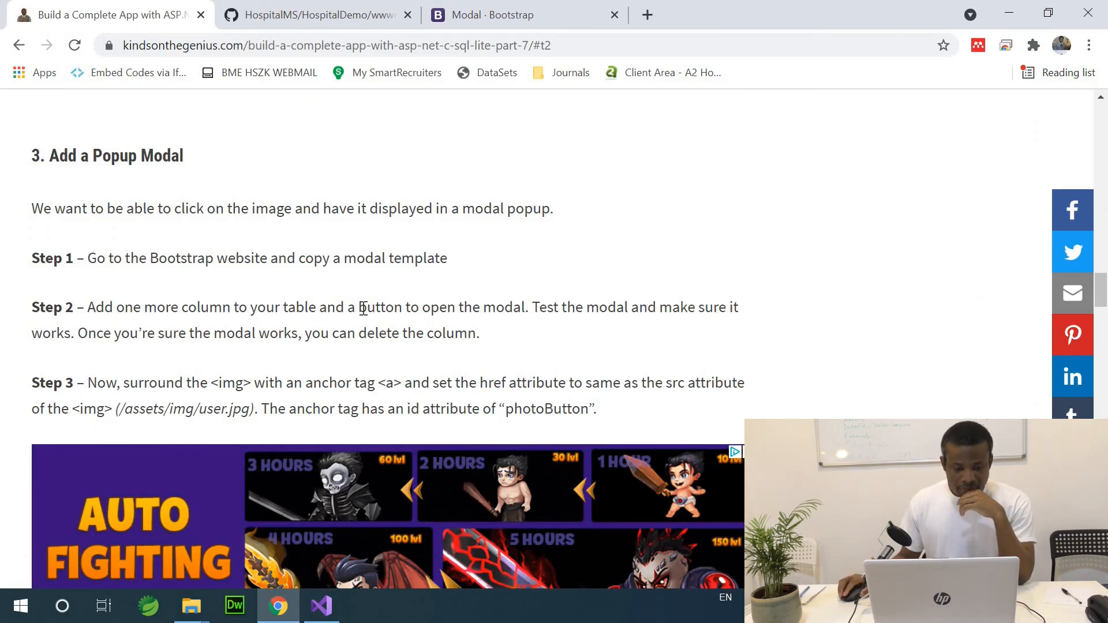
pyautogui.scroll(-3)
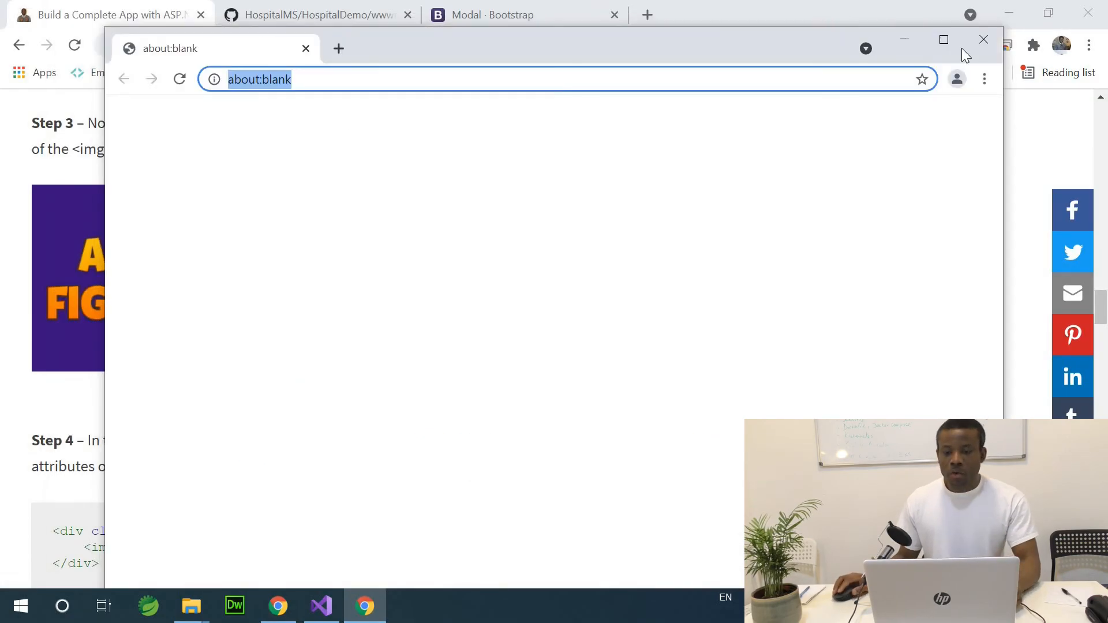
# Step: Maximize the new window, load localhost:44338 and go to the Patient List
pyautogui.click(943, 39)
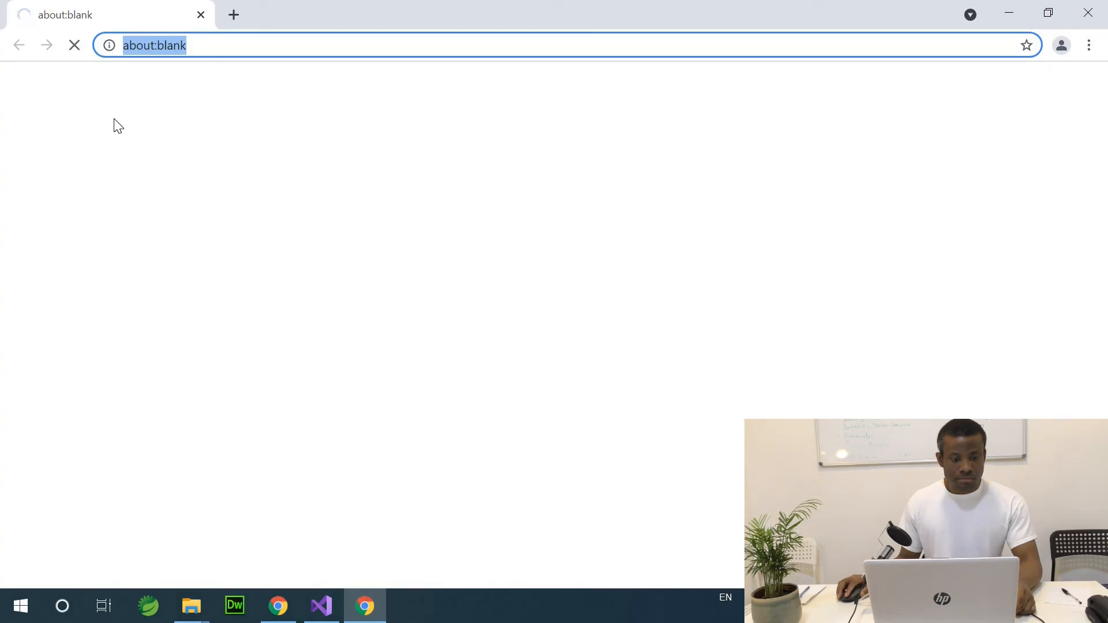
pyautogui.write('localhost:44338')
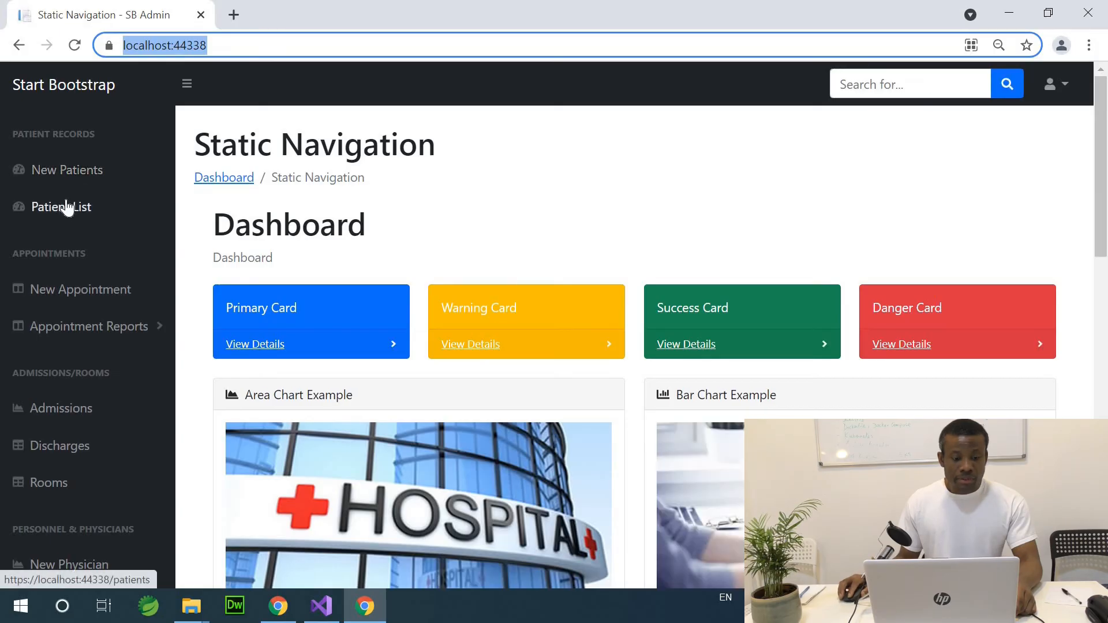
pyautogui.click(63, 207)
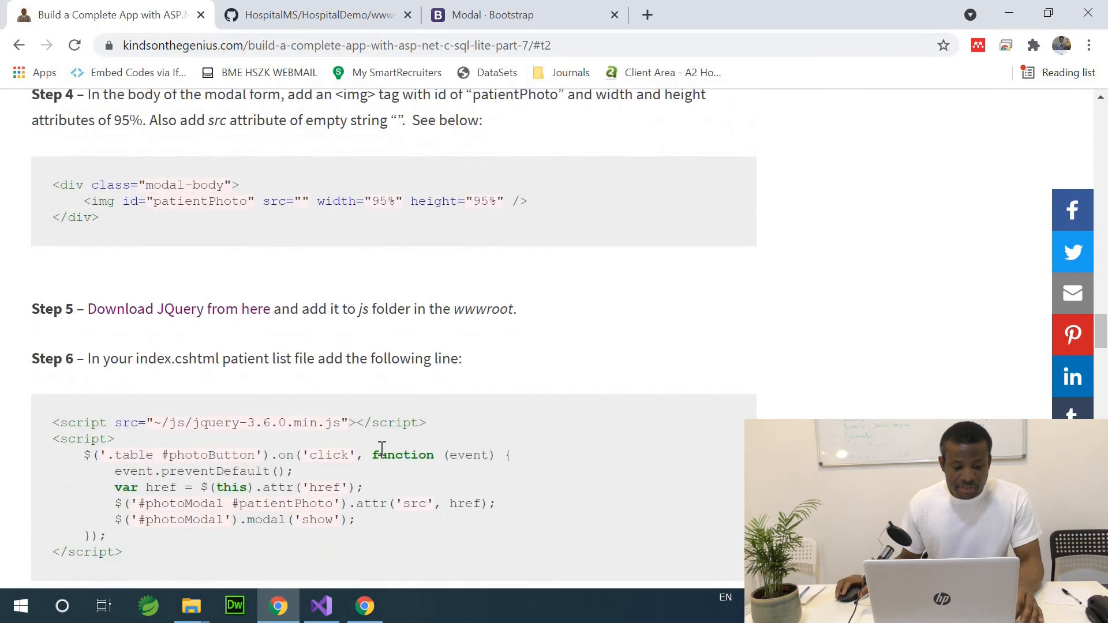
# Step: Reread the tutorial's modal steps, then switch to the HospitalMS GitHub repository tab
pyautogui.scroll(3)
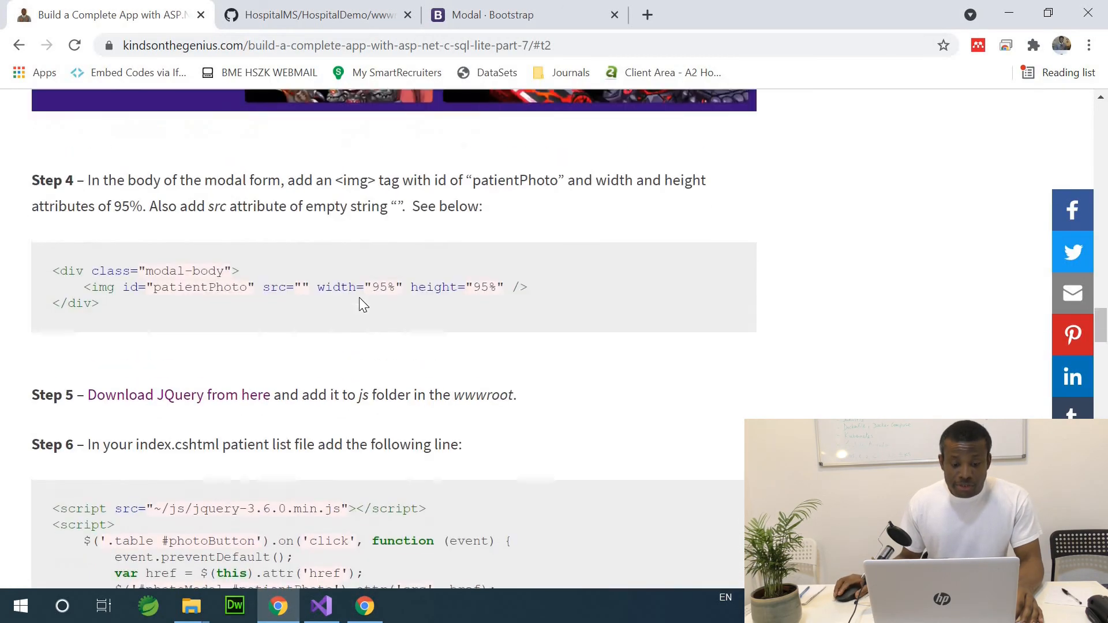
pyautogui.moveTo(149, 399)
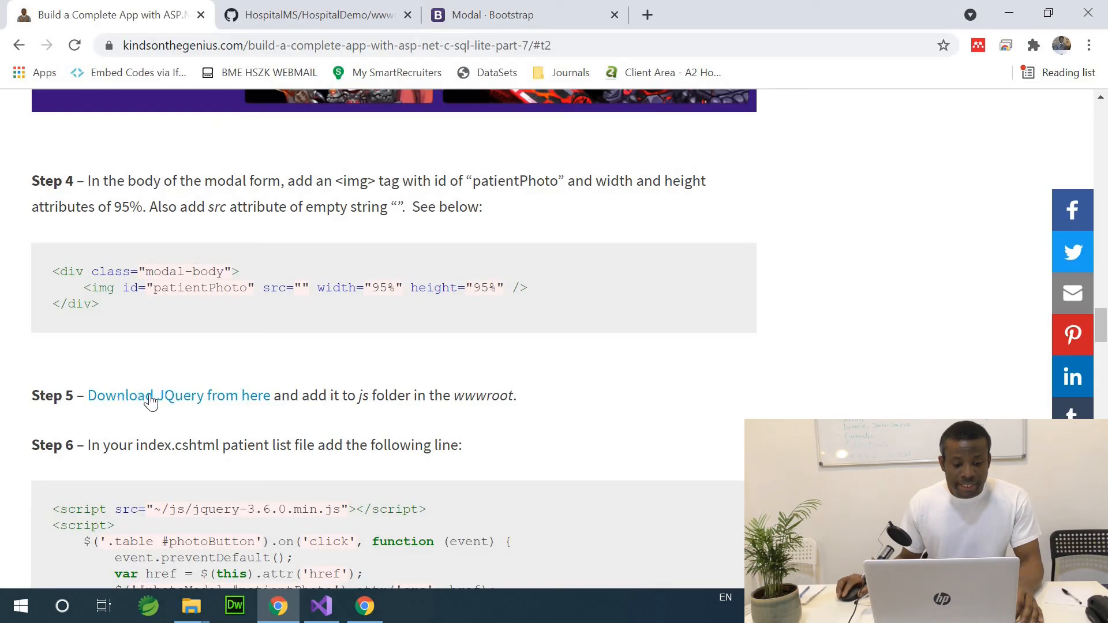
pyautogui.scroll(-3)
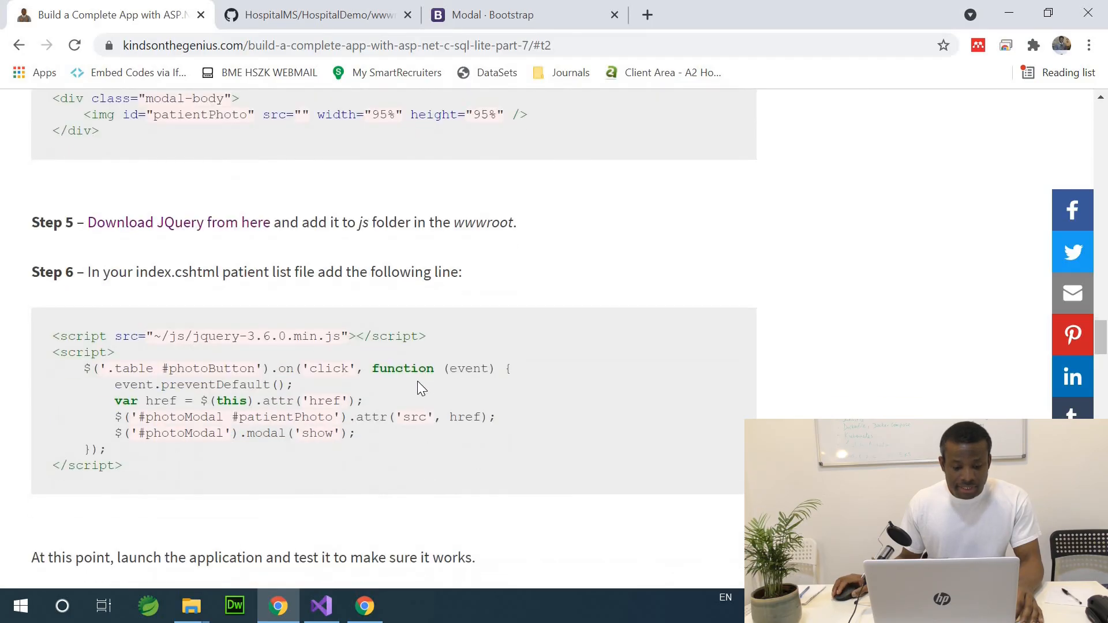
pyautogui.scroll(3)
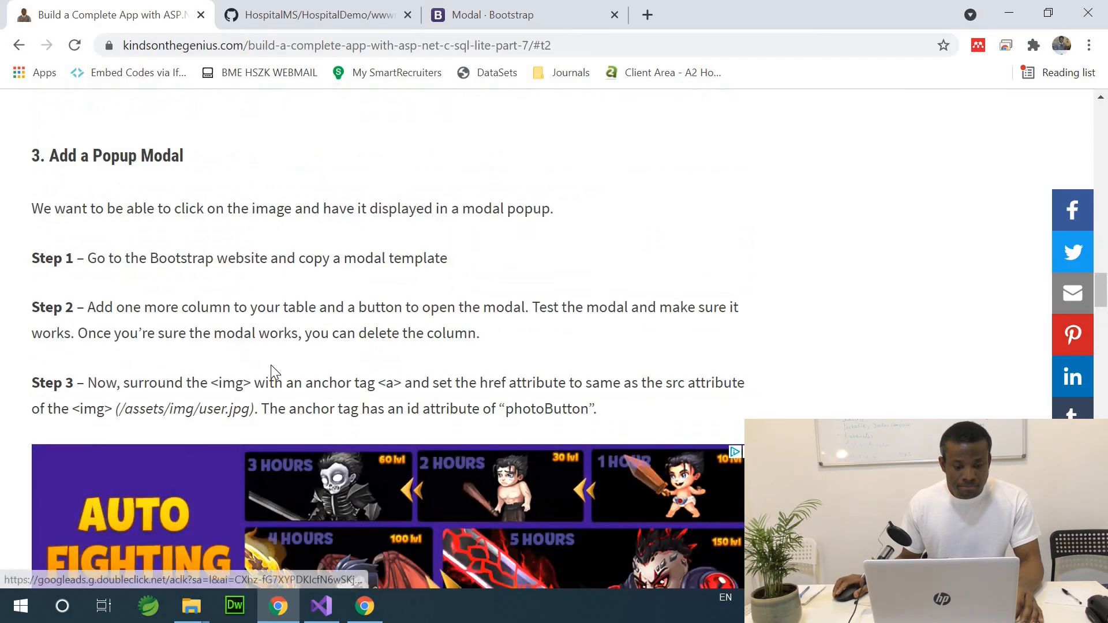
pyautogui.moveTo(573, 356)
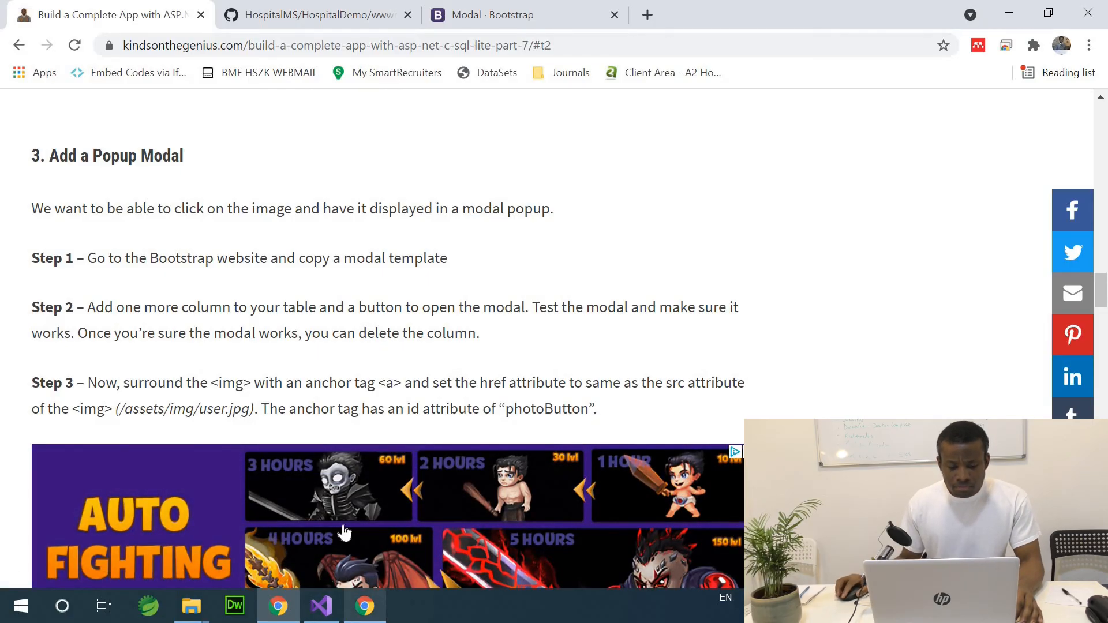
pyautogui.click(314, 14)
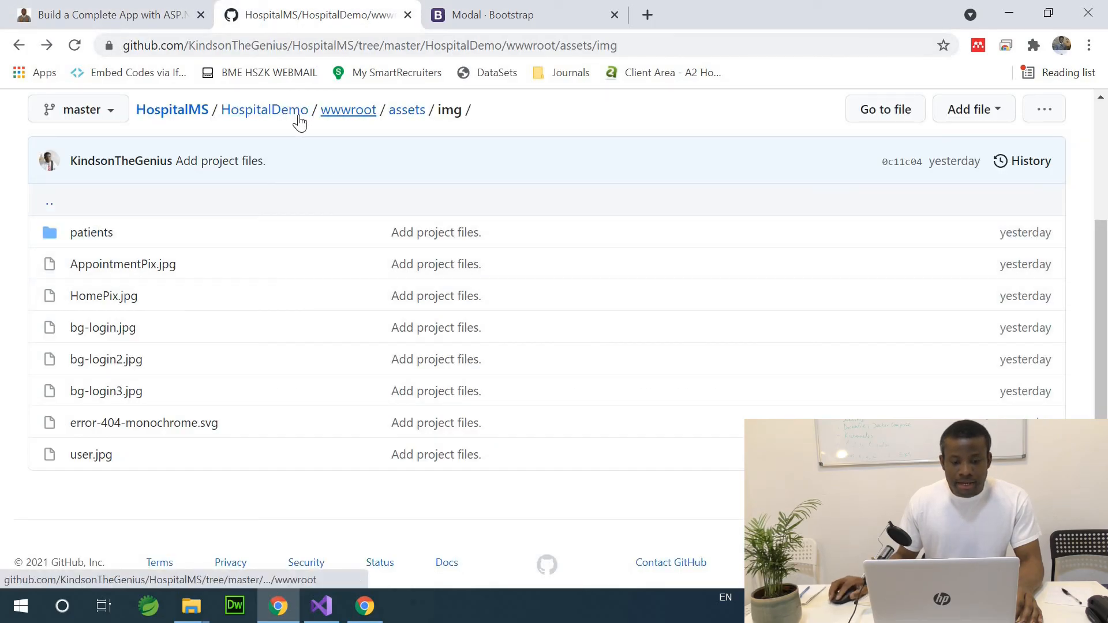
# Step: Navigate from HospitalDemo through Views > Patients to open Index.cshtml on GitHub
pyautogui.click(265, 110)
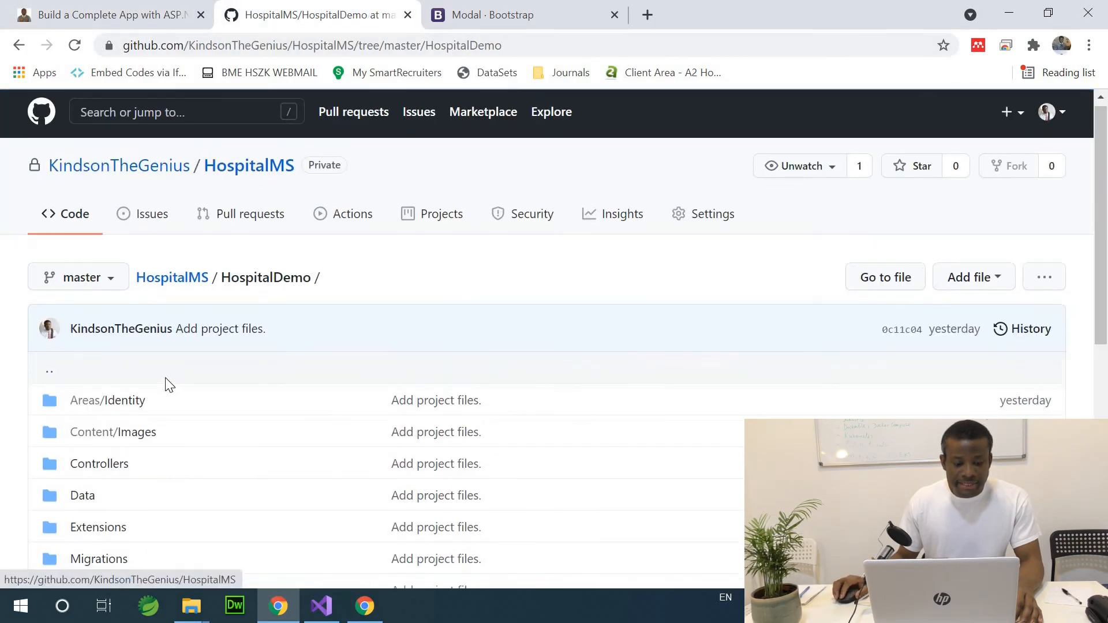
pyautogui.scroll(-3)
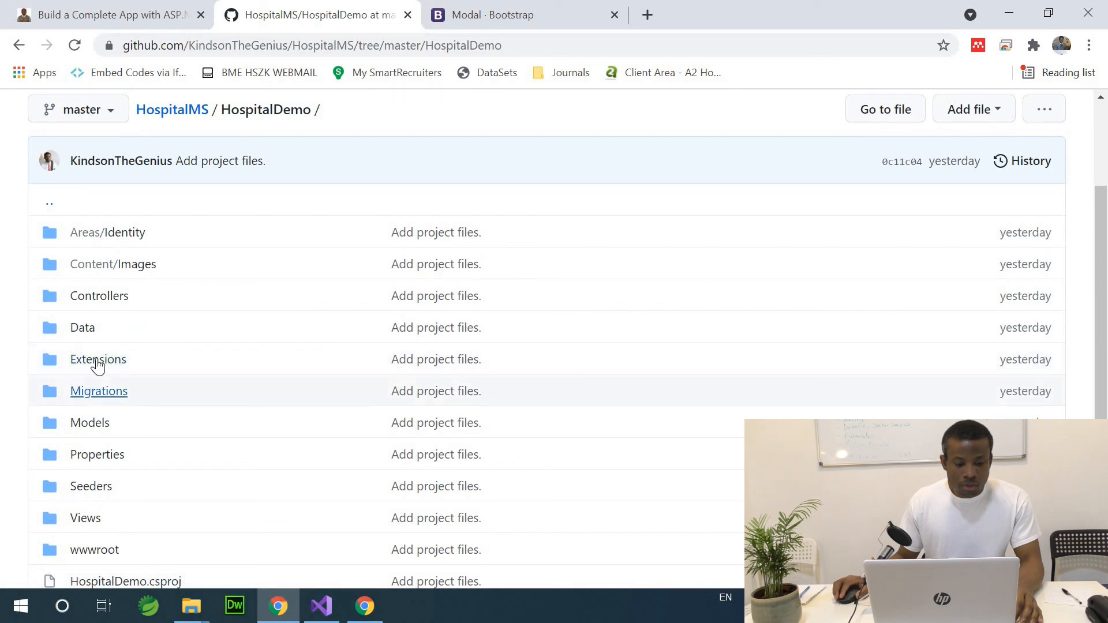
pyautogui.scroll(-3)
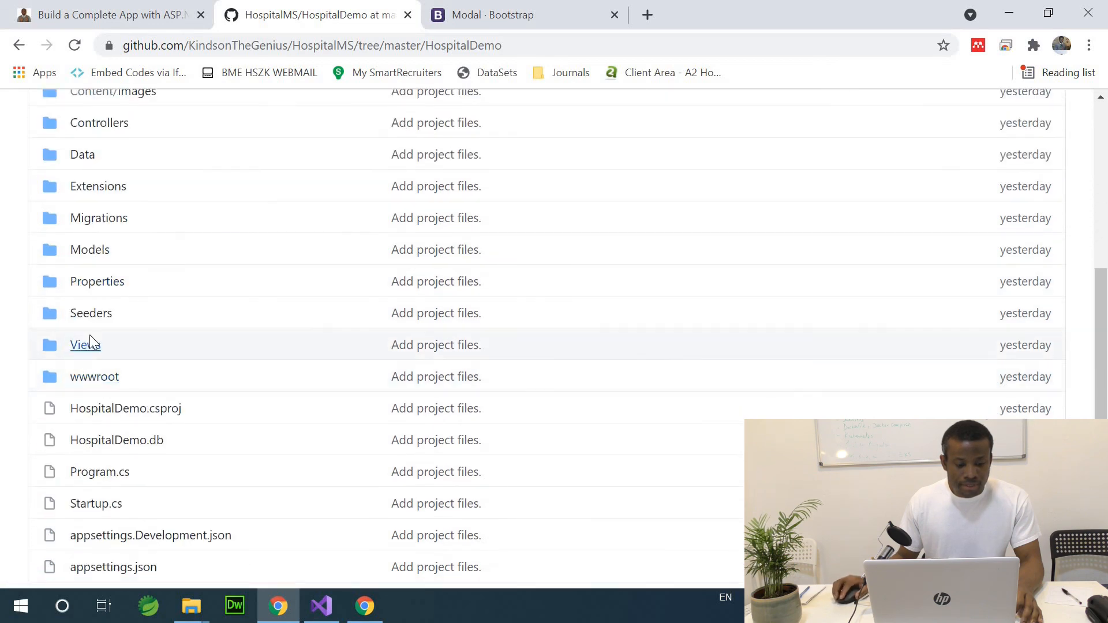
pyautogui.click(85, 344)
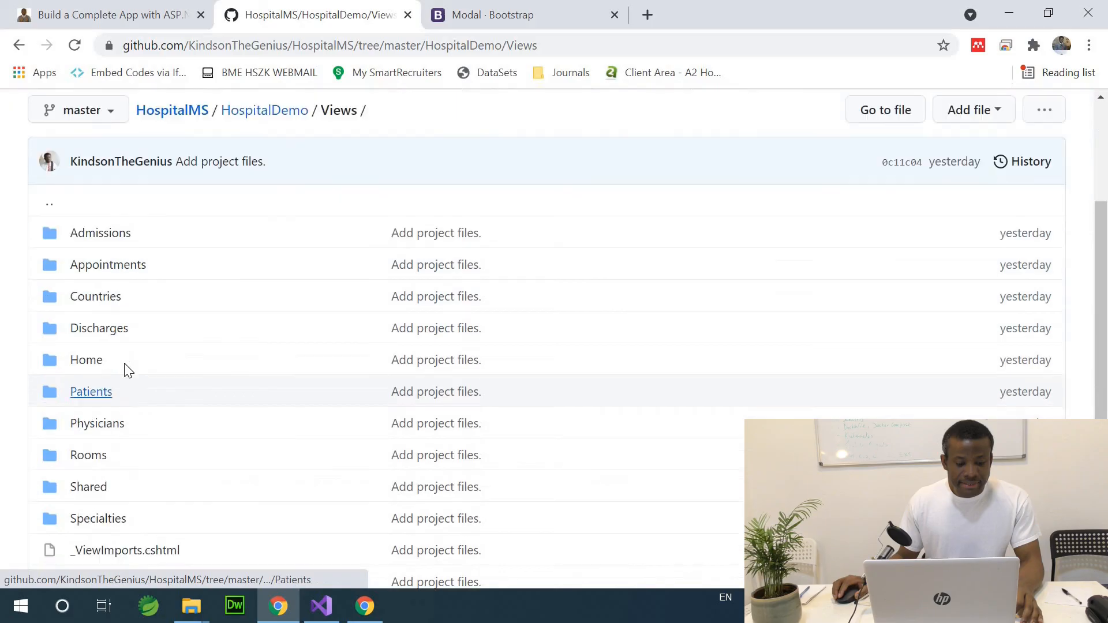
pyautogui.click(90, 391)
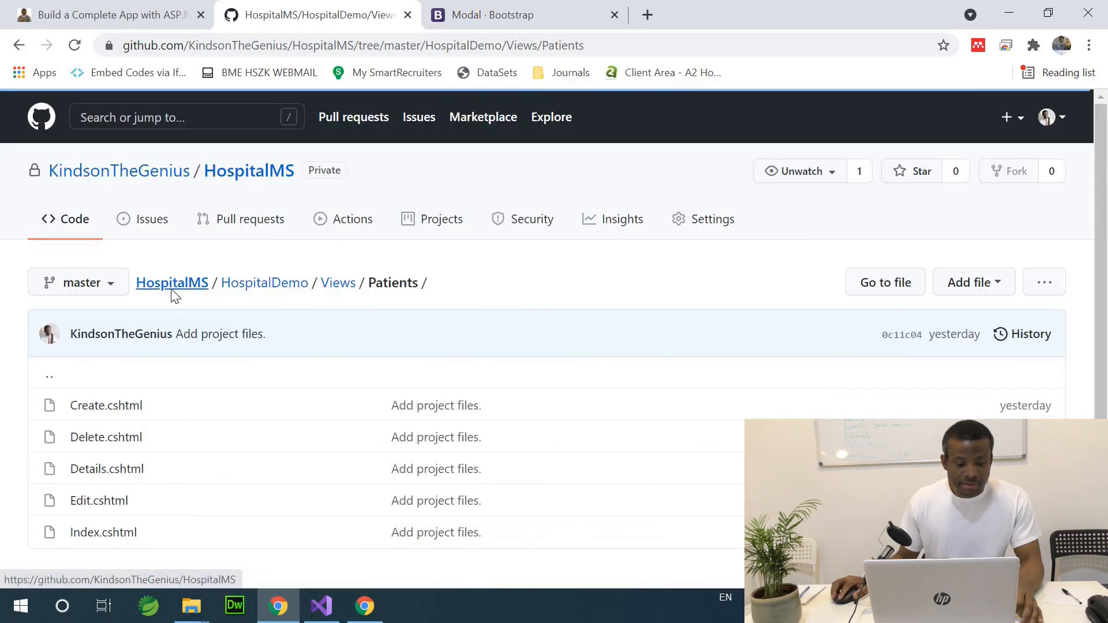
pyautogui.click(103, 532)
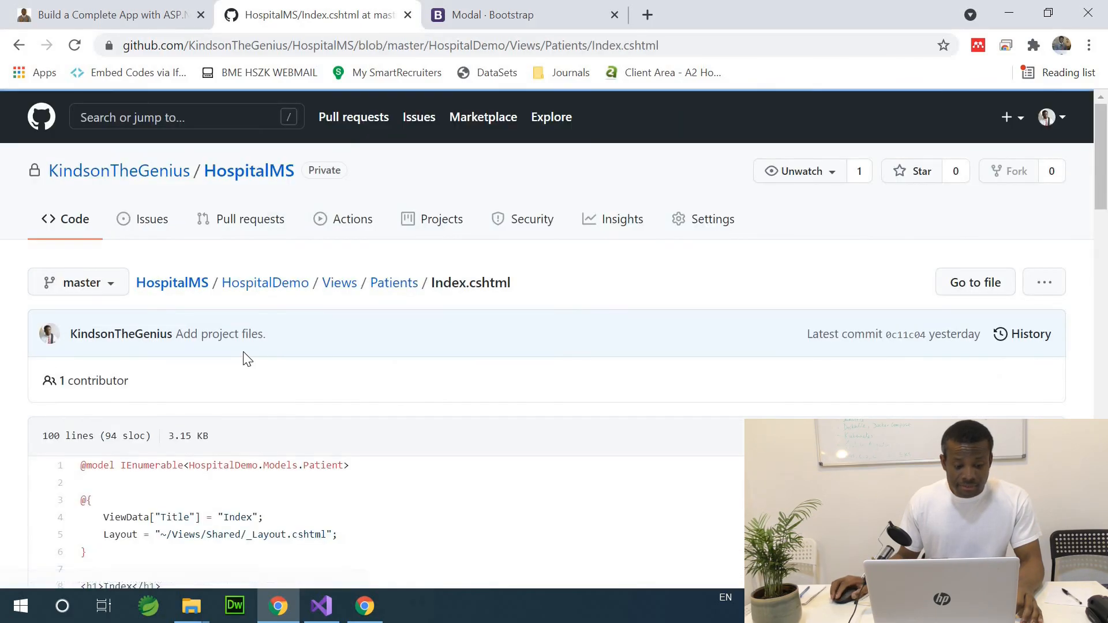
# Step: Scroll through the file to inspect its modal markup and jQuery script line
pyautogui.scroll(-3)
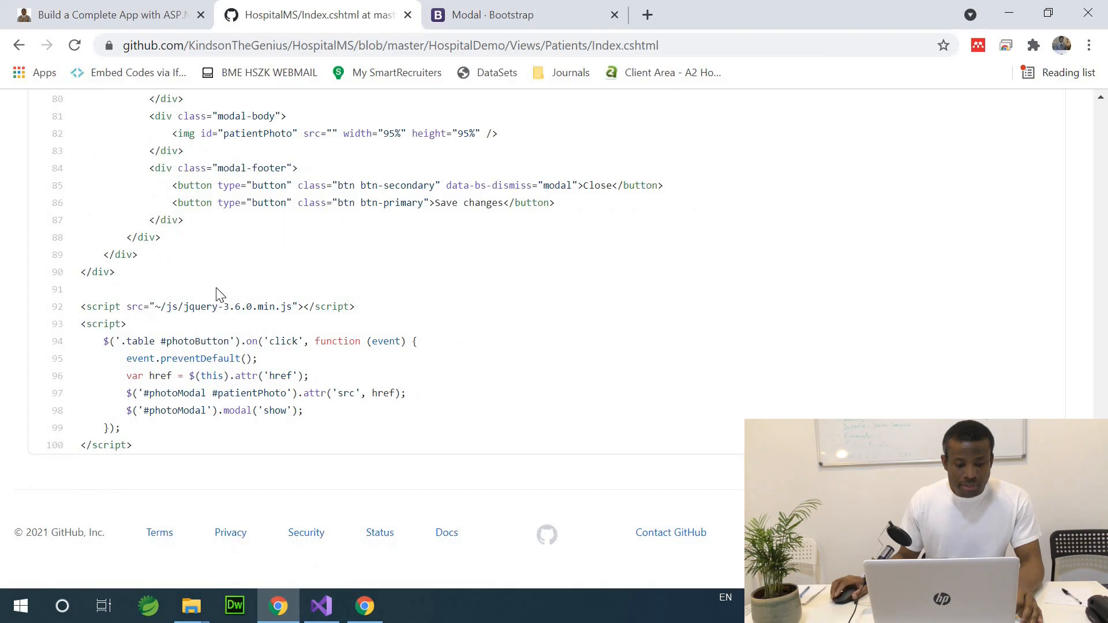
pyautogui.scroll(3)
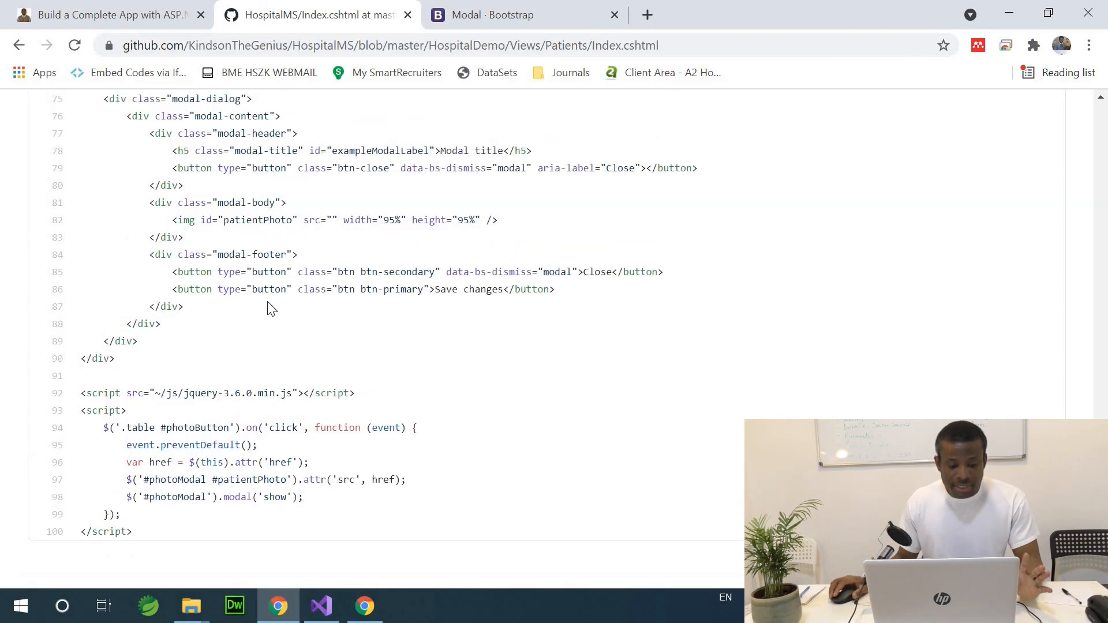
pyautogui.moveTo(262, 392)
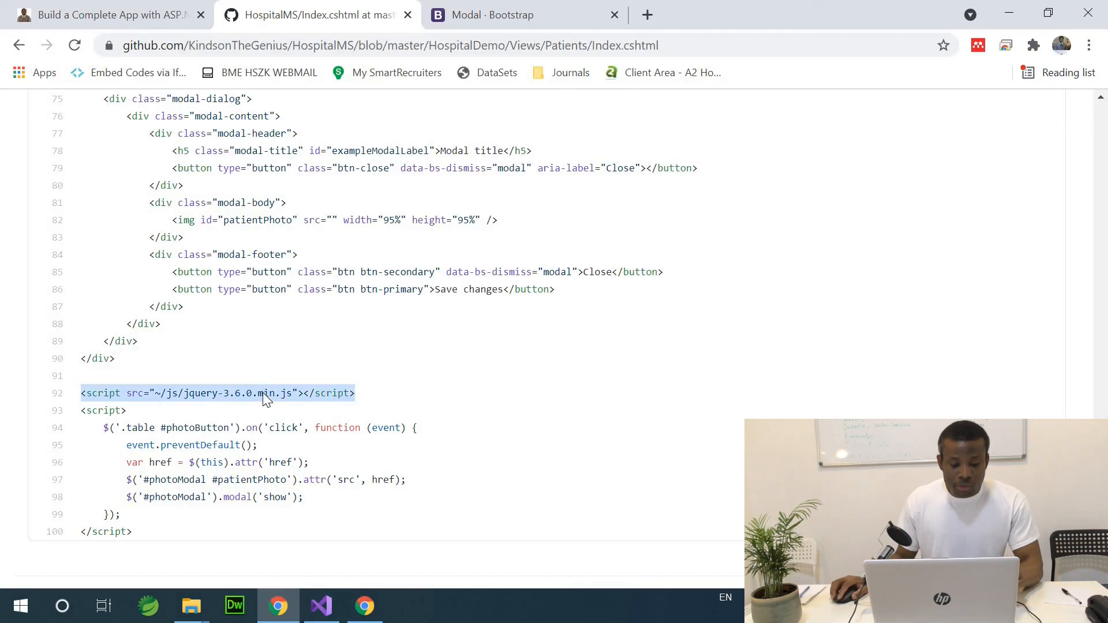
pyautogui.moveTo(367, 409)
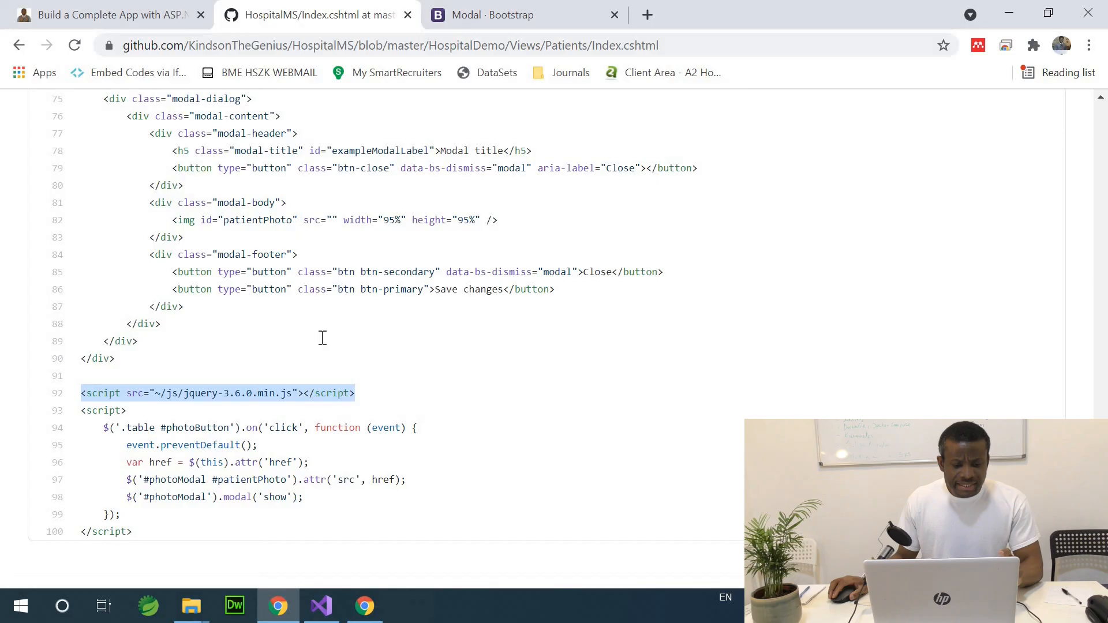
pyautogui.scroll(3)
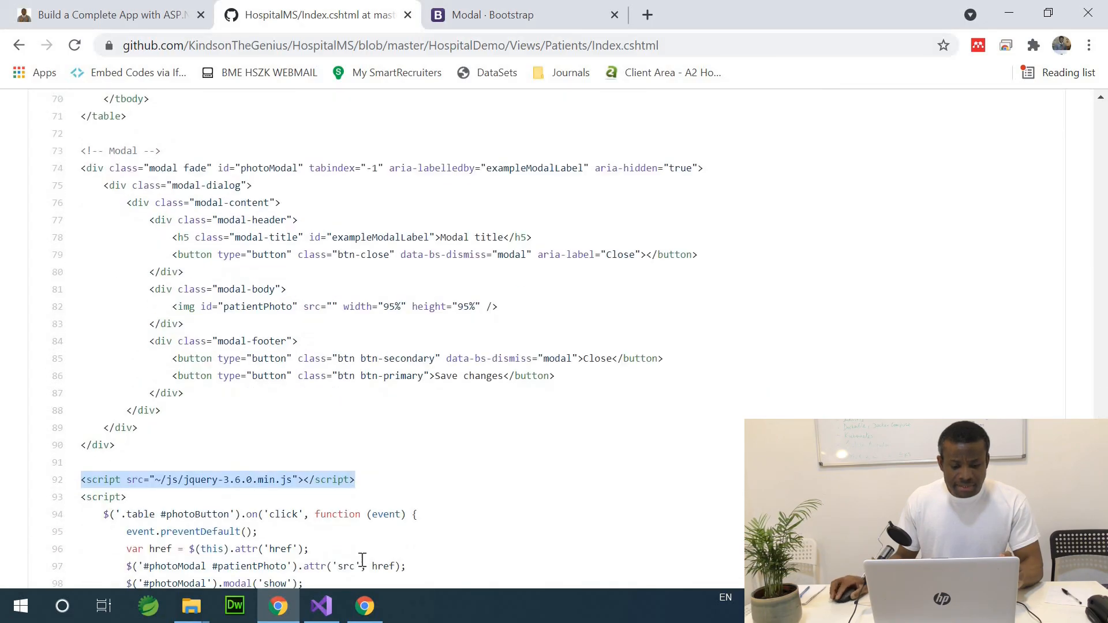